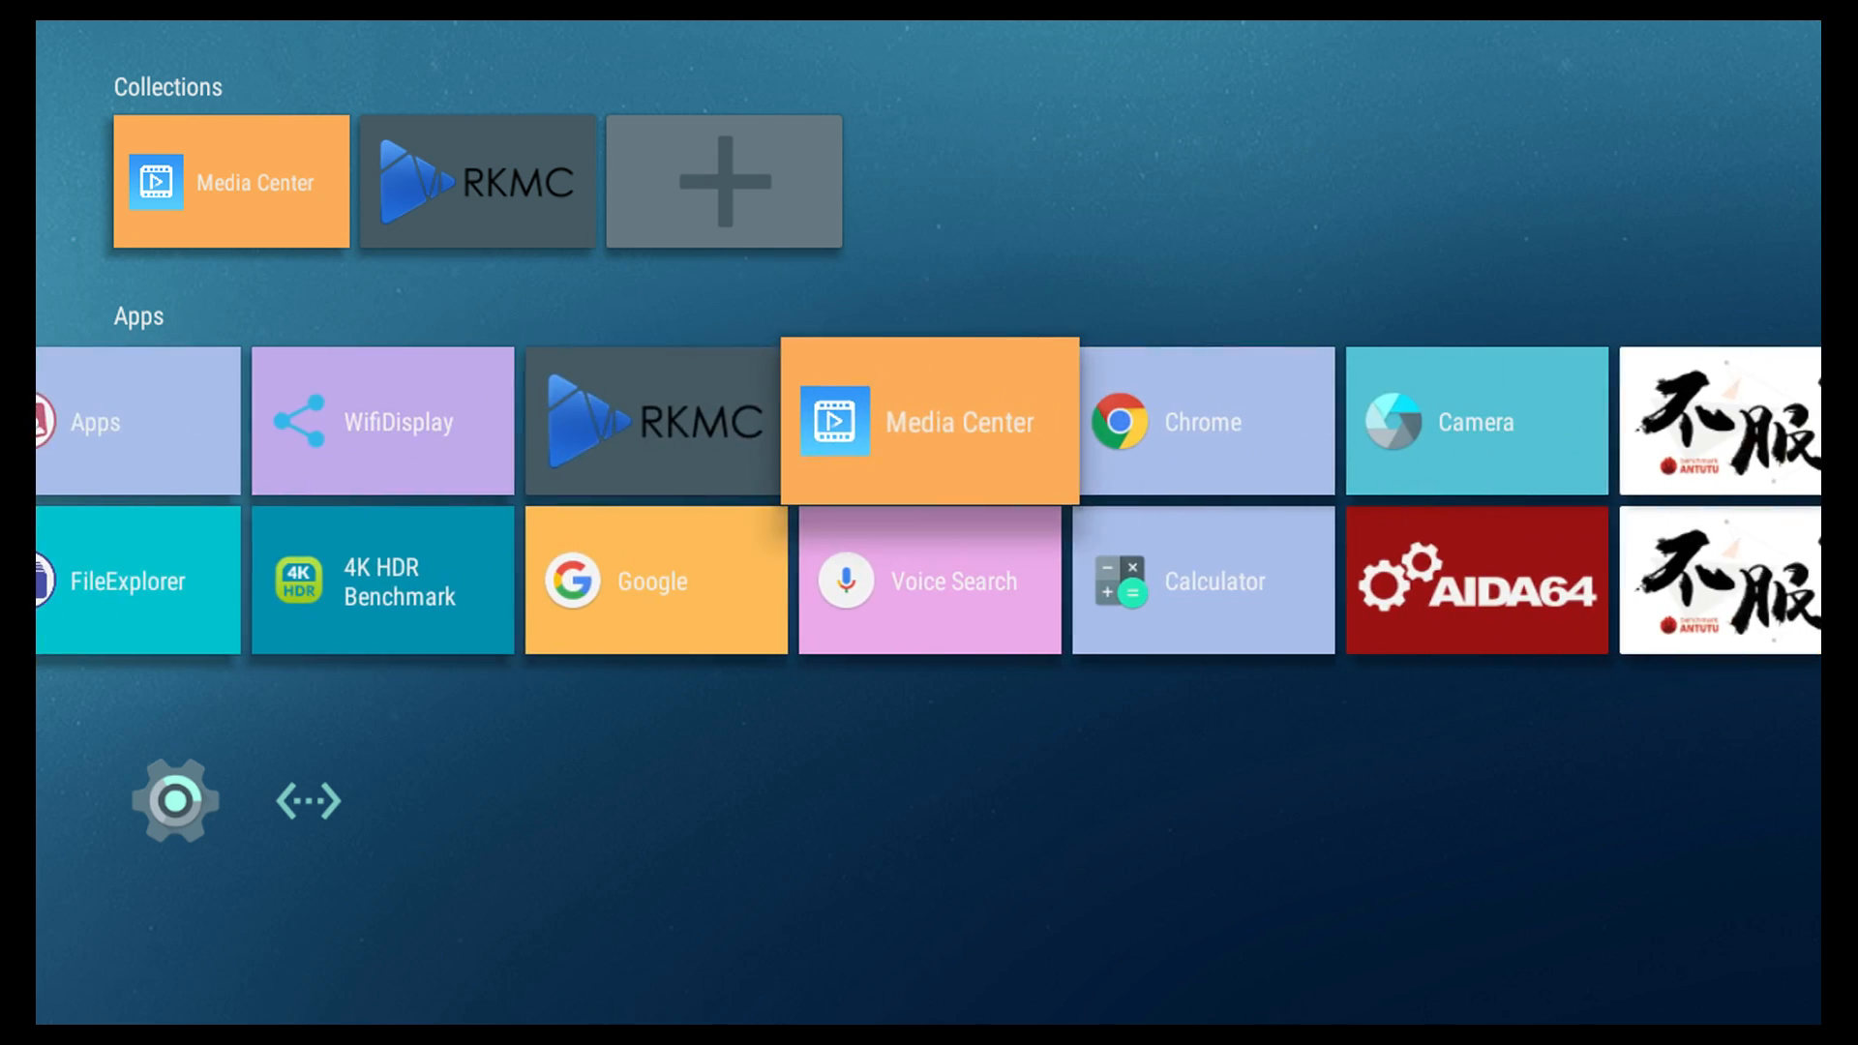
- Launch AIDA64 from the Apps row and show the System summary, then its CPU details
scroll(right, 3)
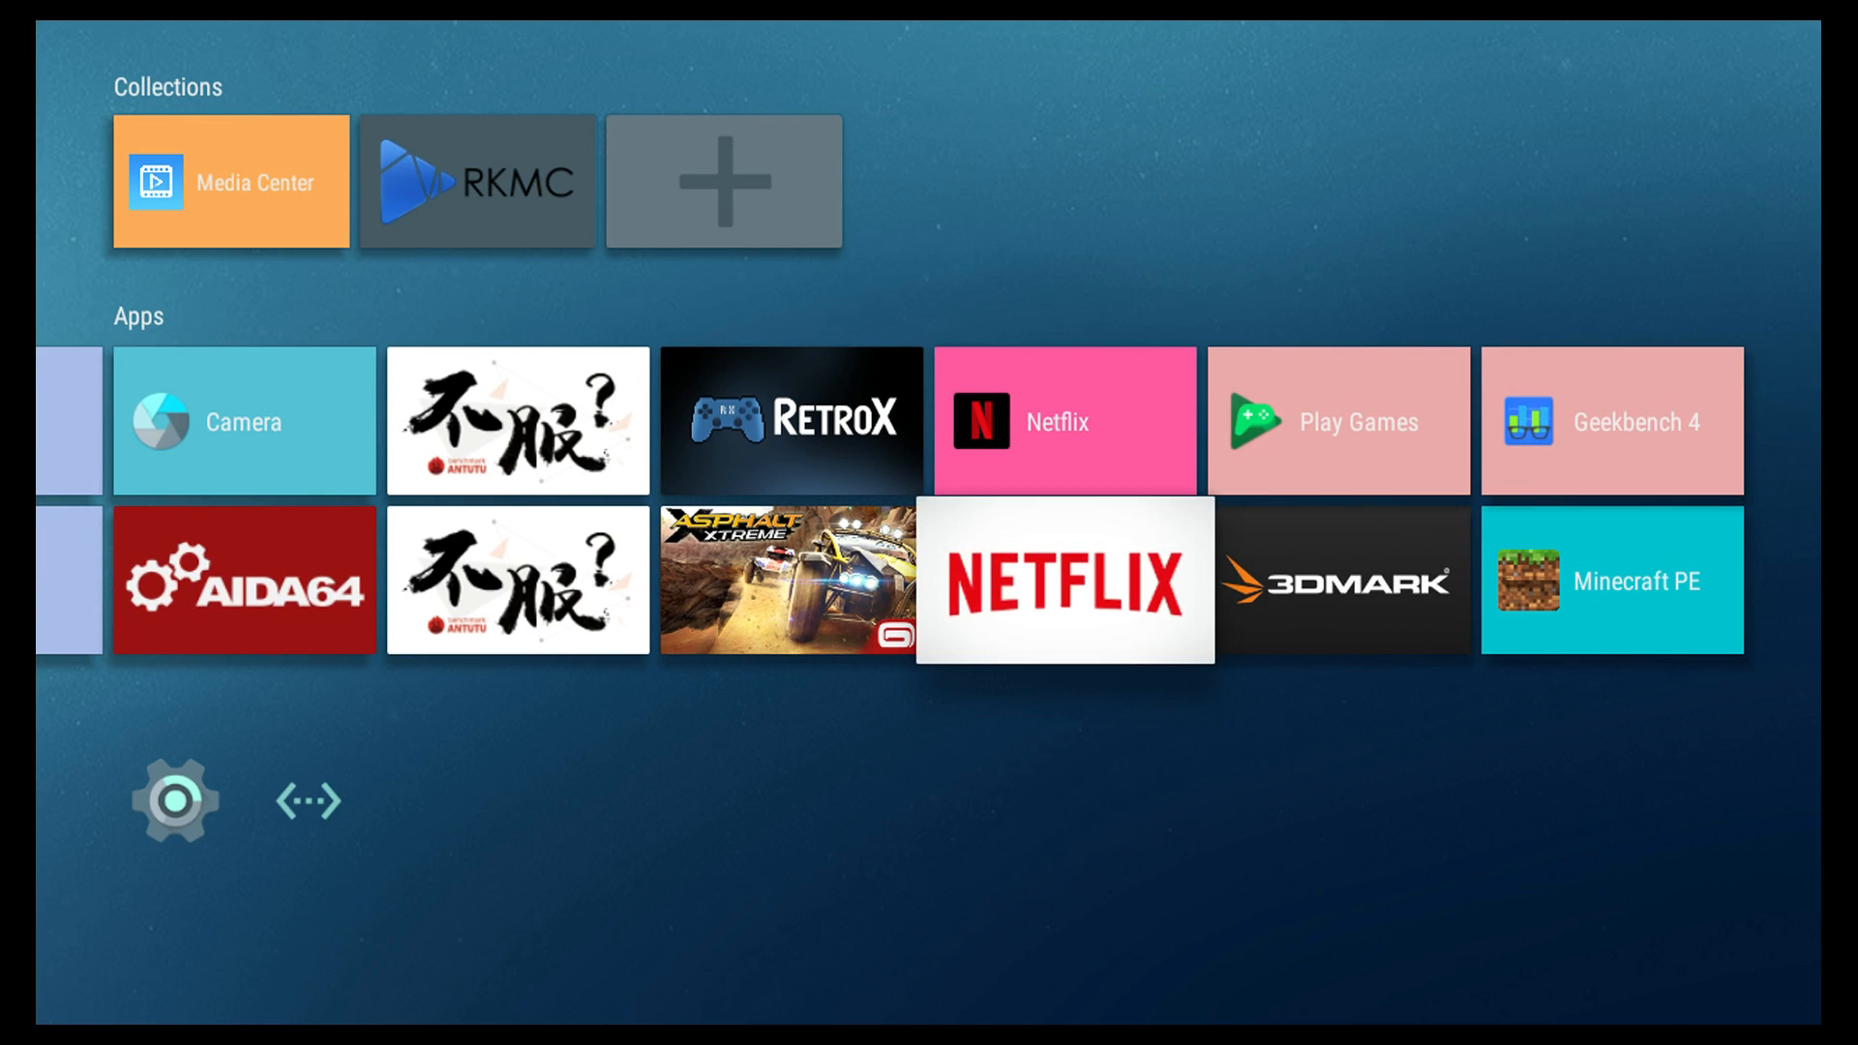
scroll(left, 3)
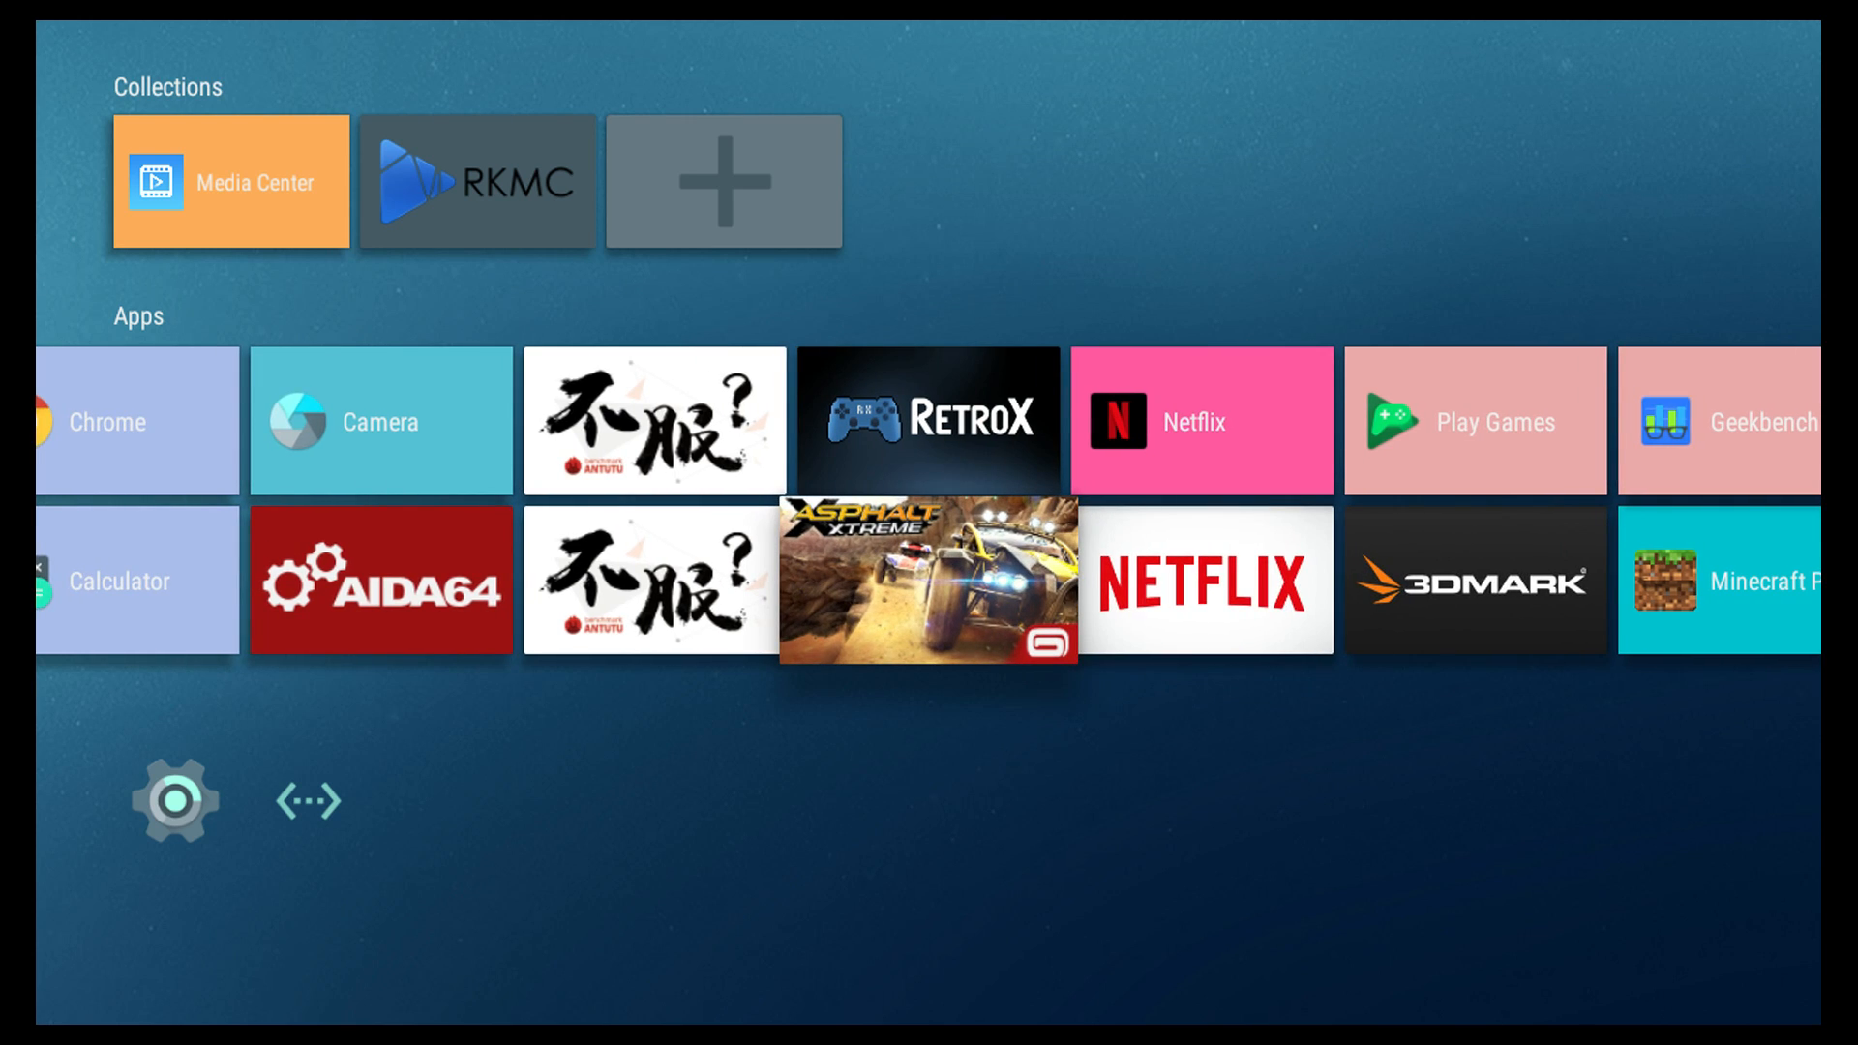
scroll(down, 3)
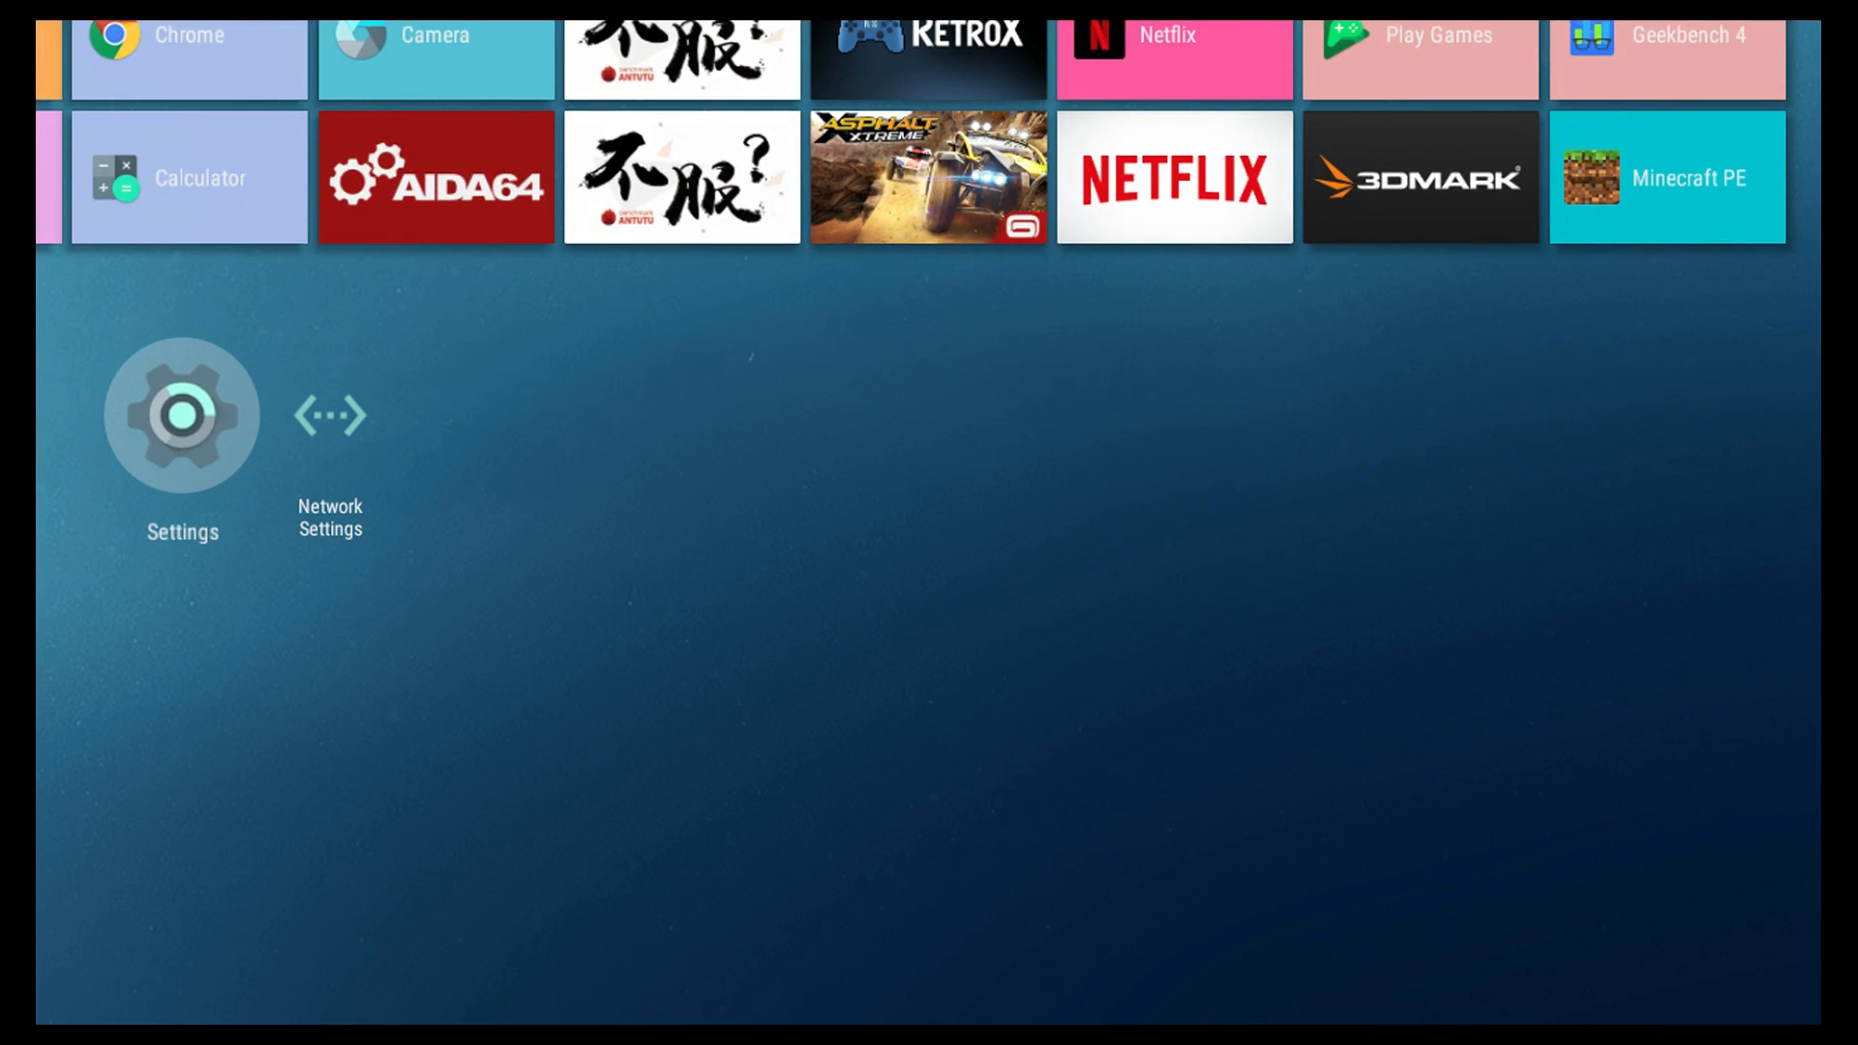
click(182, 415)
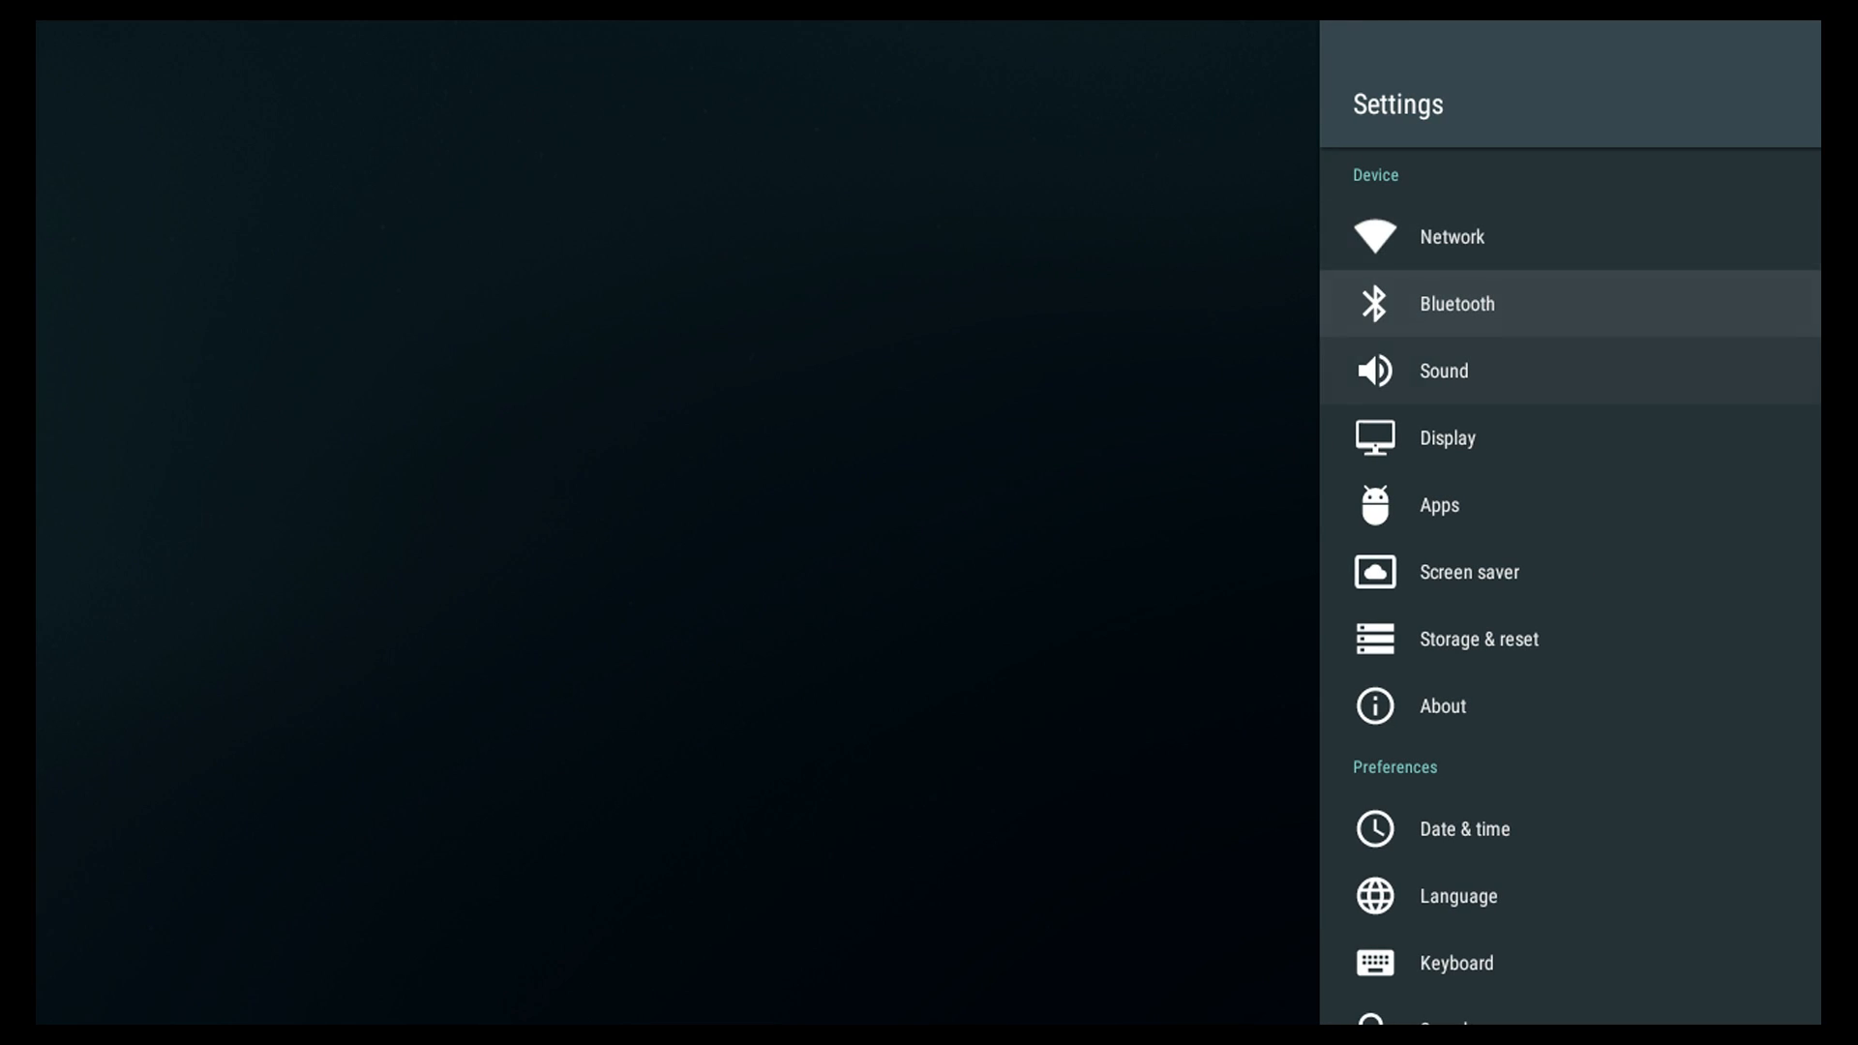
scroll(down, 3)
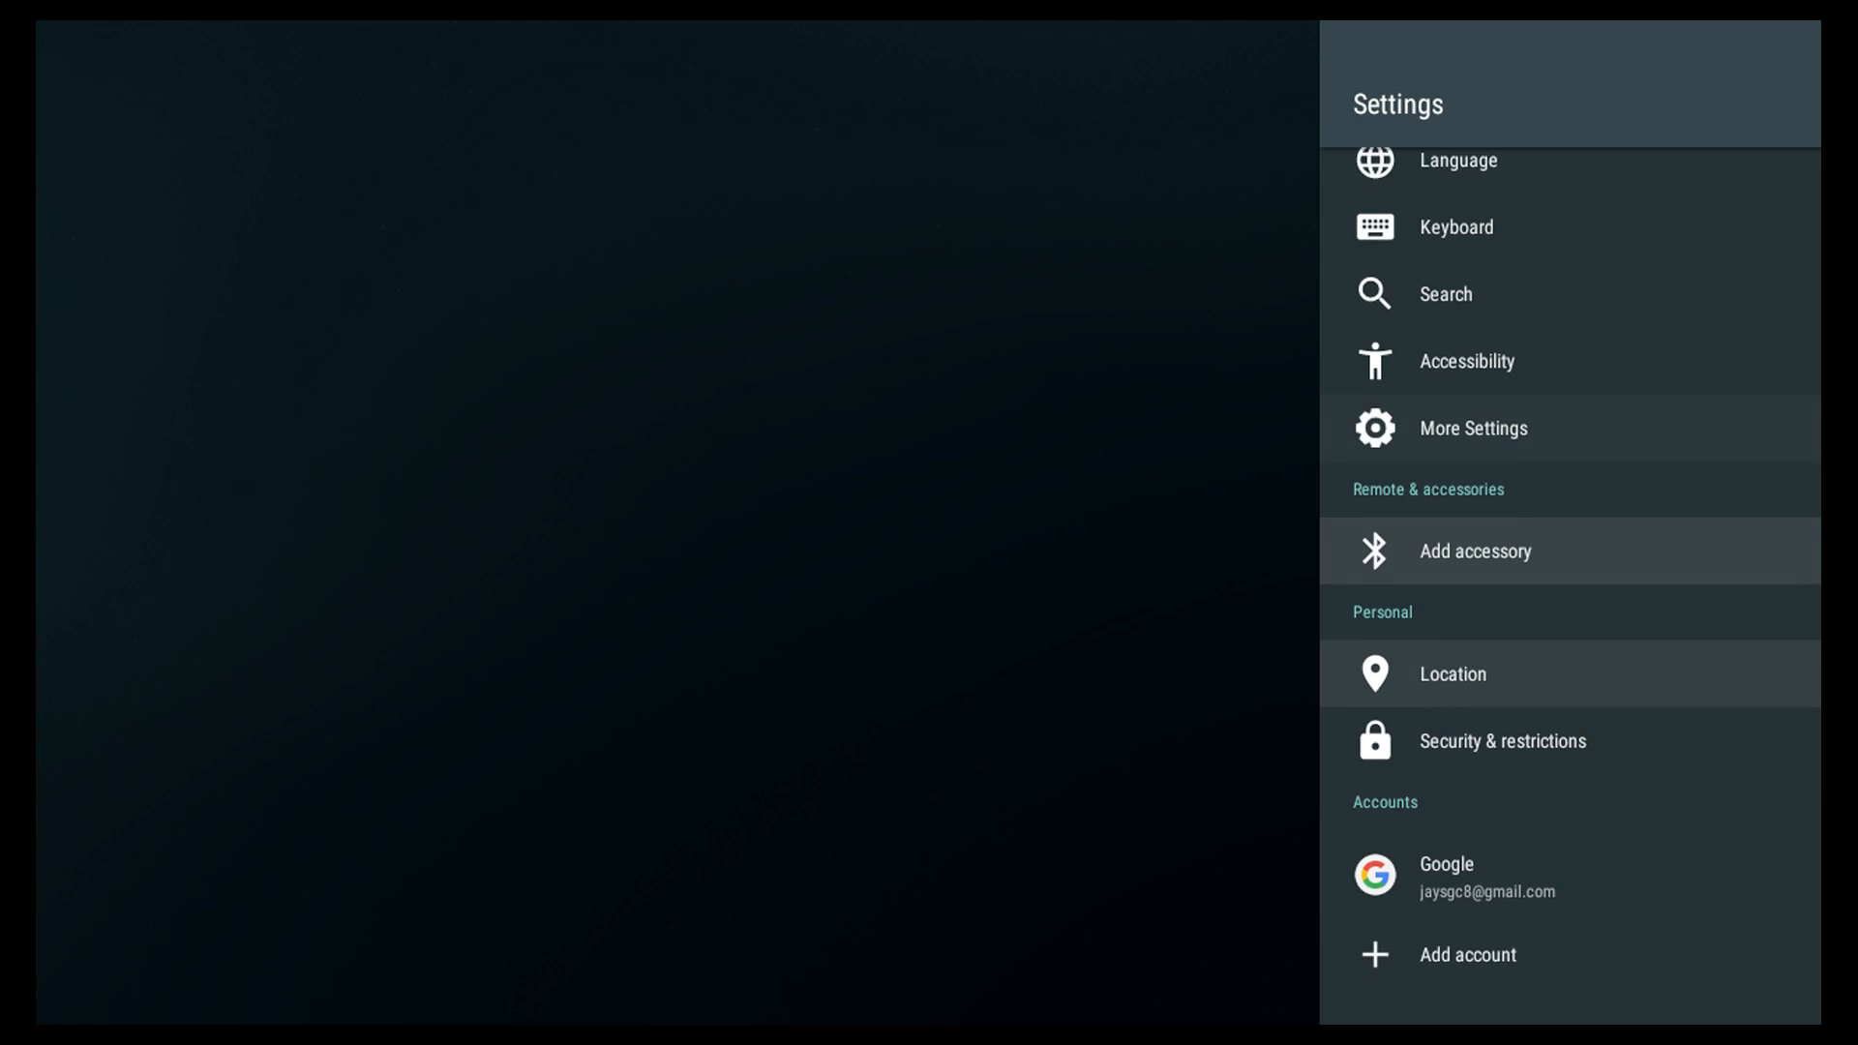
scroll(down, 3)
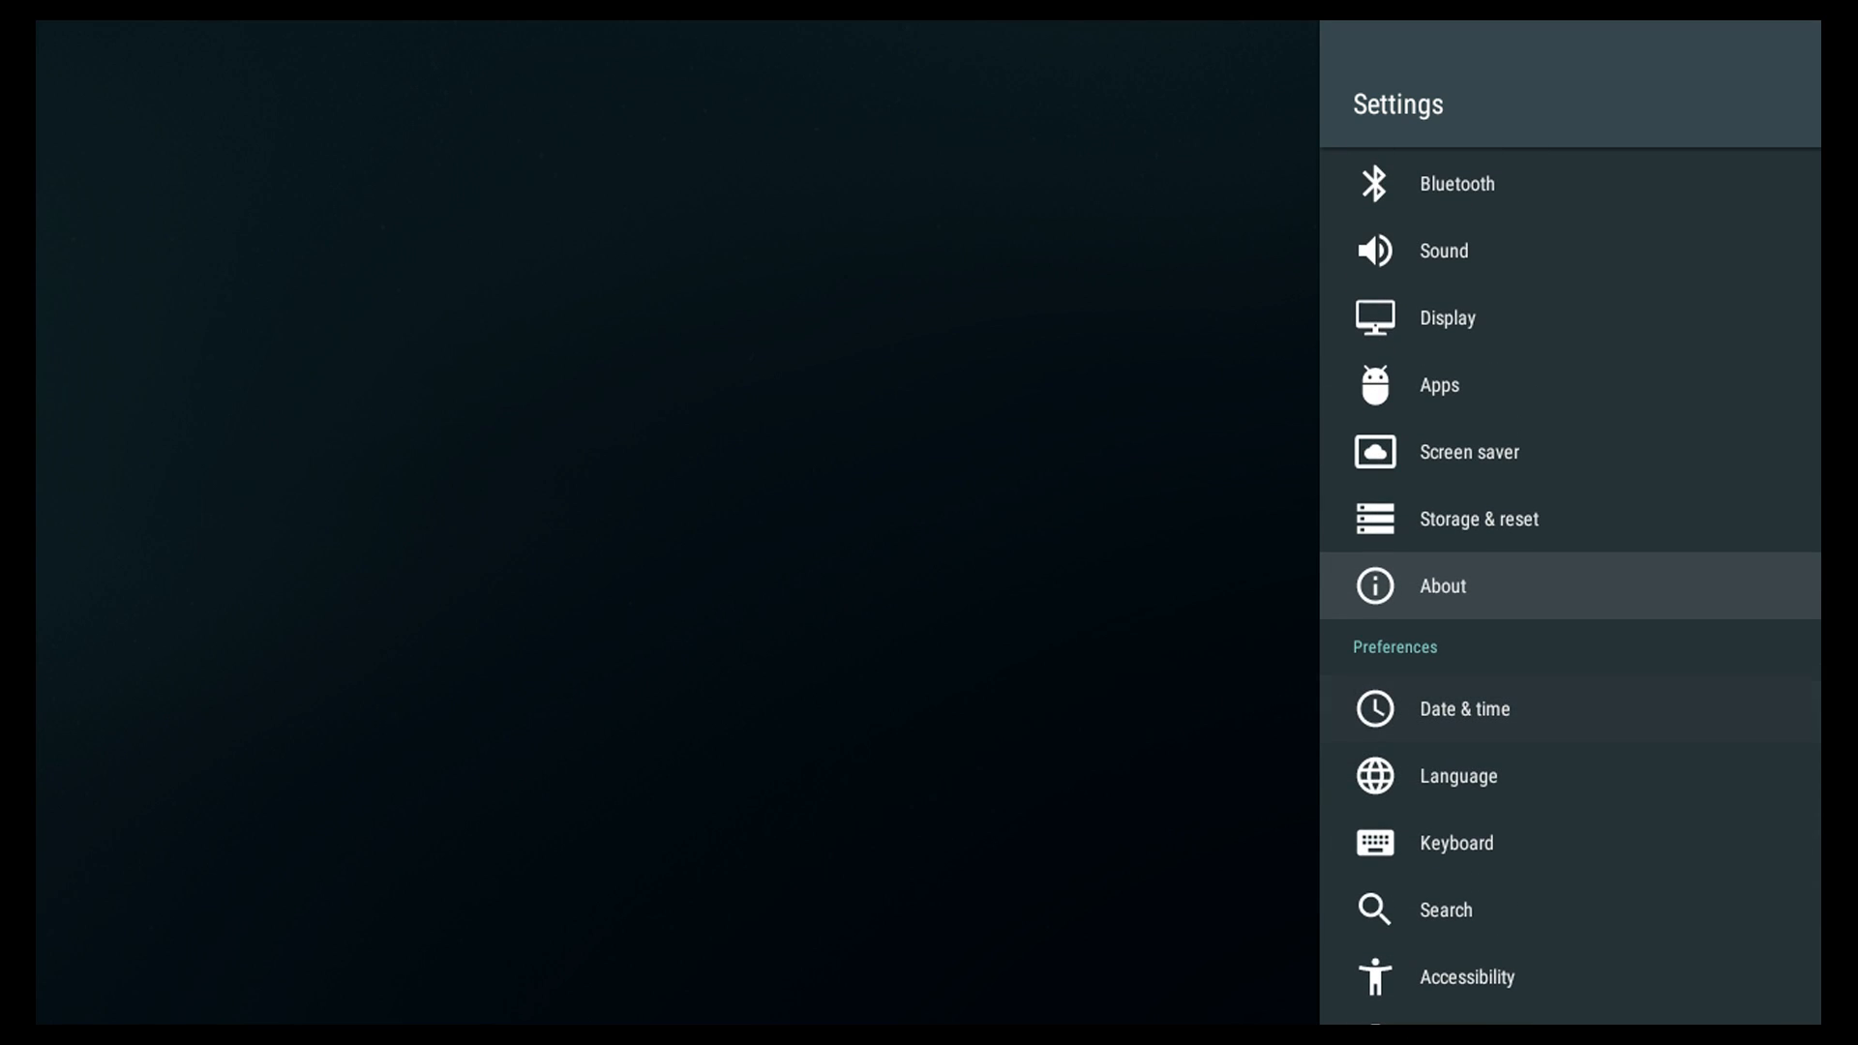
click(1441, 585)
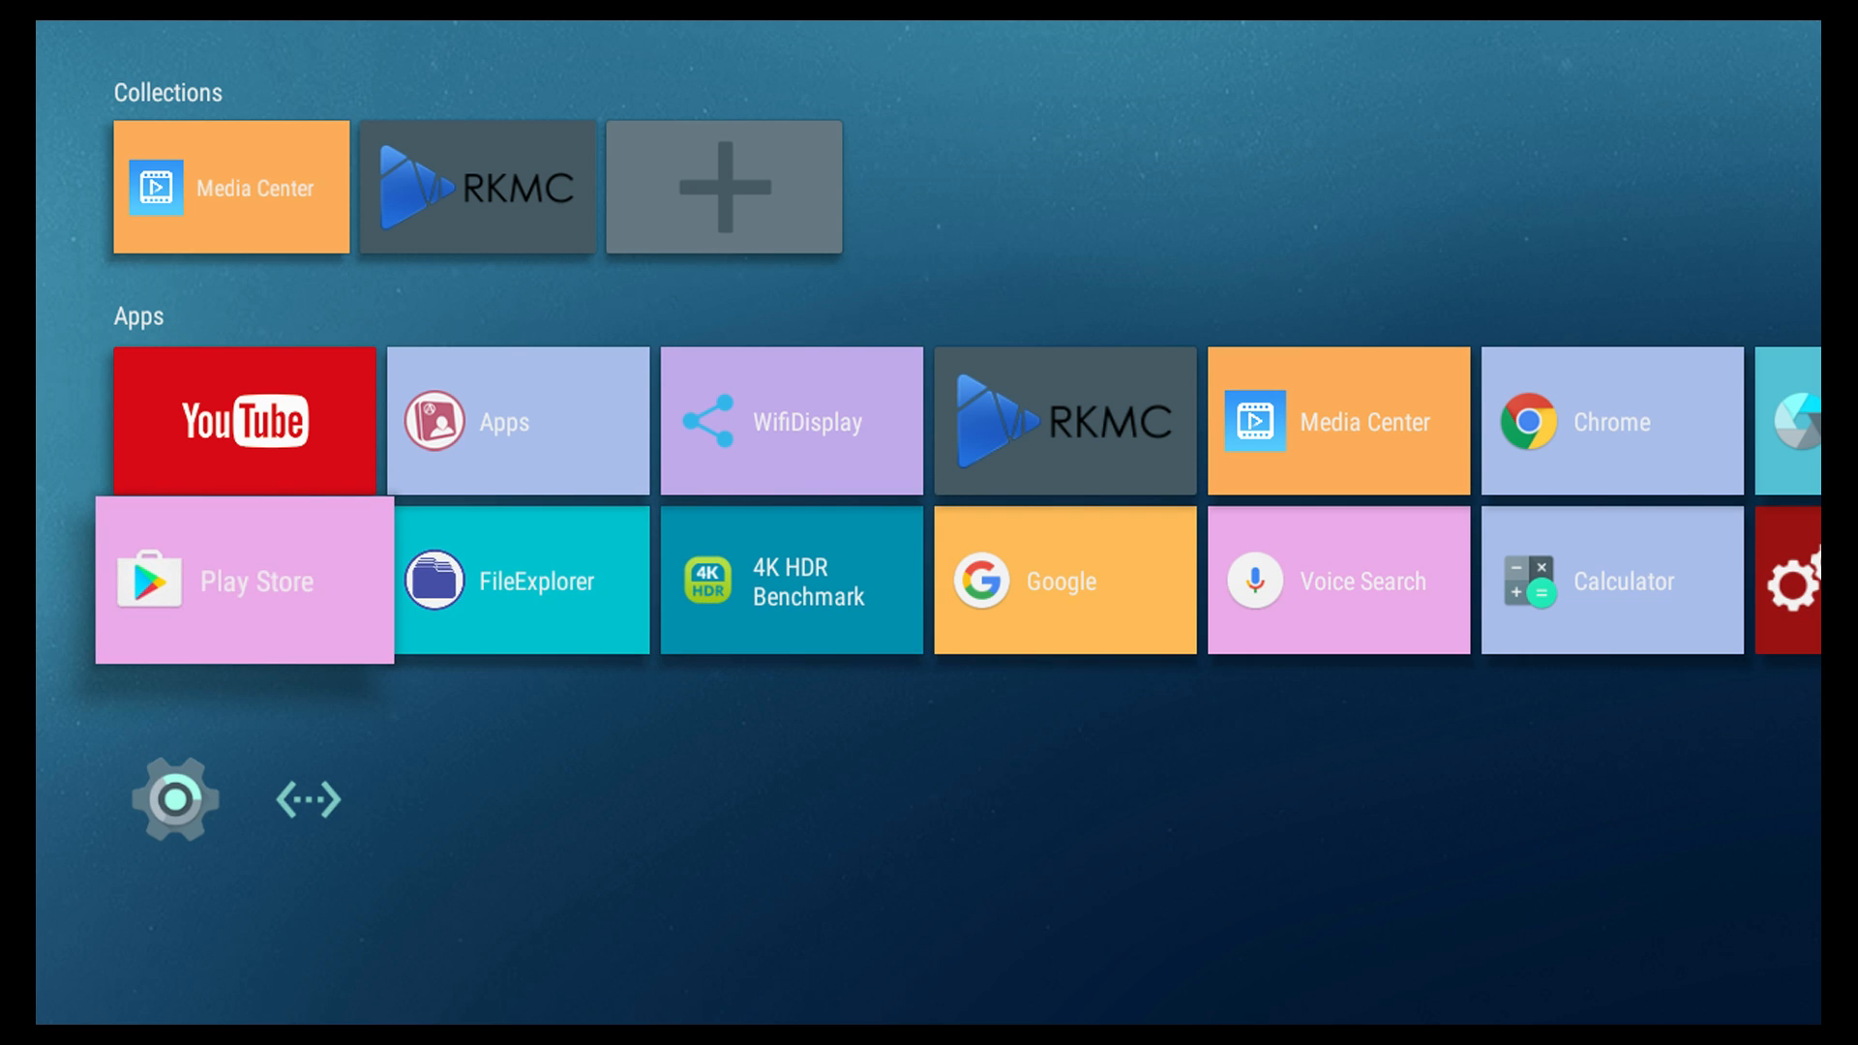
key(Up)
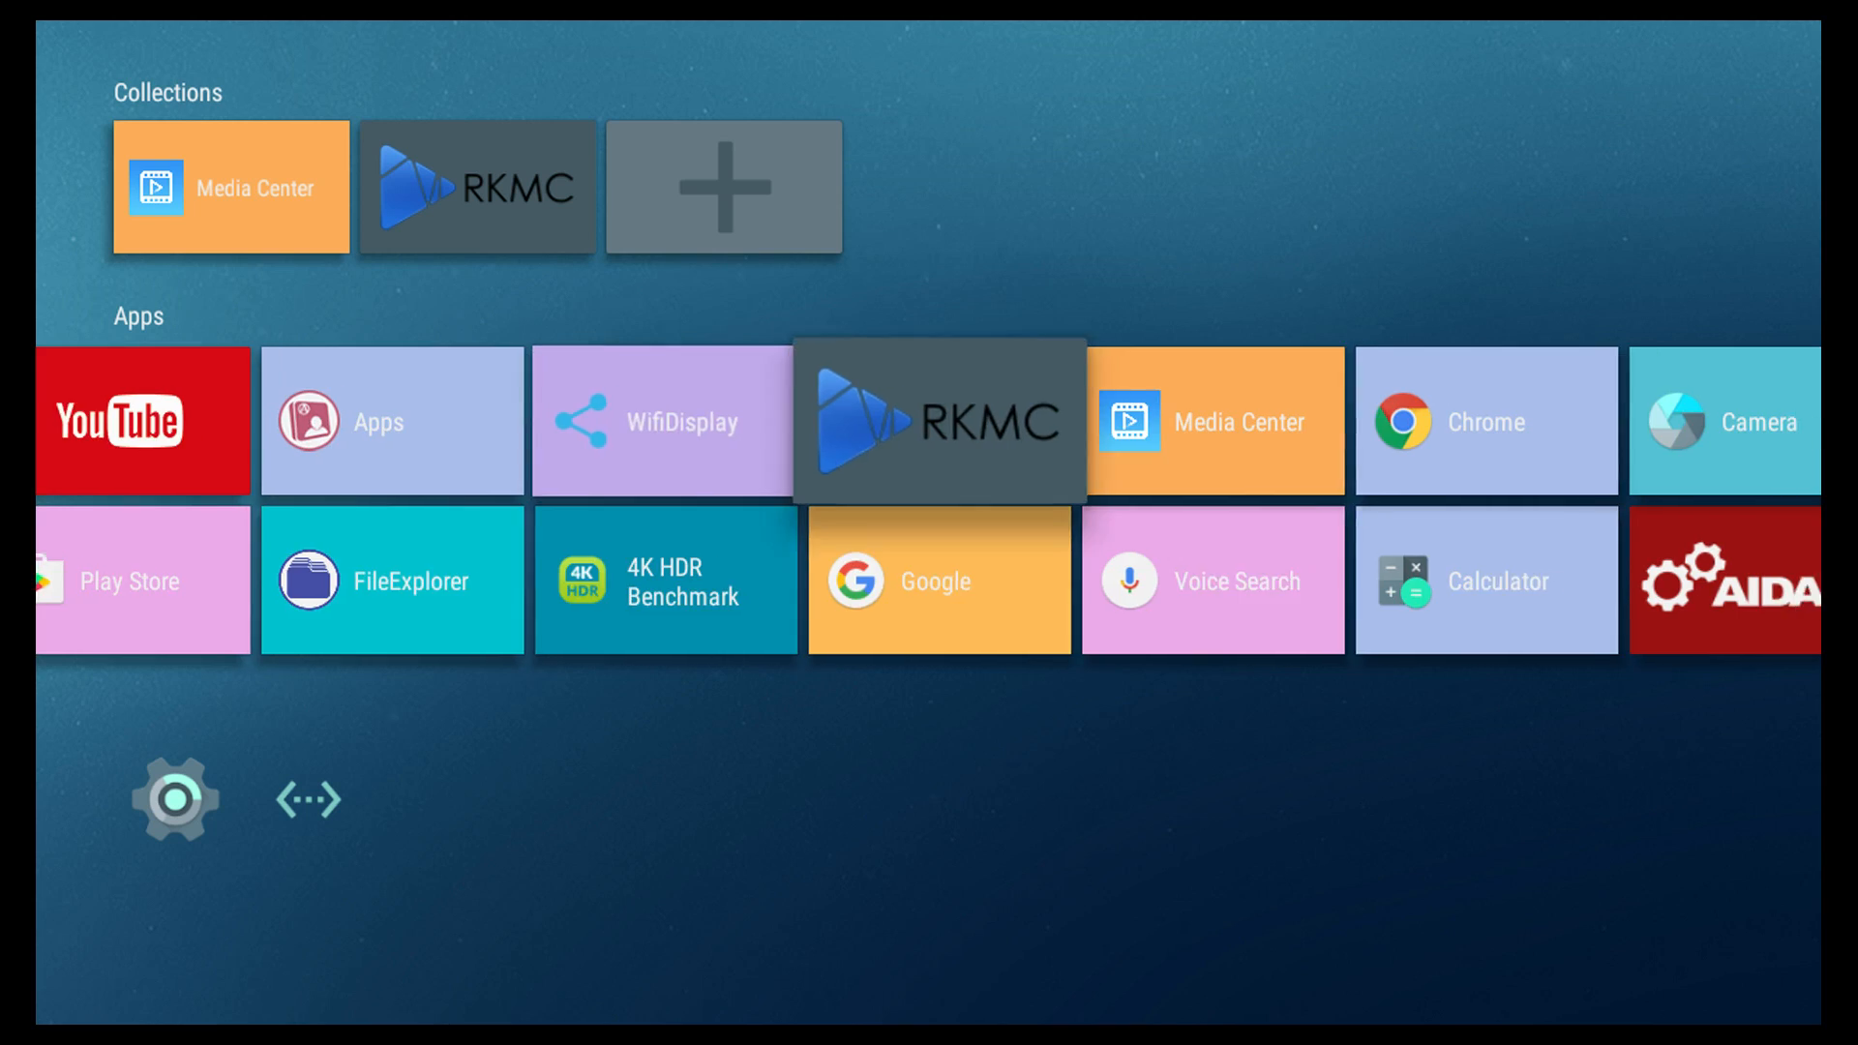
scroll(right, 3)
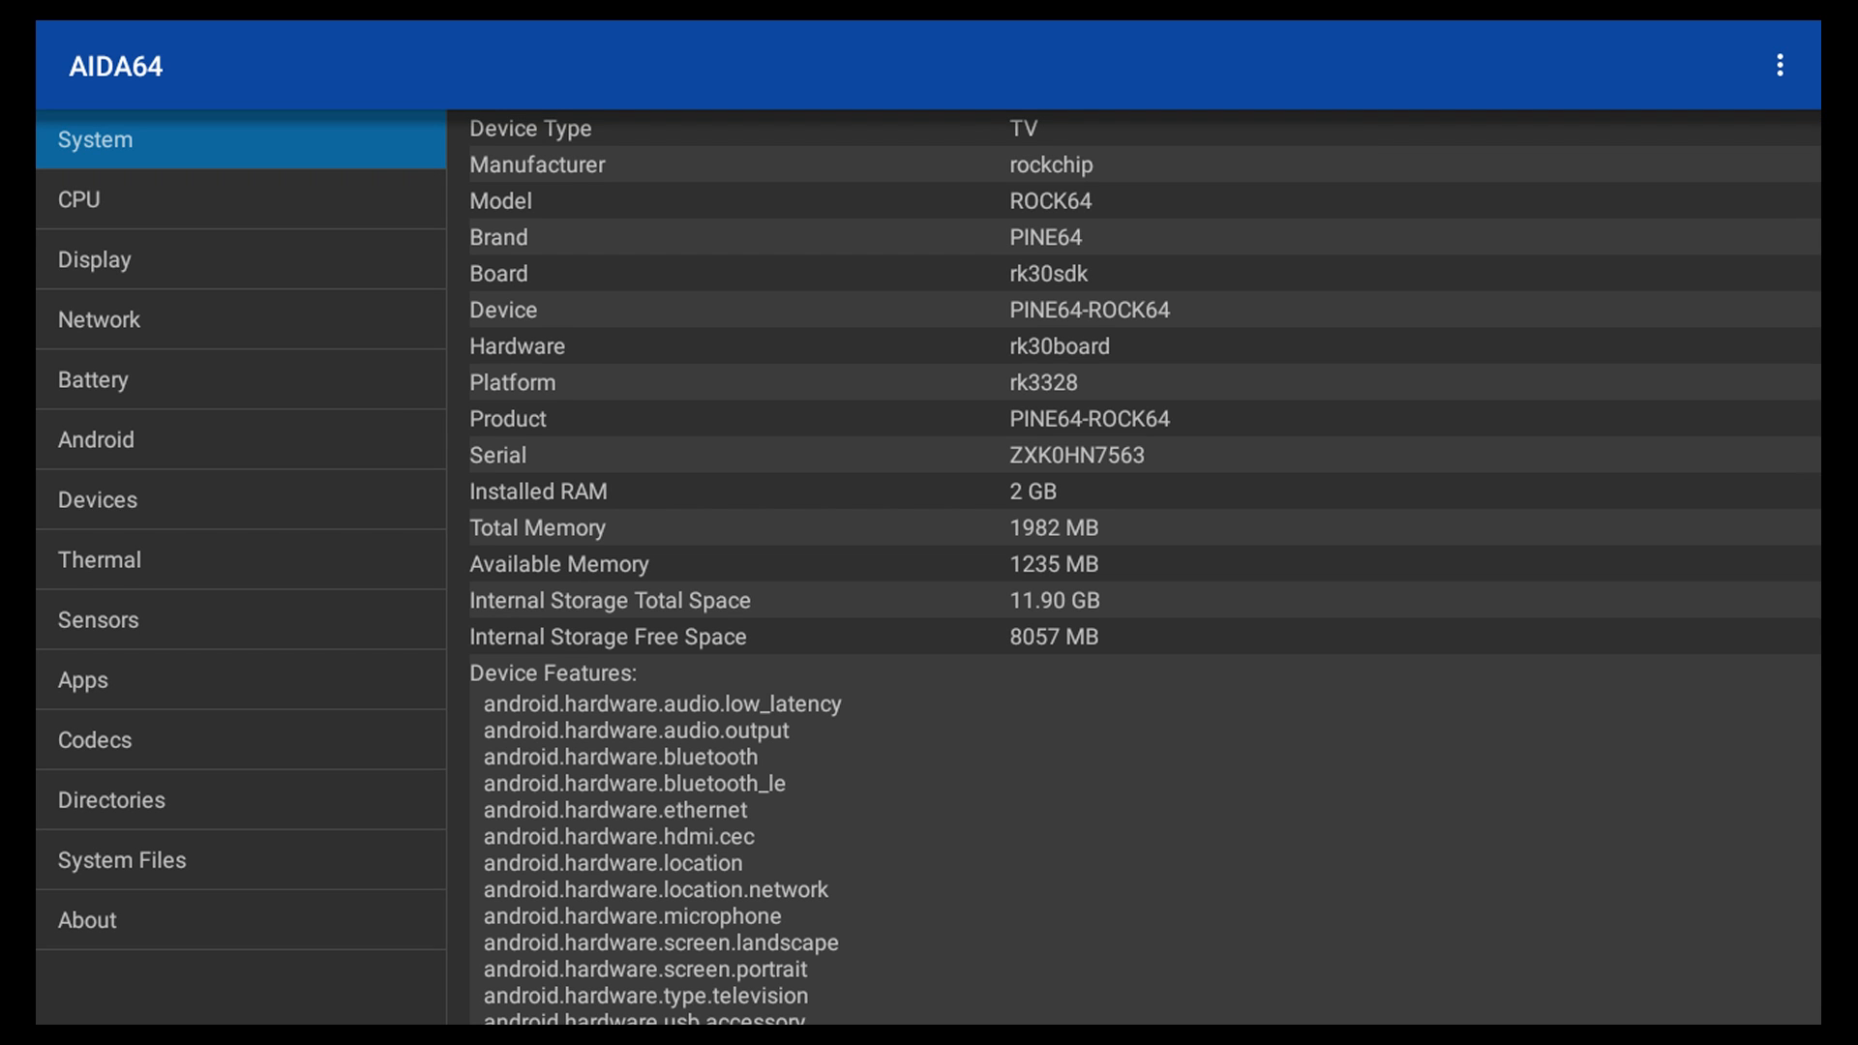
mouse_move(1121, 252)
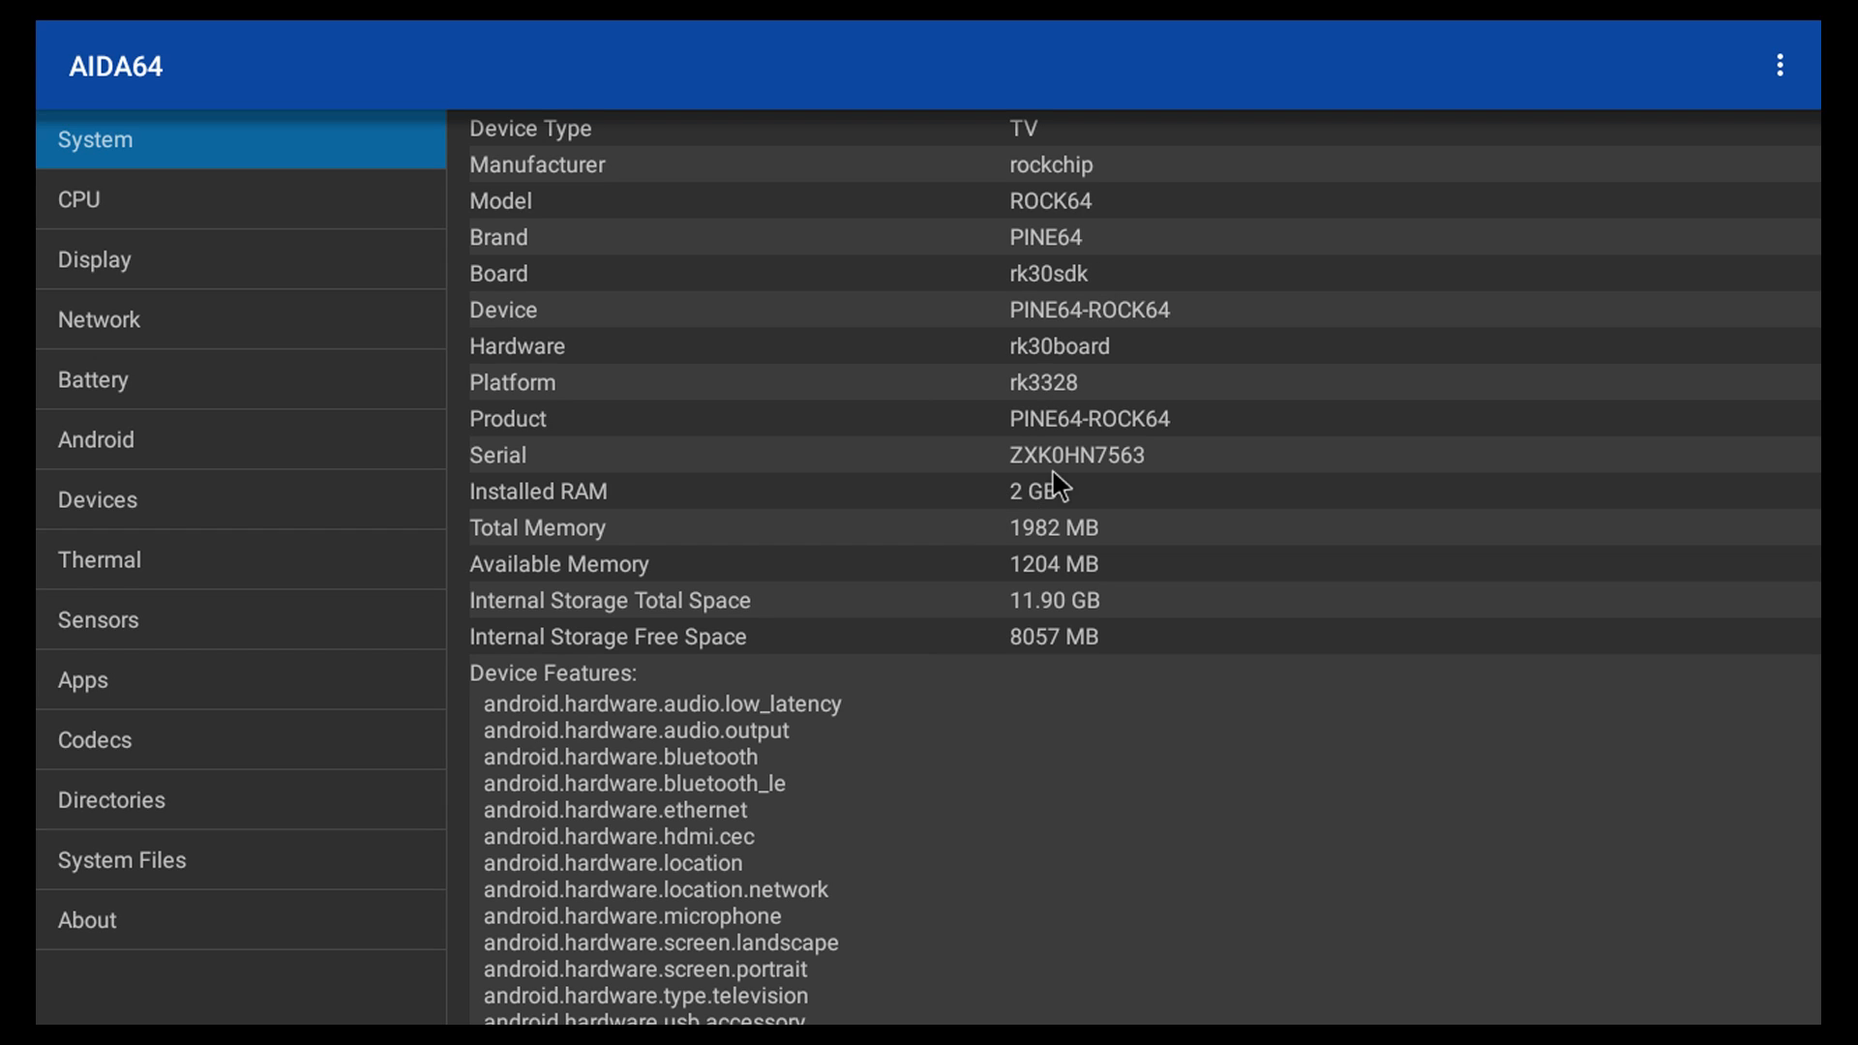
mouse_move(1071, 507)
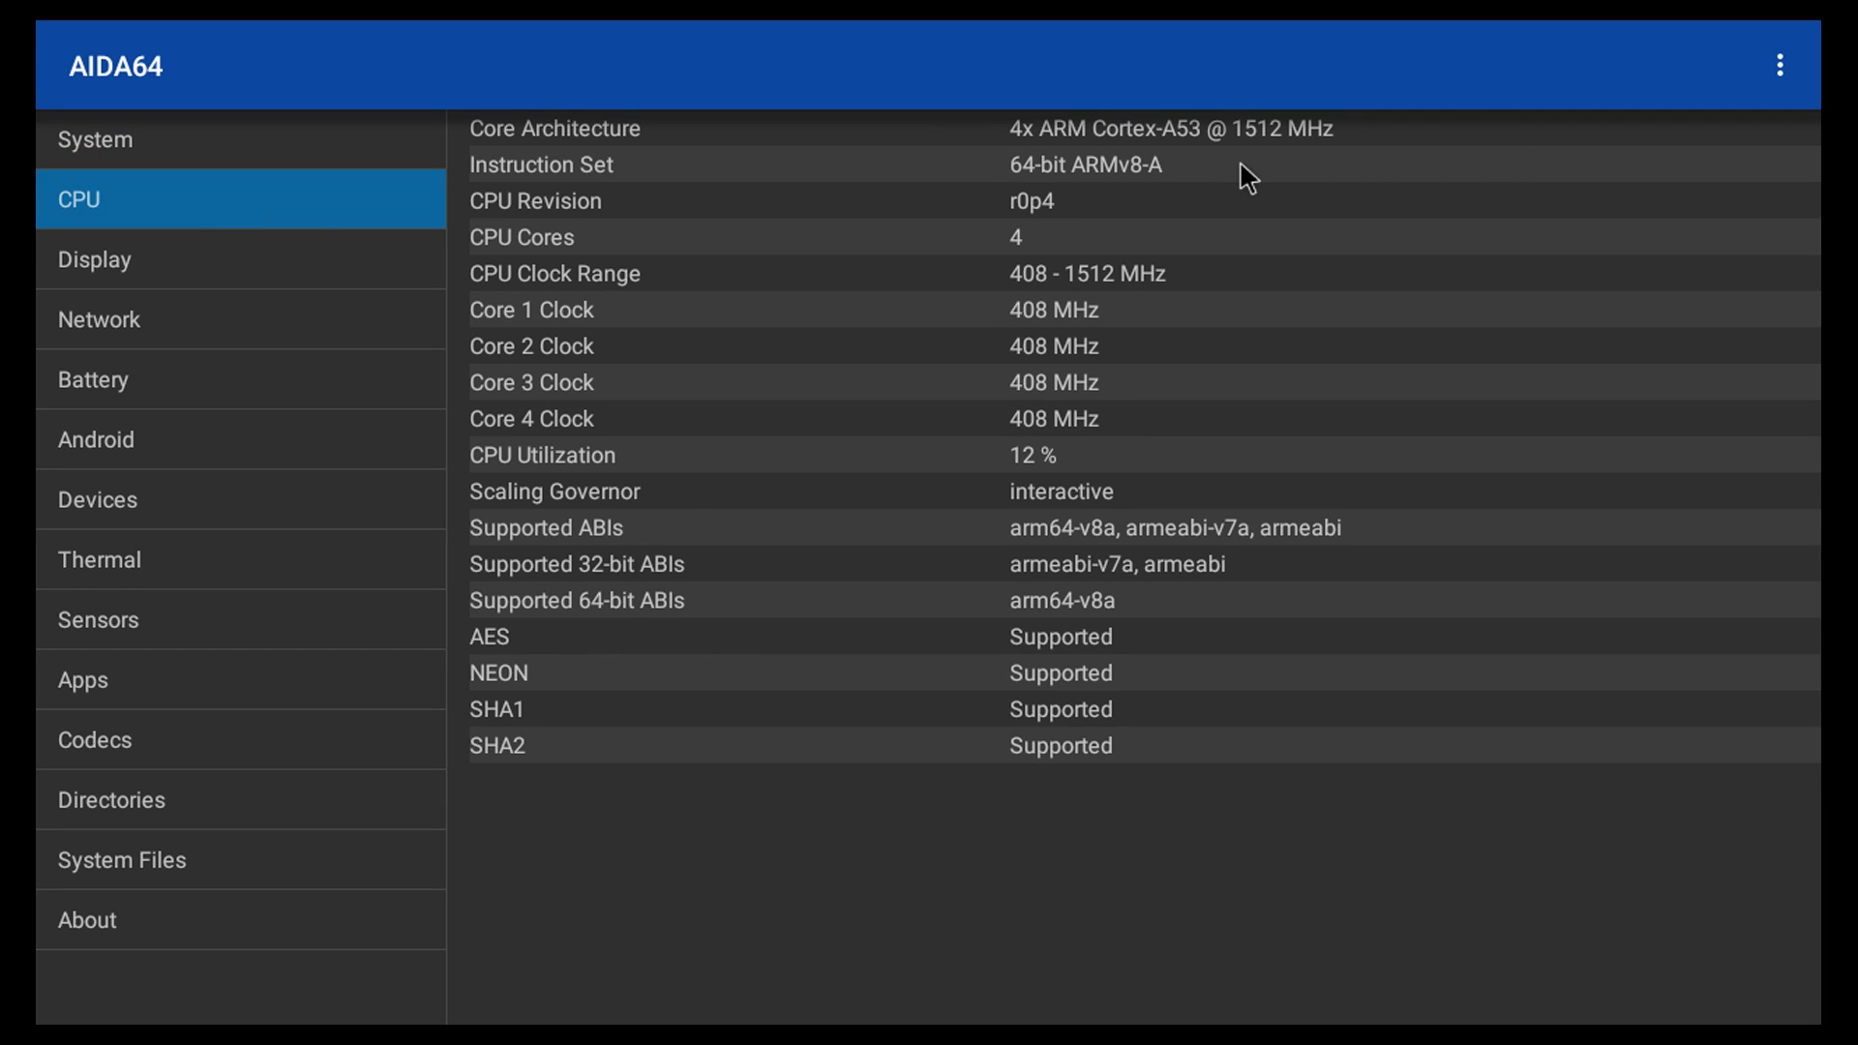
mouse_move(1168, 362)
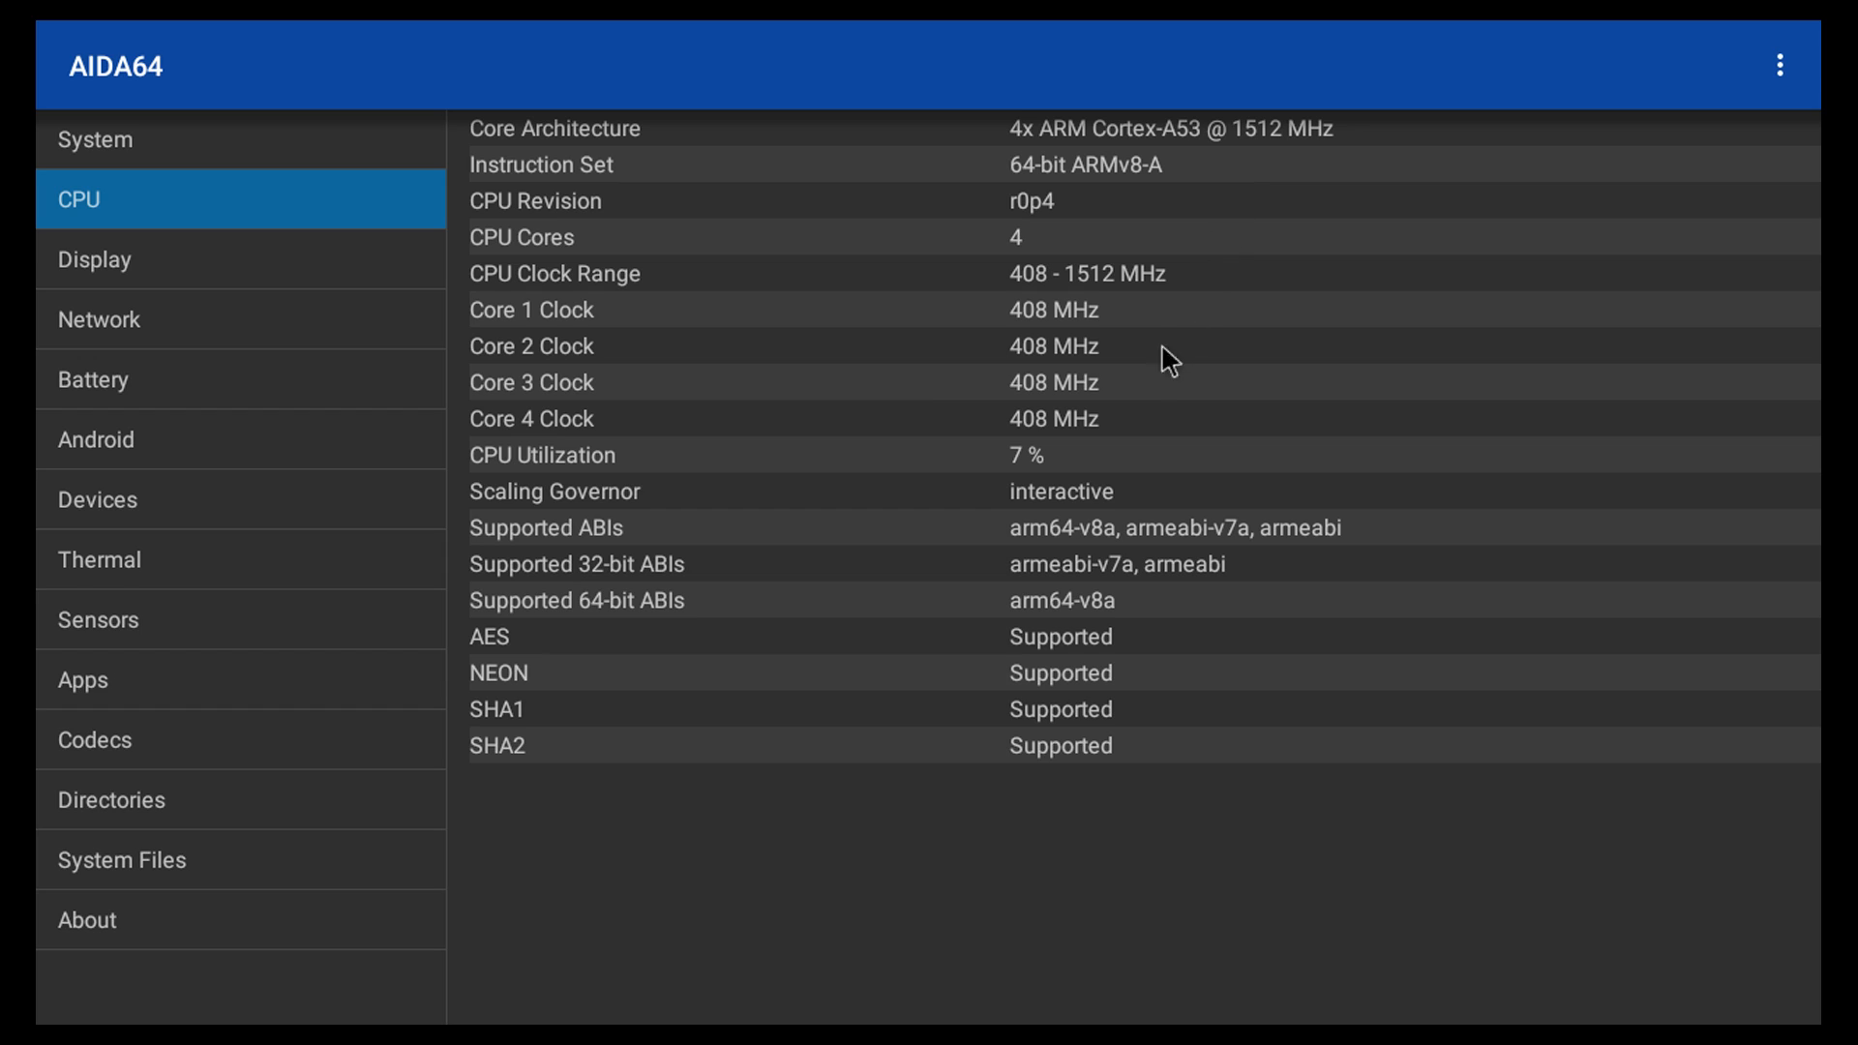
mouse_move(1163, 391)
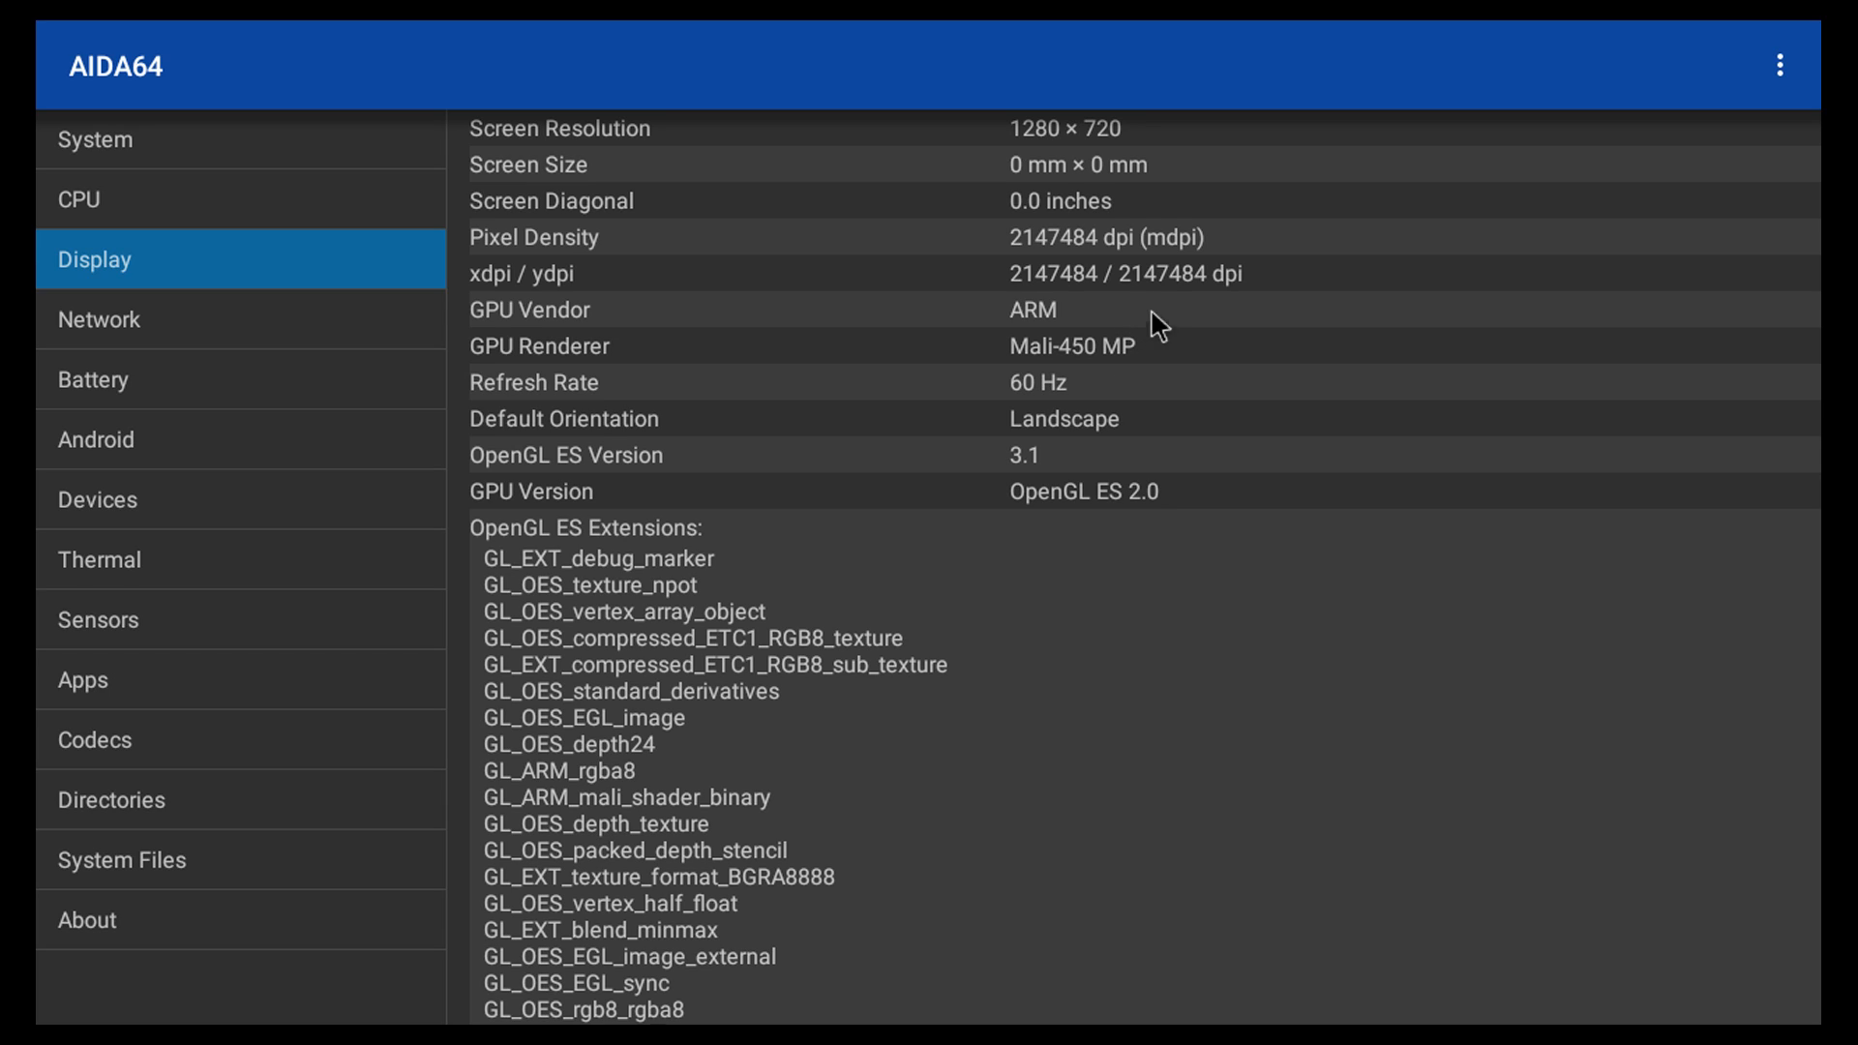
mouse_move(1101, 154)
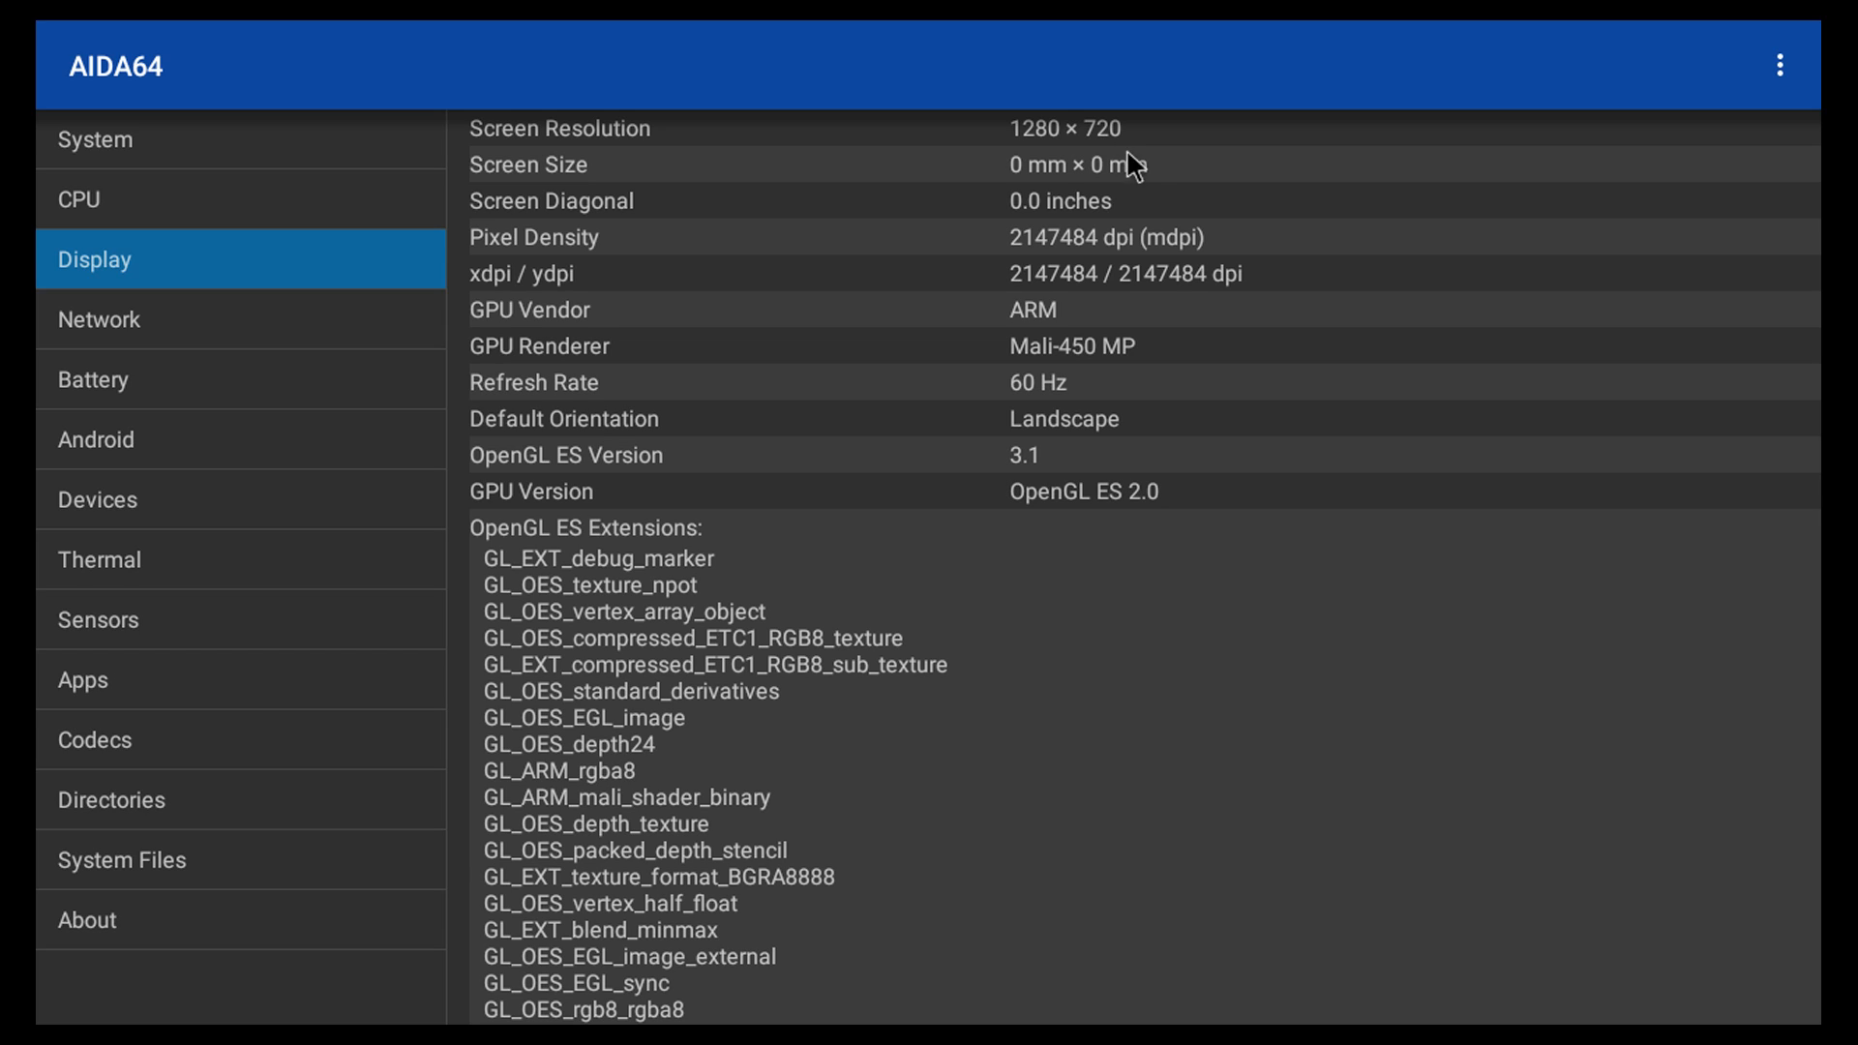
mouse_move(1268, 264)
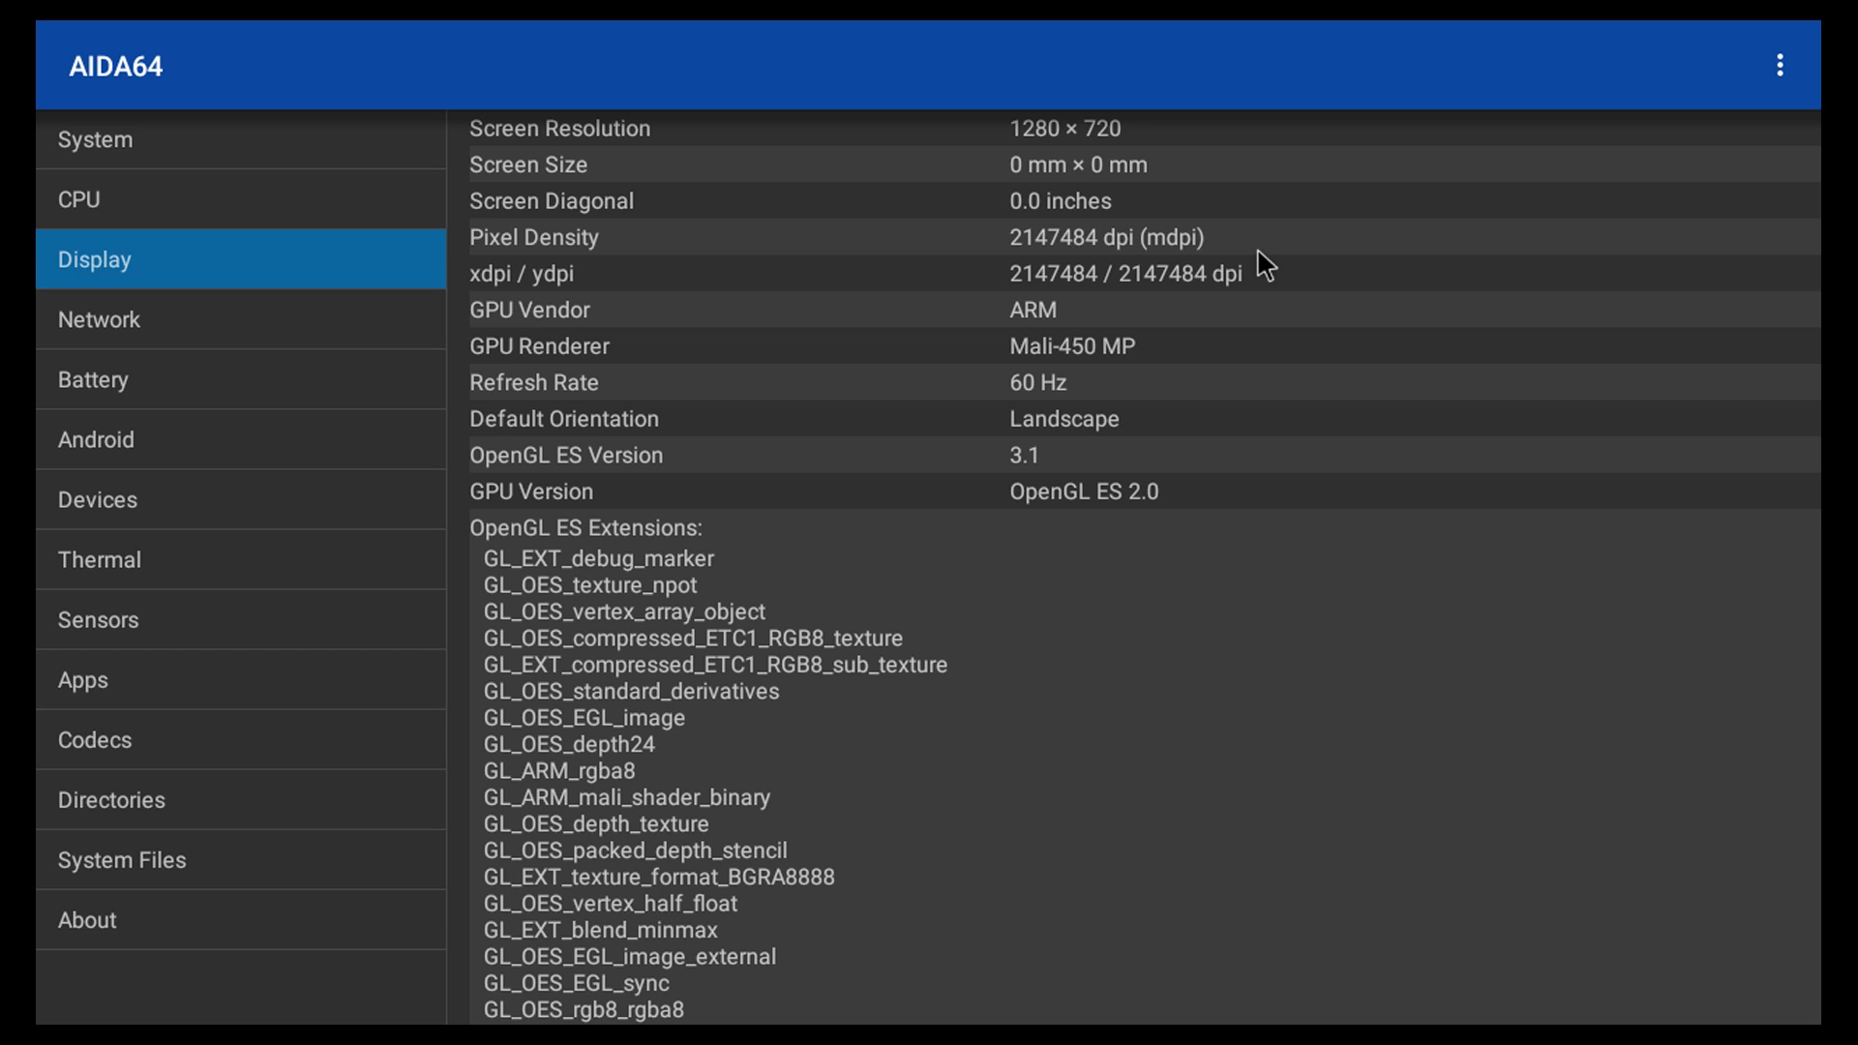
mouse_move(1121, 521)
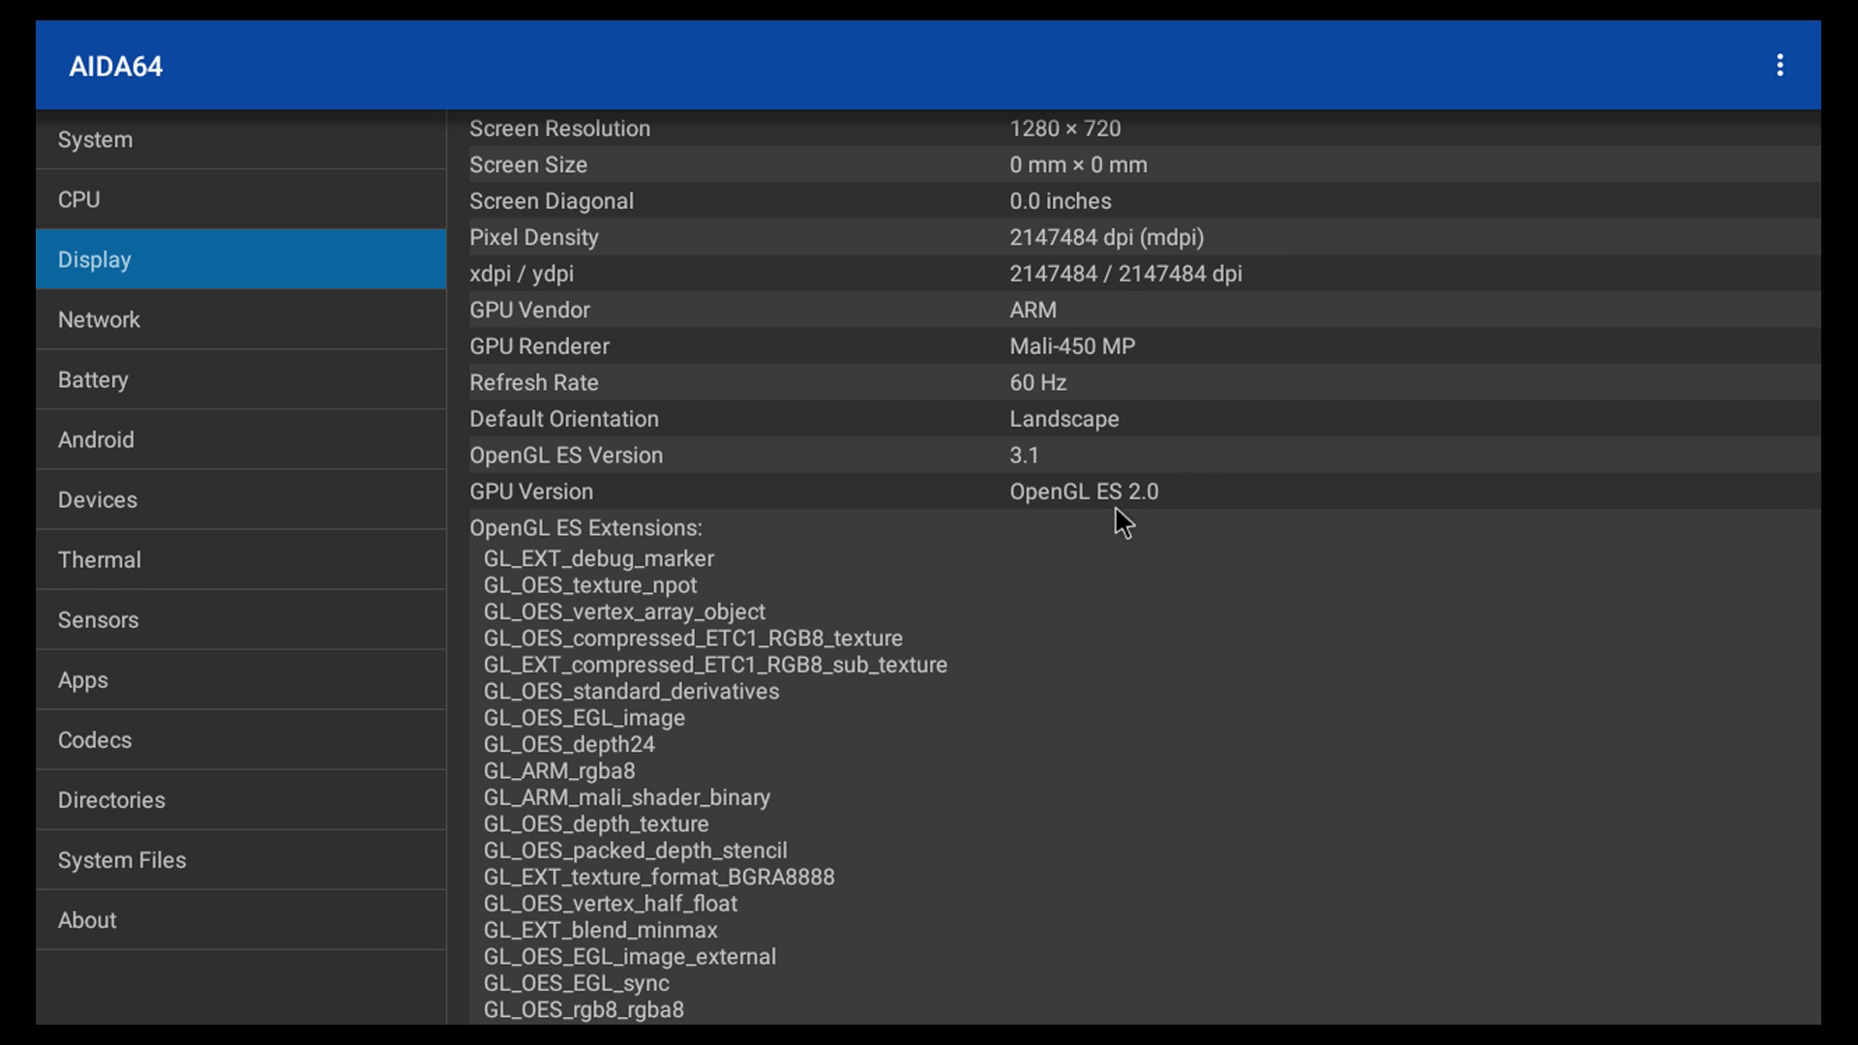
mouse_move(1169, 502)
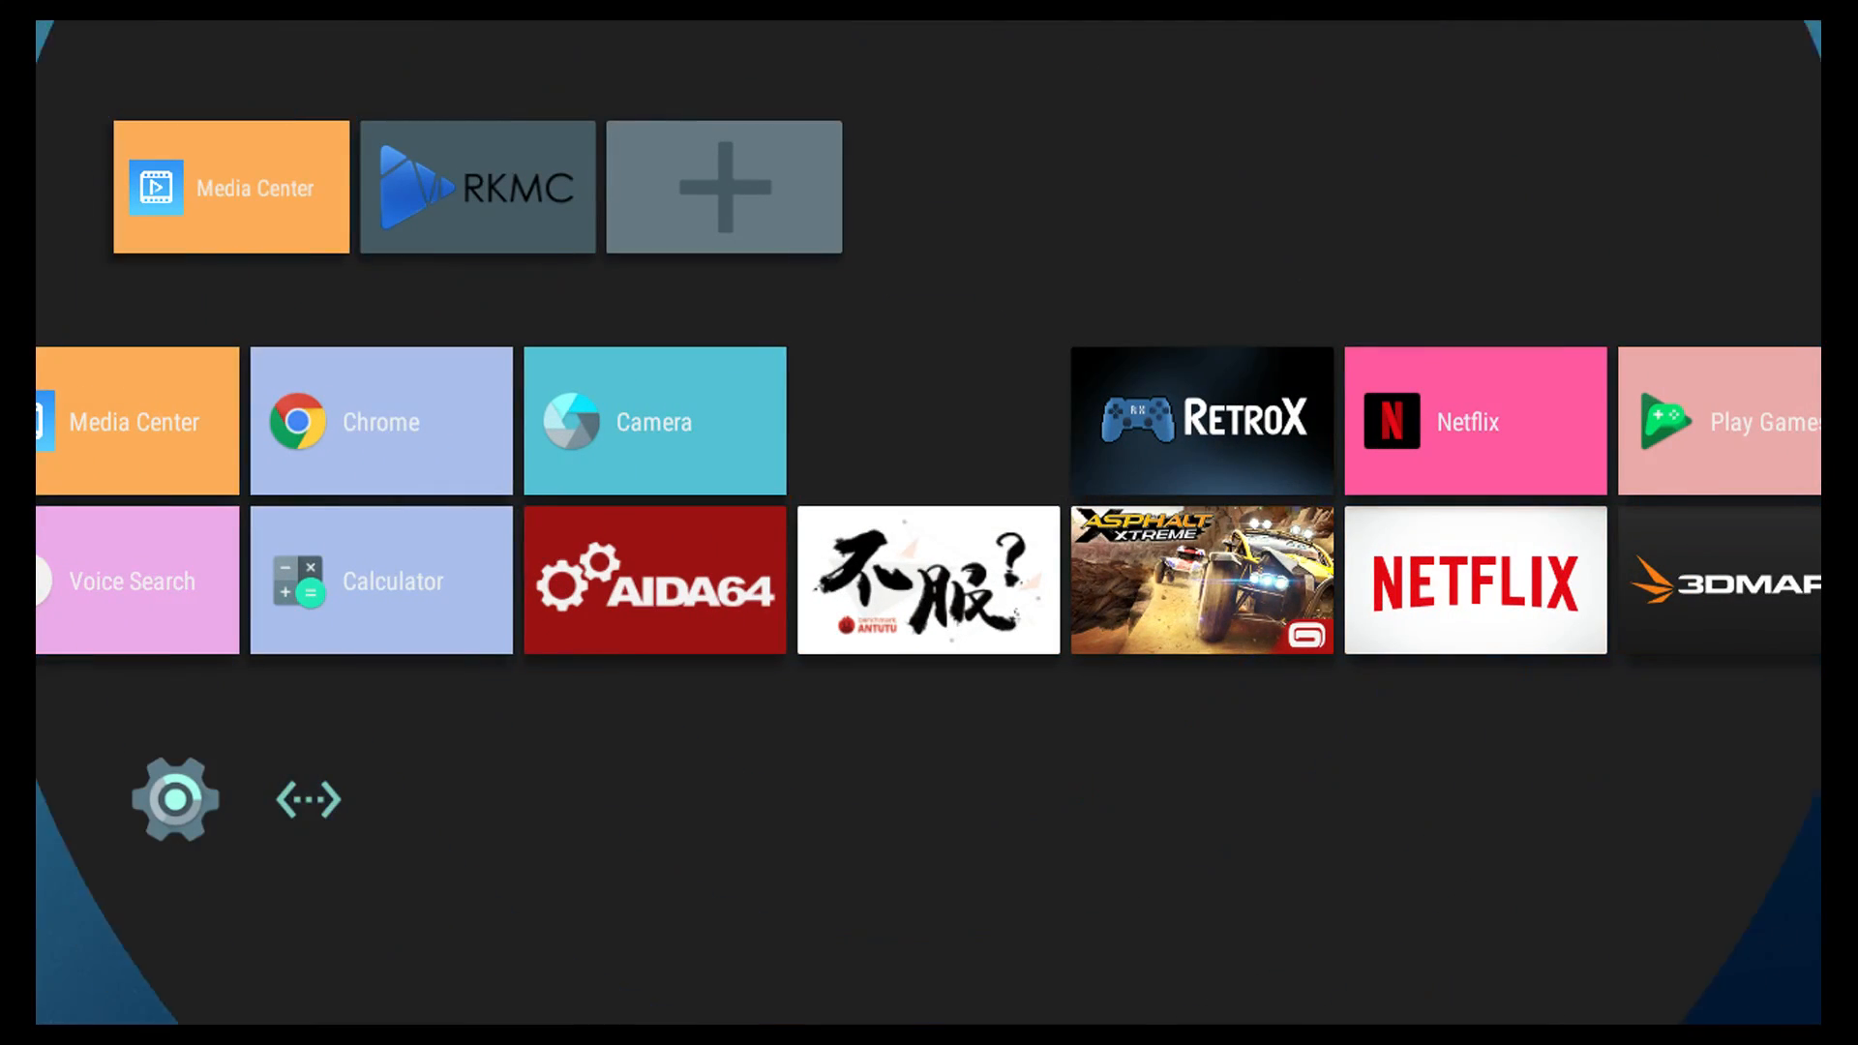
- Launch AnTuTu and show the ROCK64 detail score of 35211
click(927, 579)
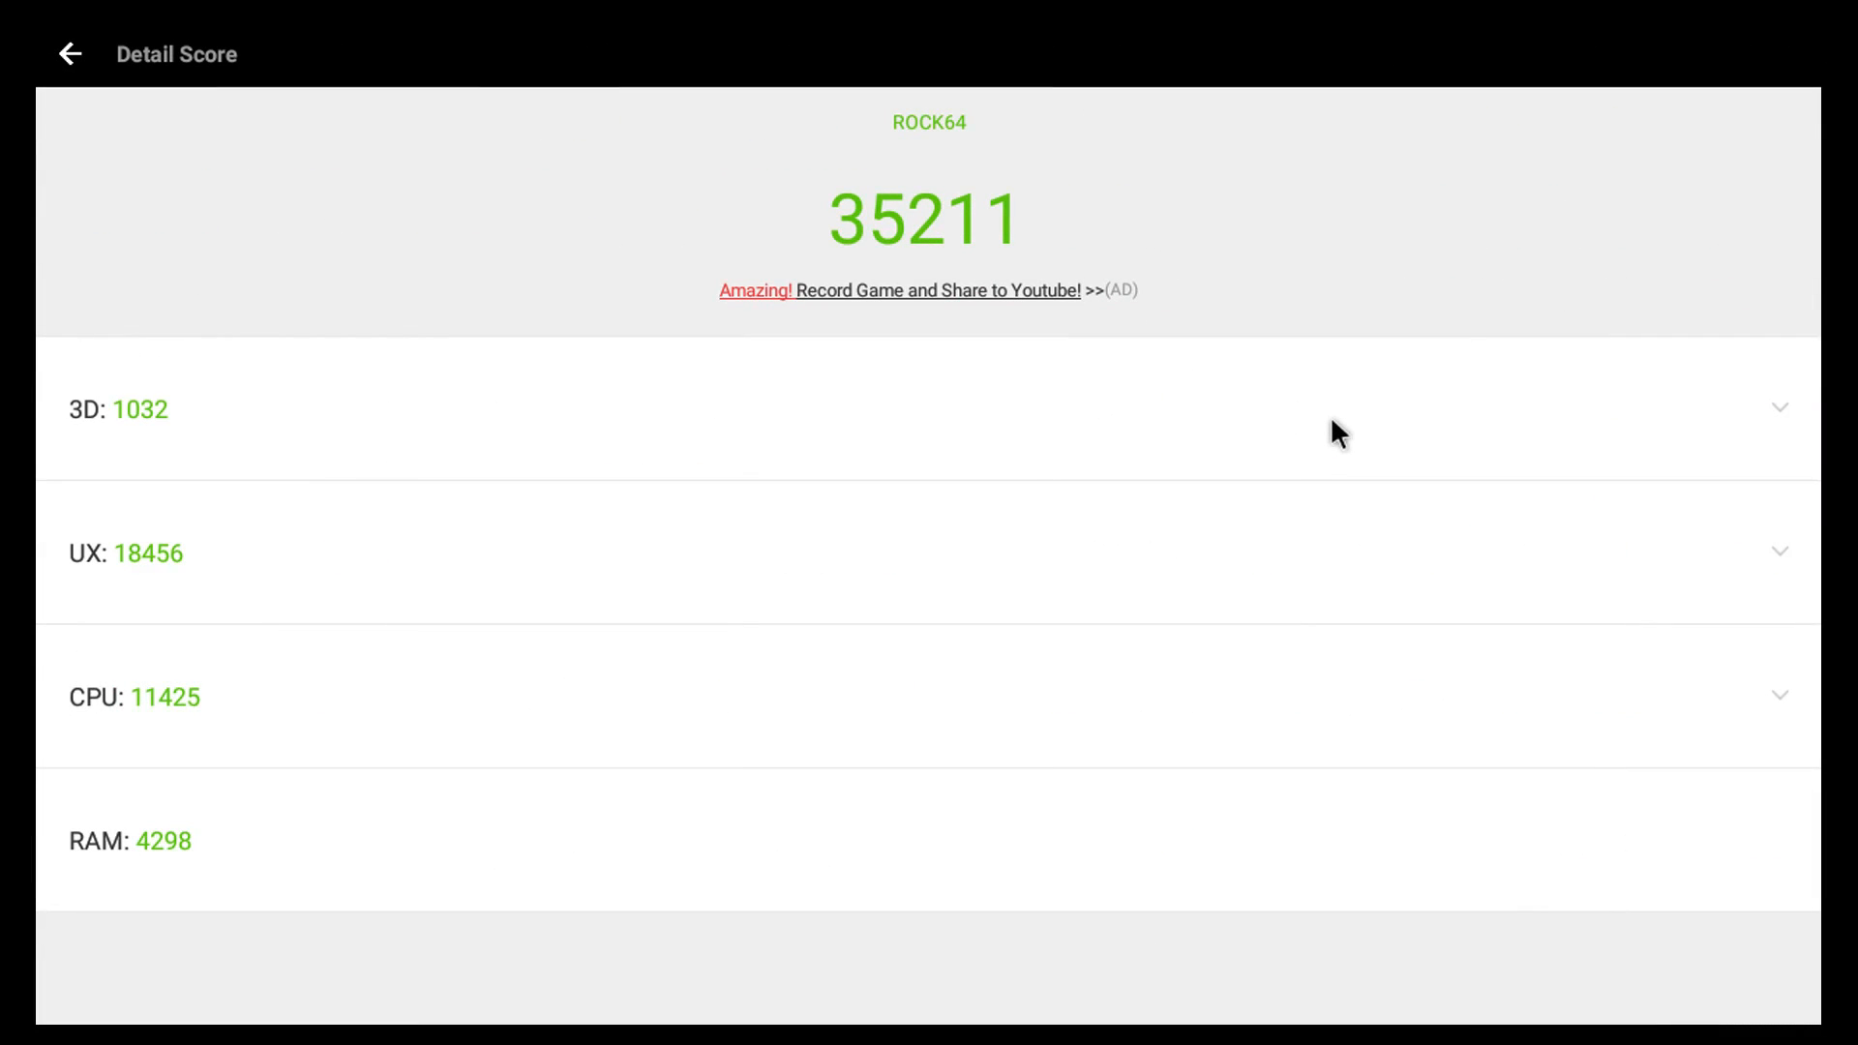
mouse_move(122, 478)
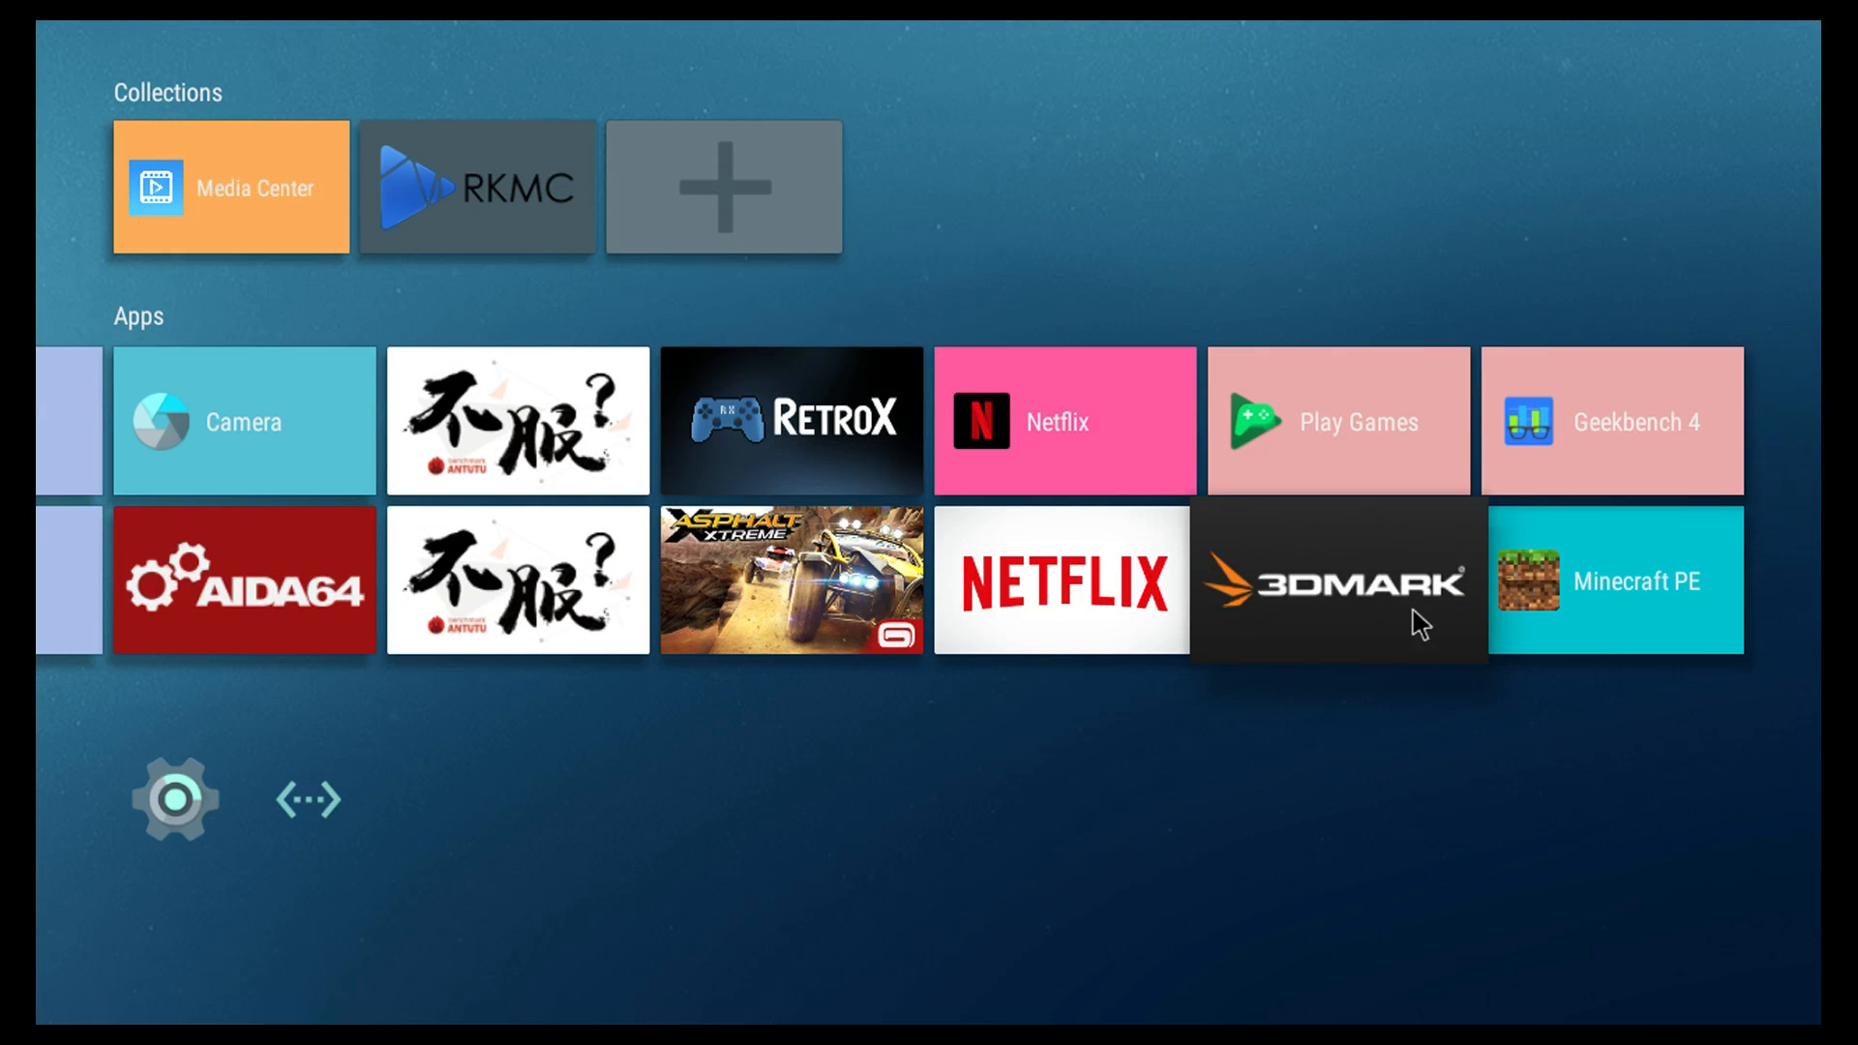
mouse_move(1324, 610)
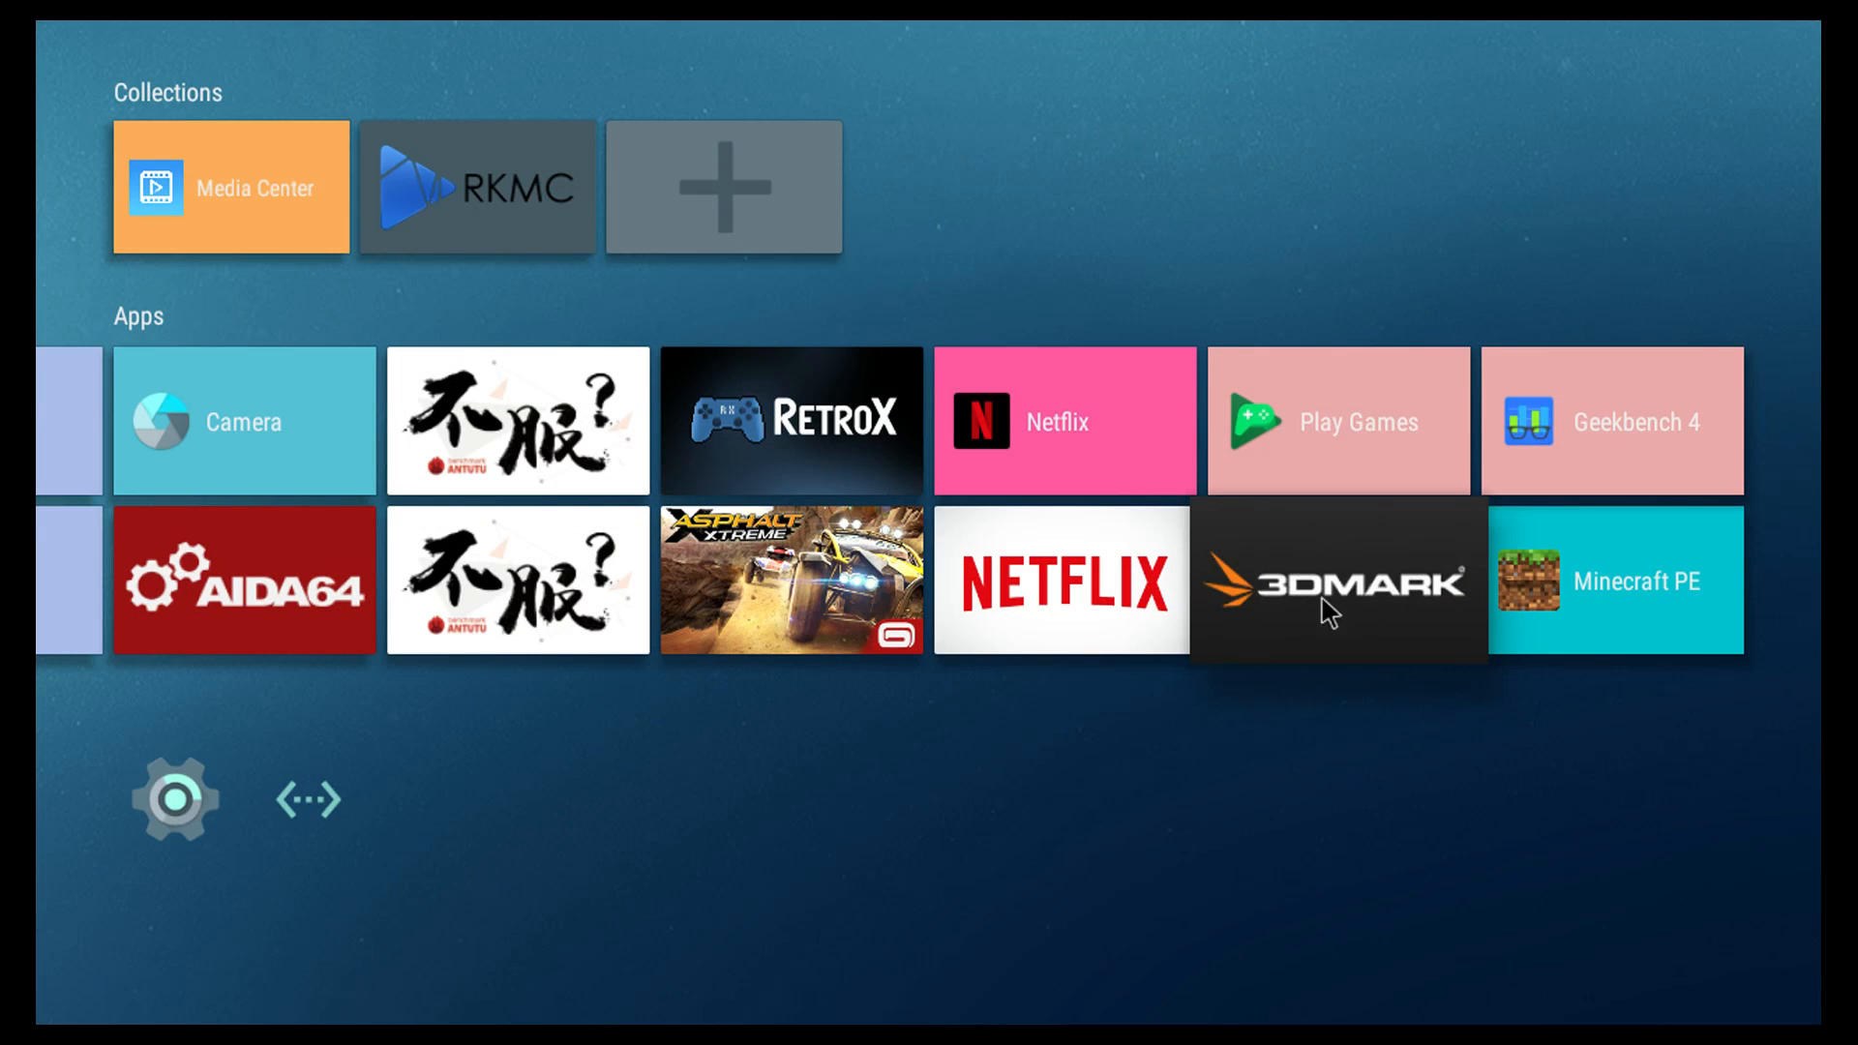
mouse_move(1398, 751)
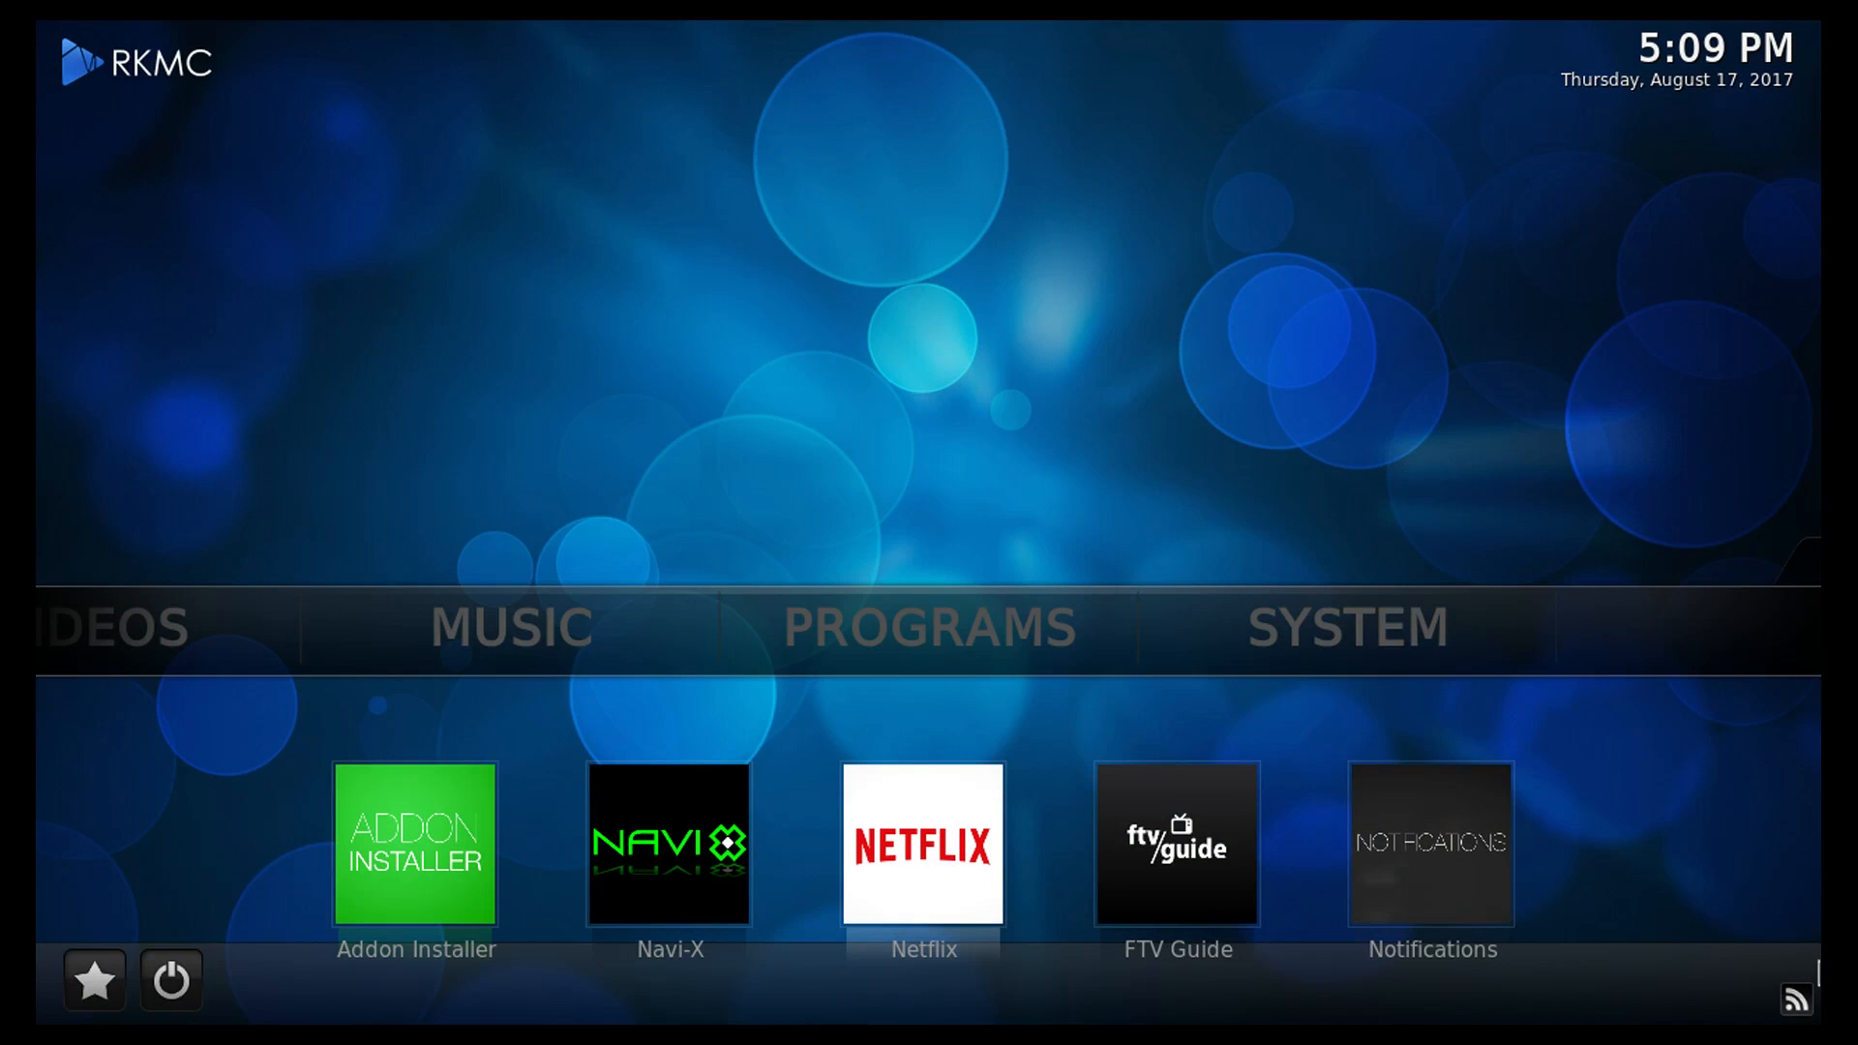
- Move RKMC's menu from Programs to Videos to show add-ons like YouTube and Exodus
click(927, 625)
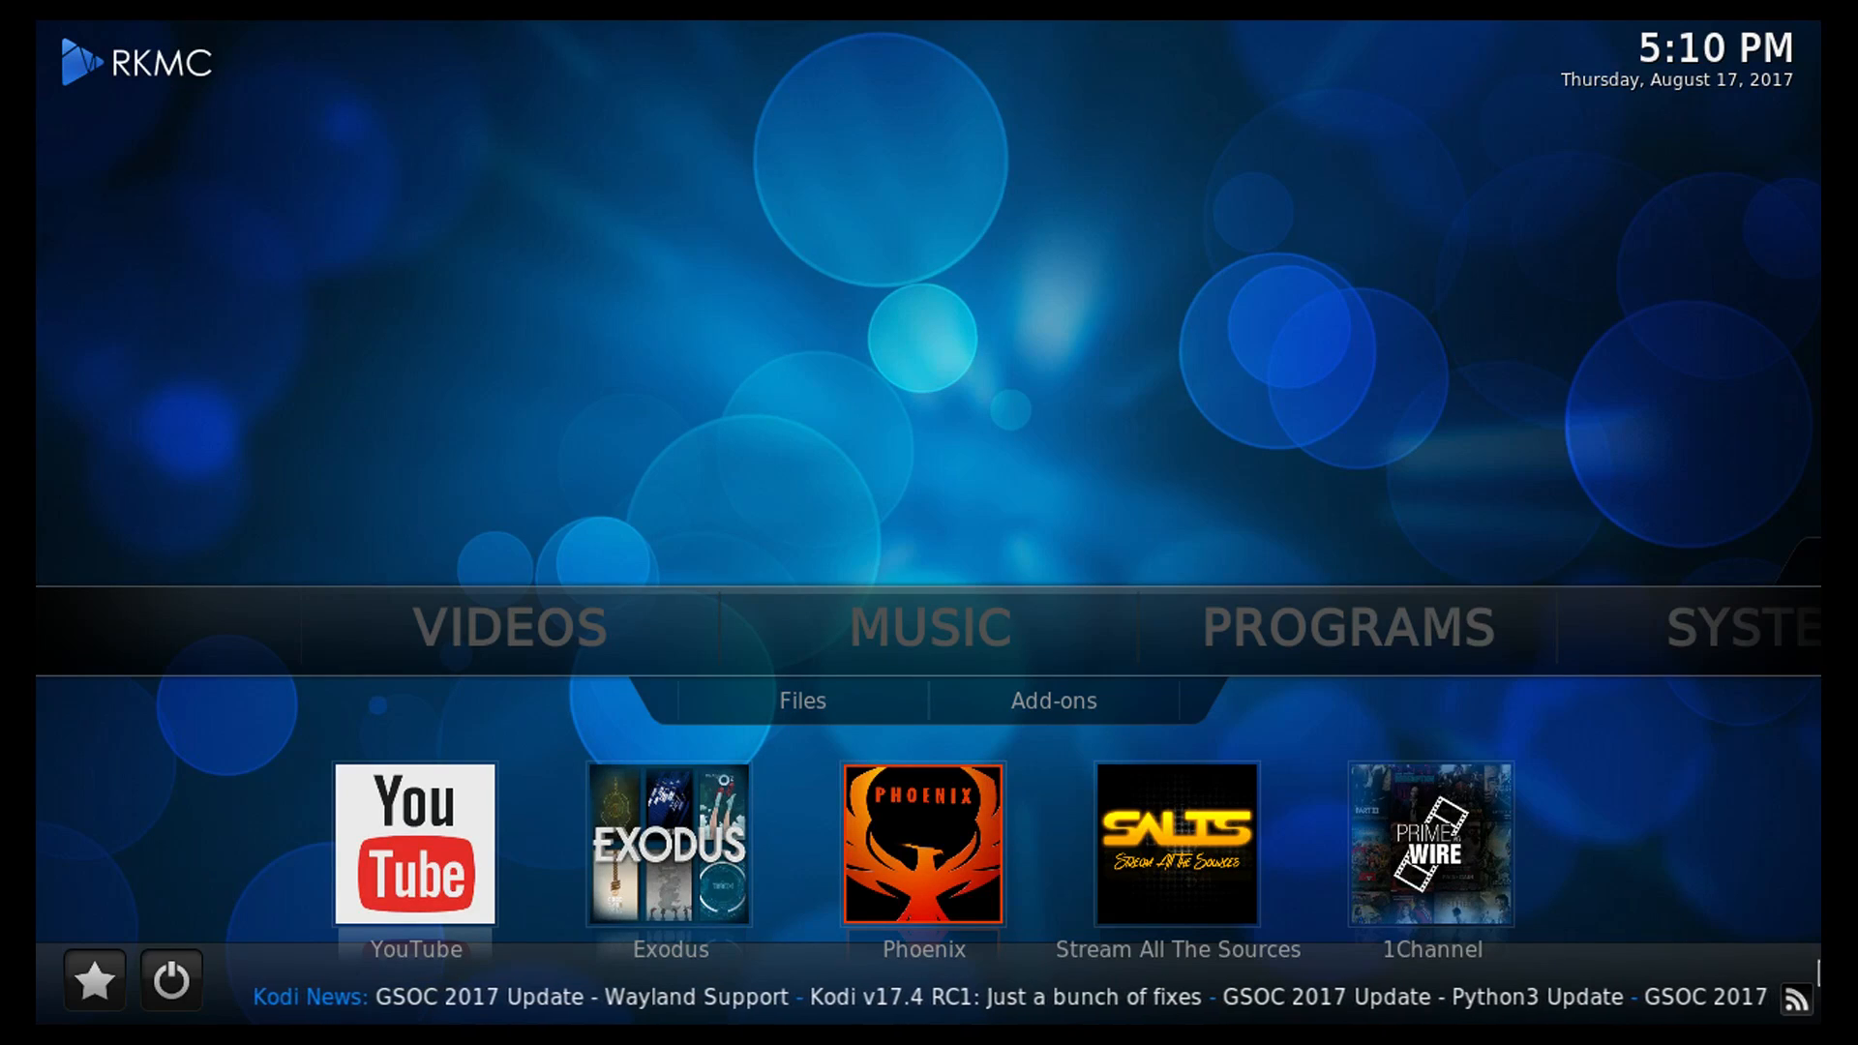
mouse_move(581, 614)
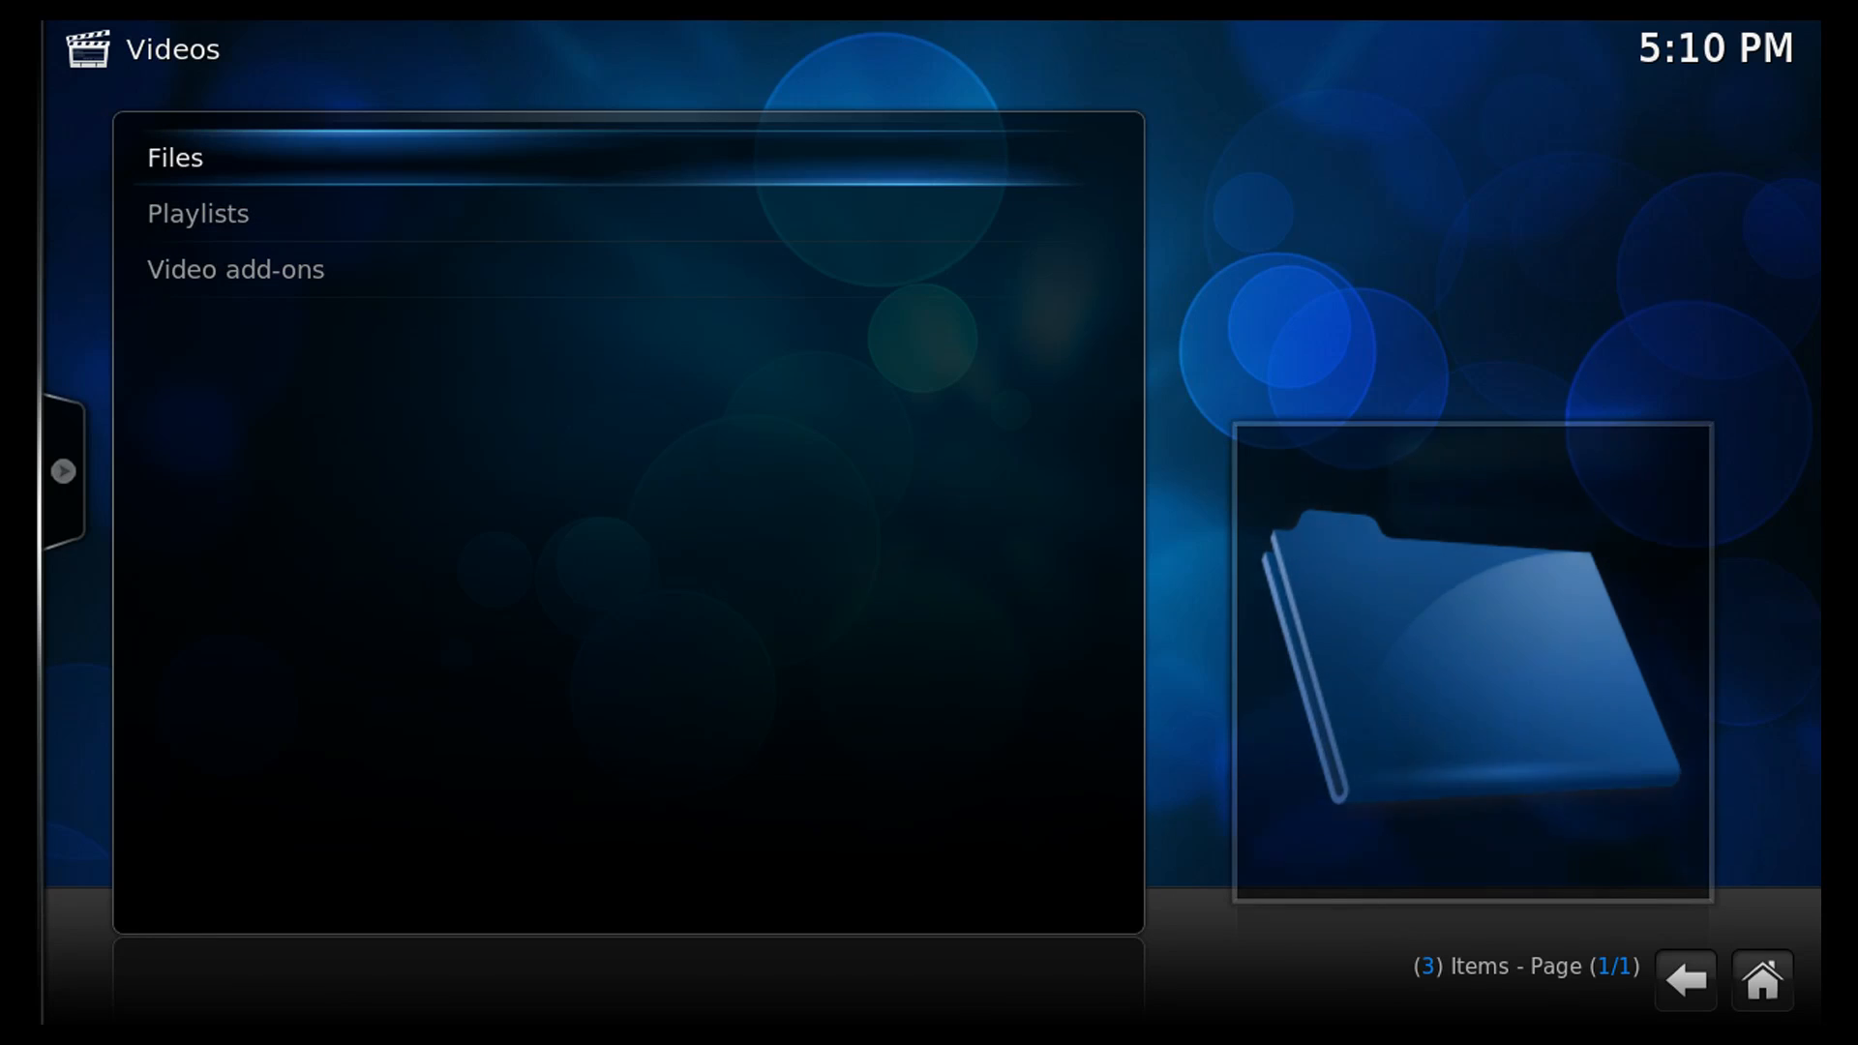
- Open drive F4ACAB96ACAB5242's video files and play bbb_sunflower_1080p_60fps_normal.mp4
click(174, 157)
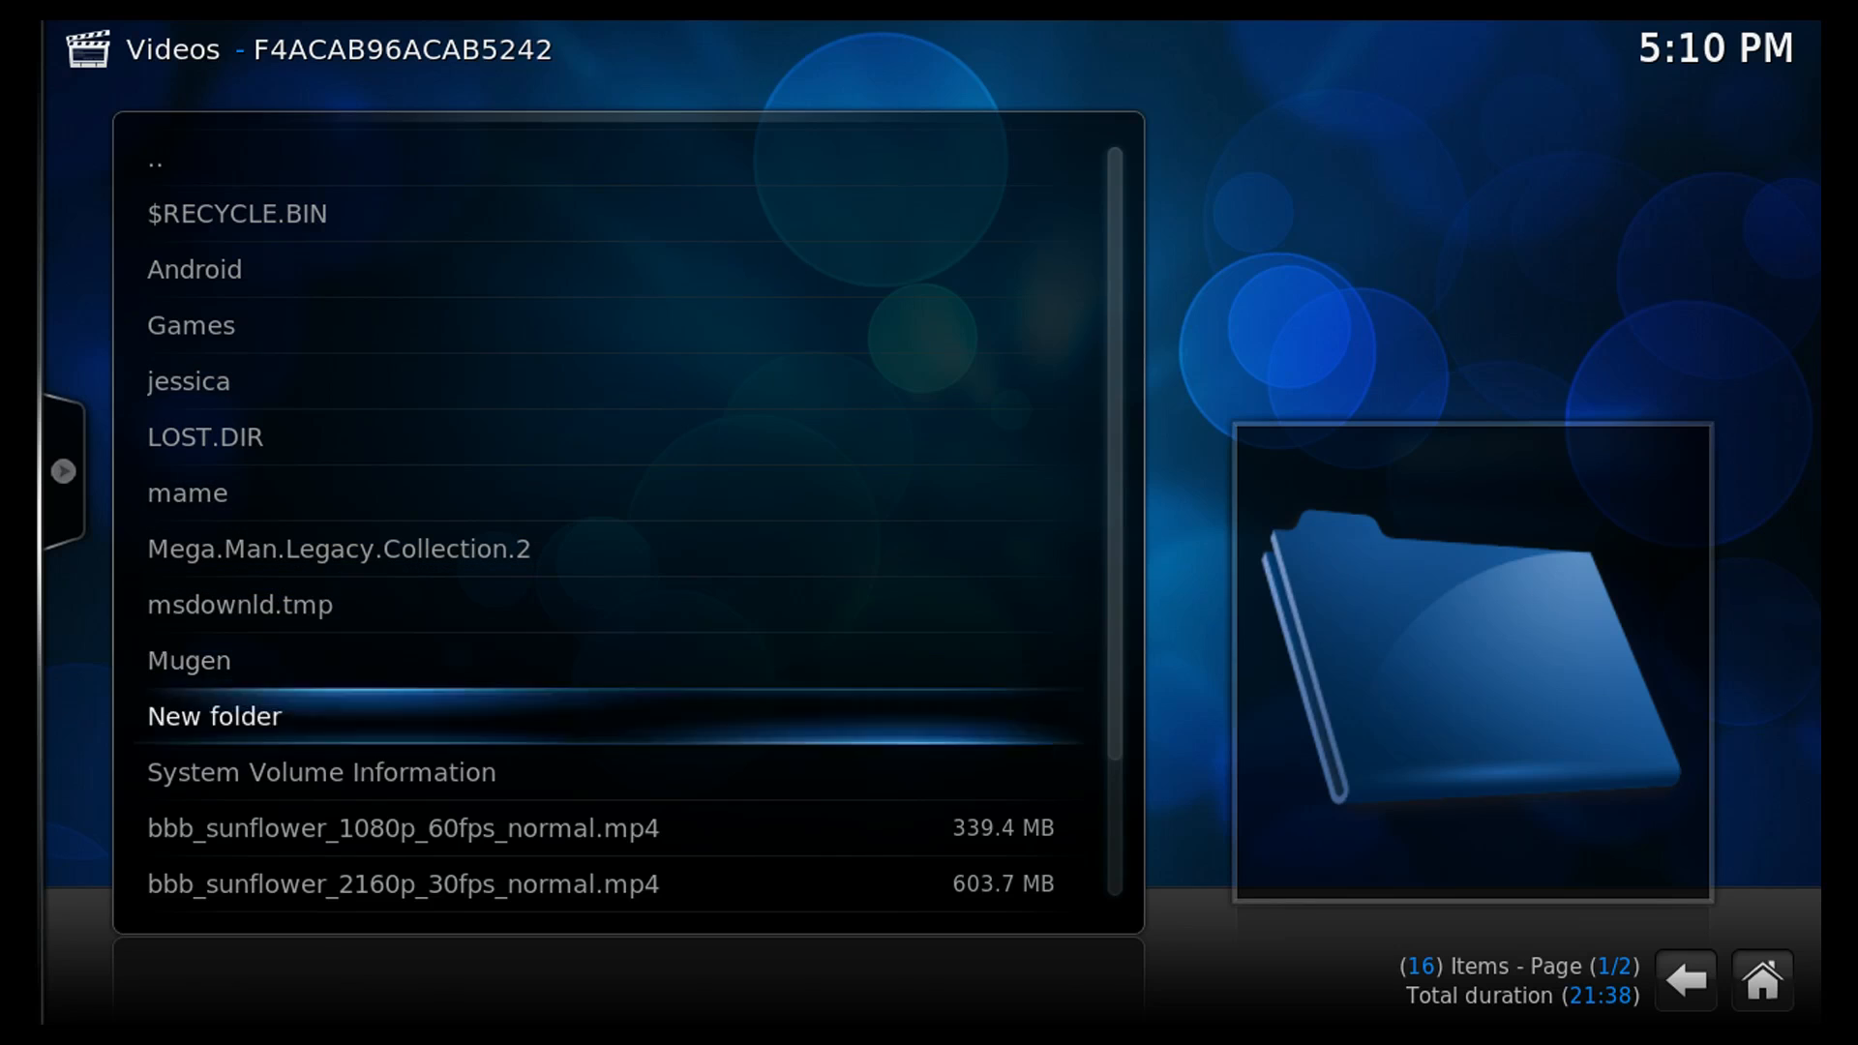
click(403, 826)
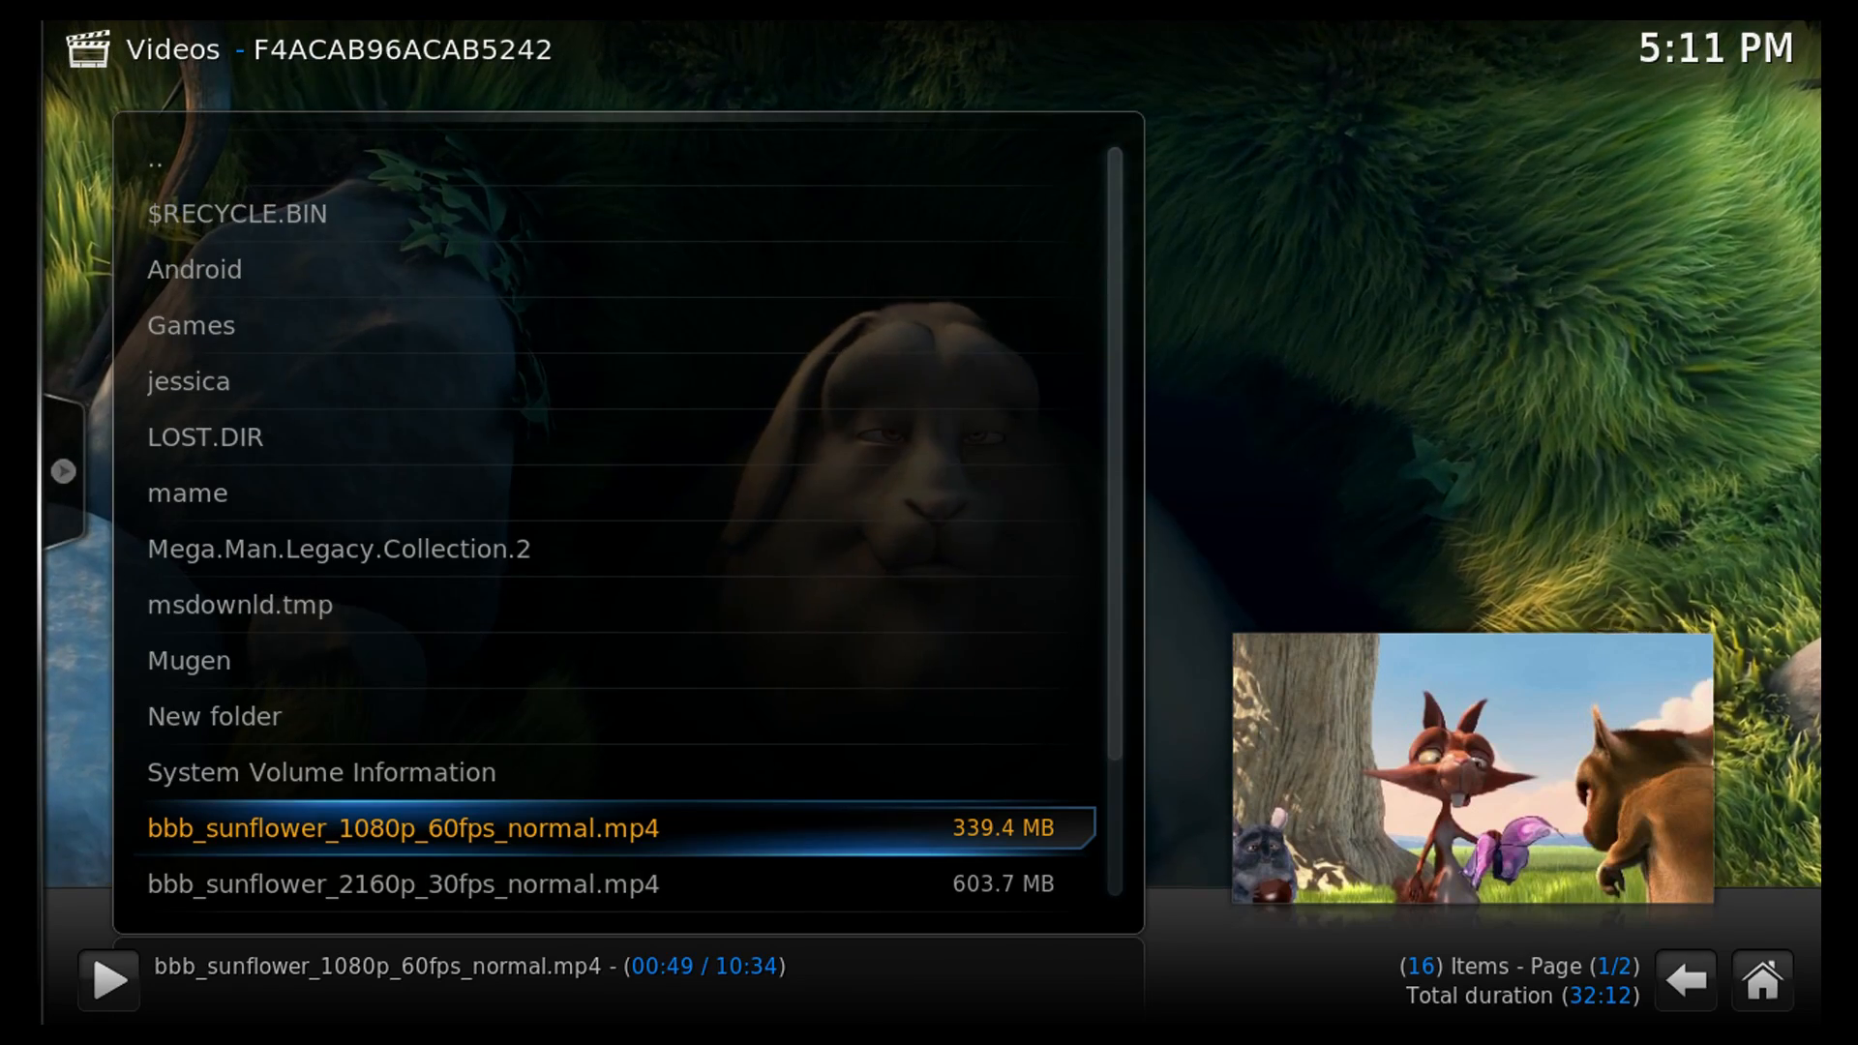
- Switch playback to bbb_sunflower_2160p_60fps_normal.mp4
scroll(down, 3)
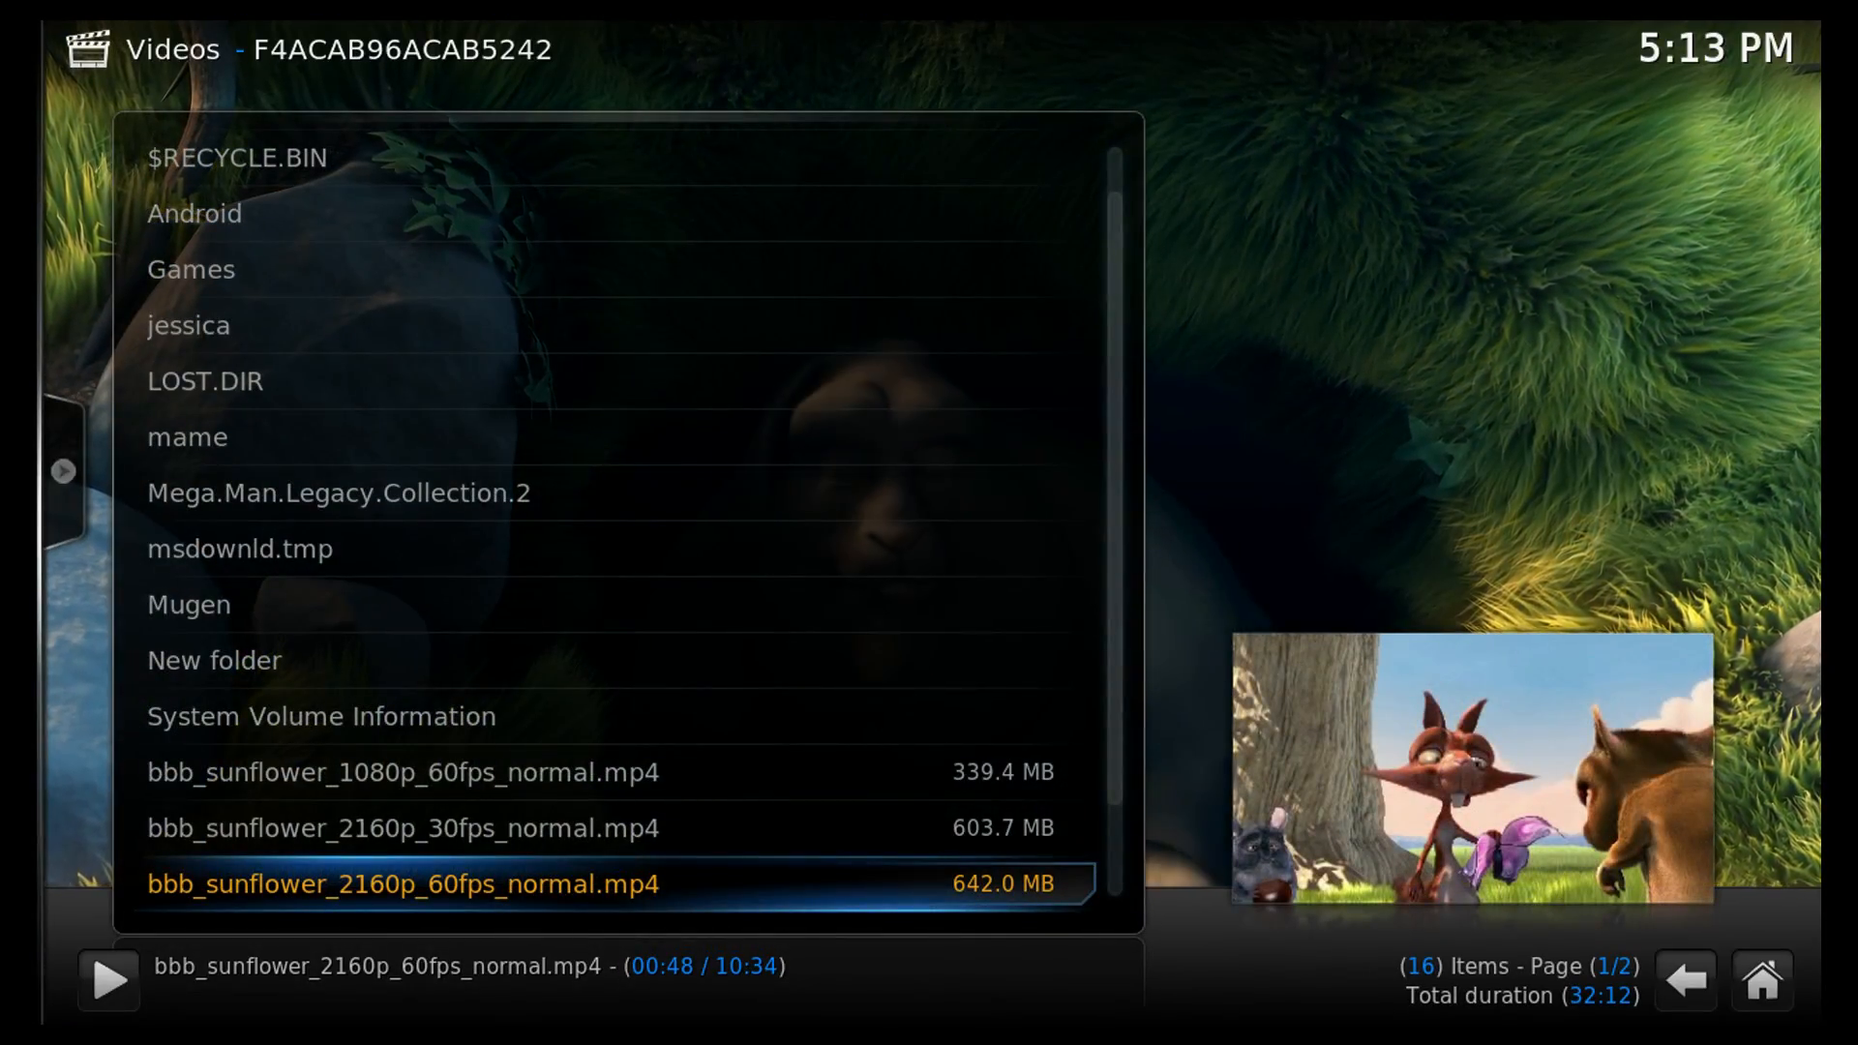
- Play jellyfish-120-mbps-4k-uhd-h264.mkv, then stop playback so it is marked watched
scroll(down, 3)
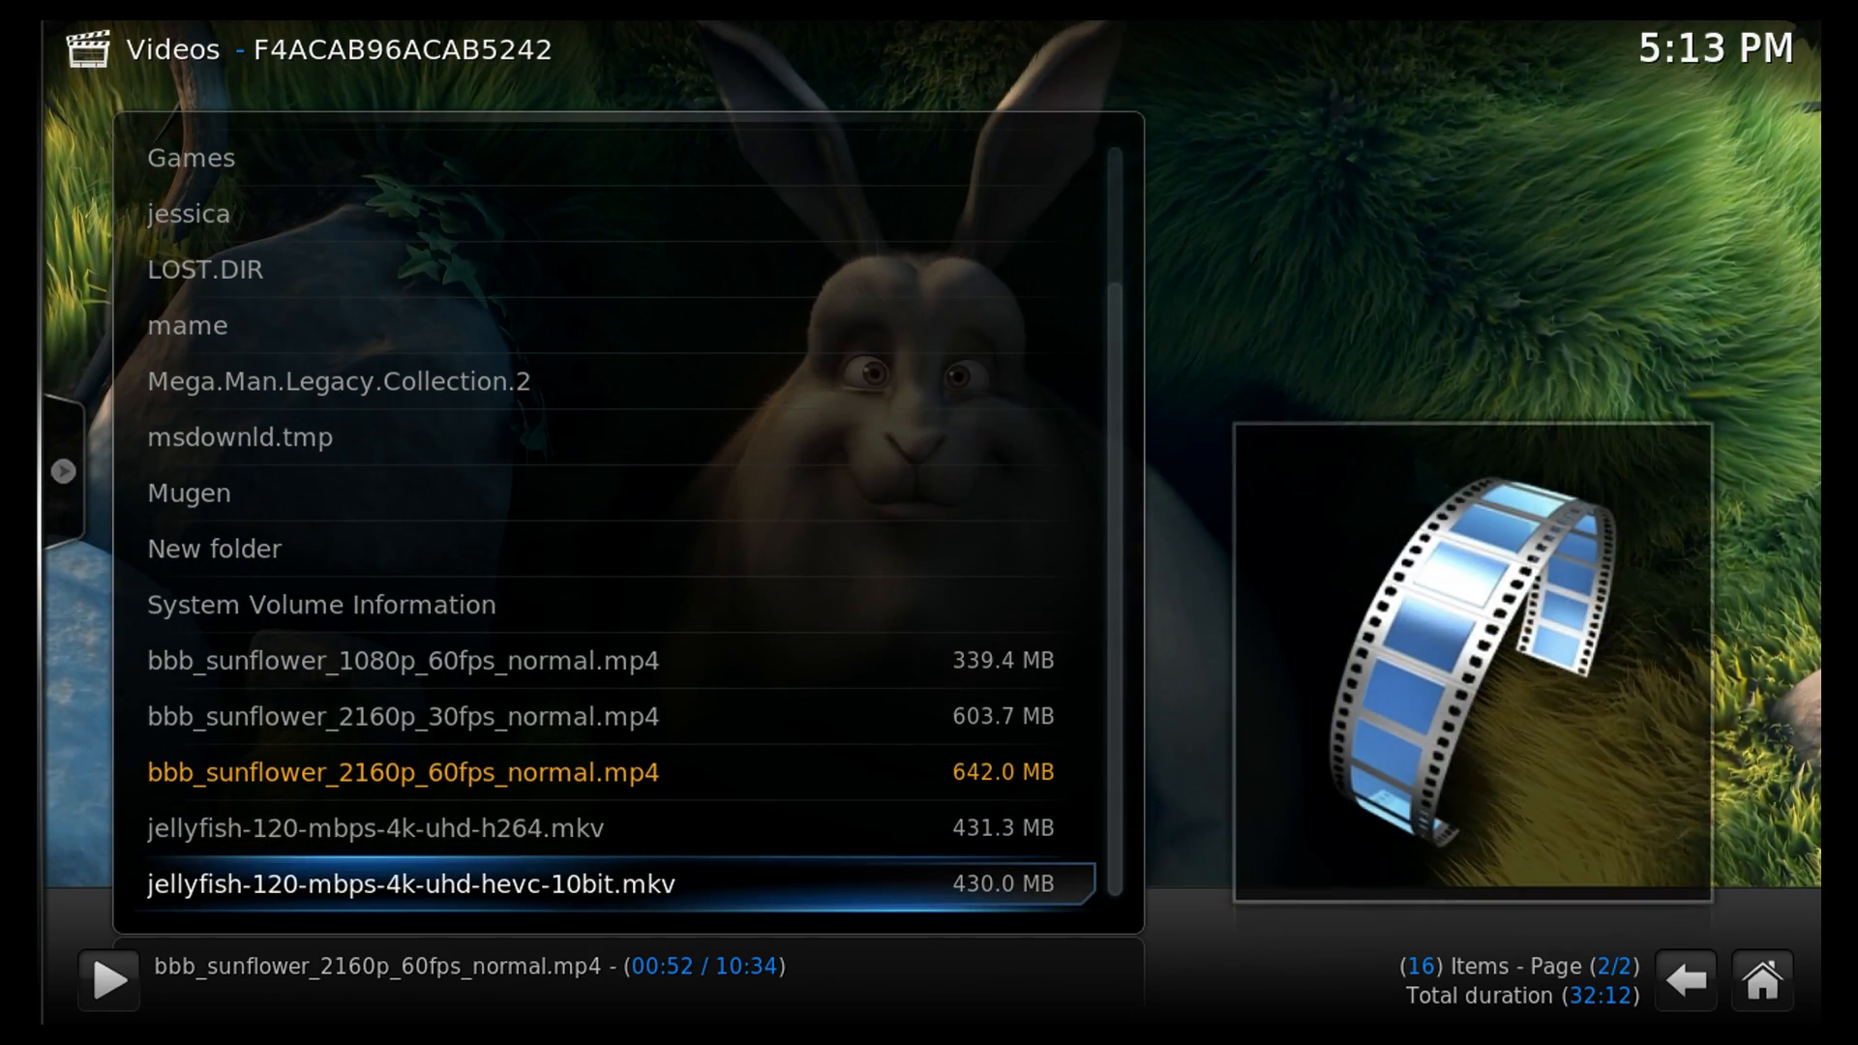
key(Up)
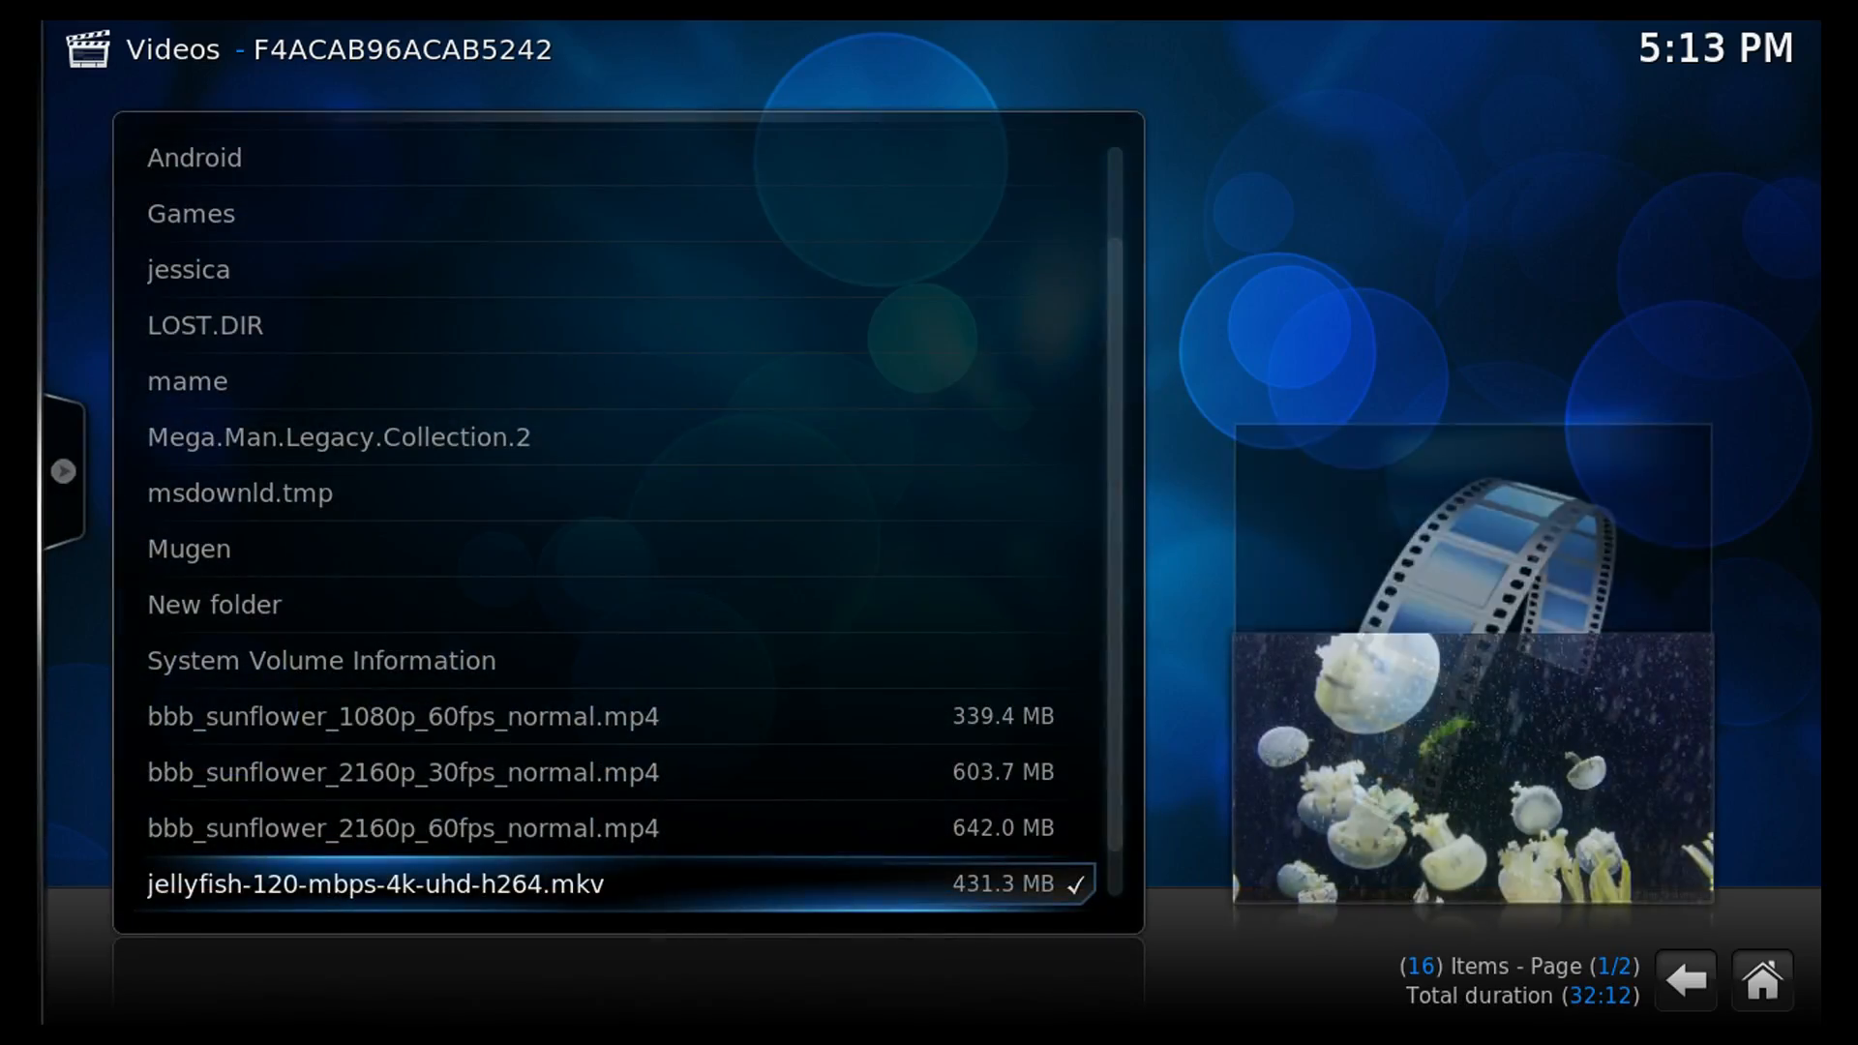
- Leave RKMC for YouTube and search "4k video" to list Ultra HD results
scroll(down, 3)
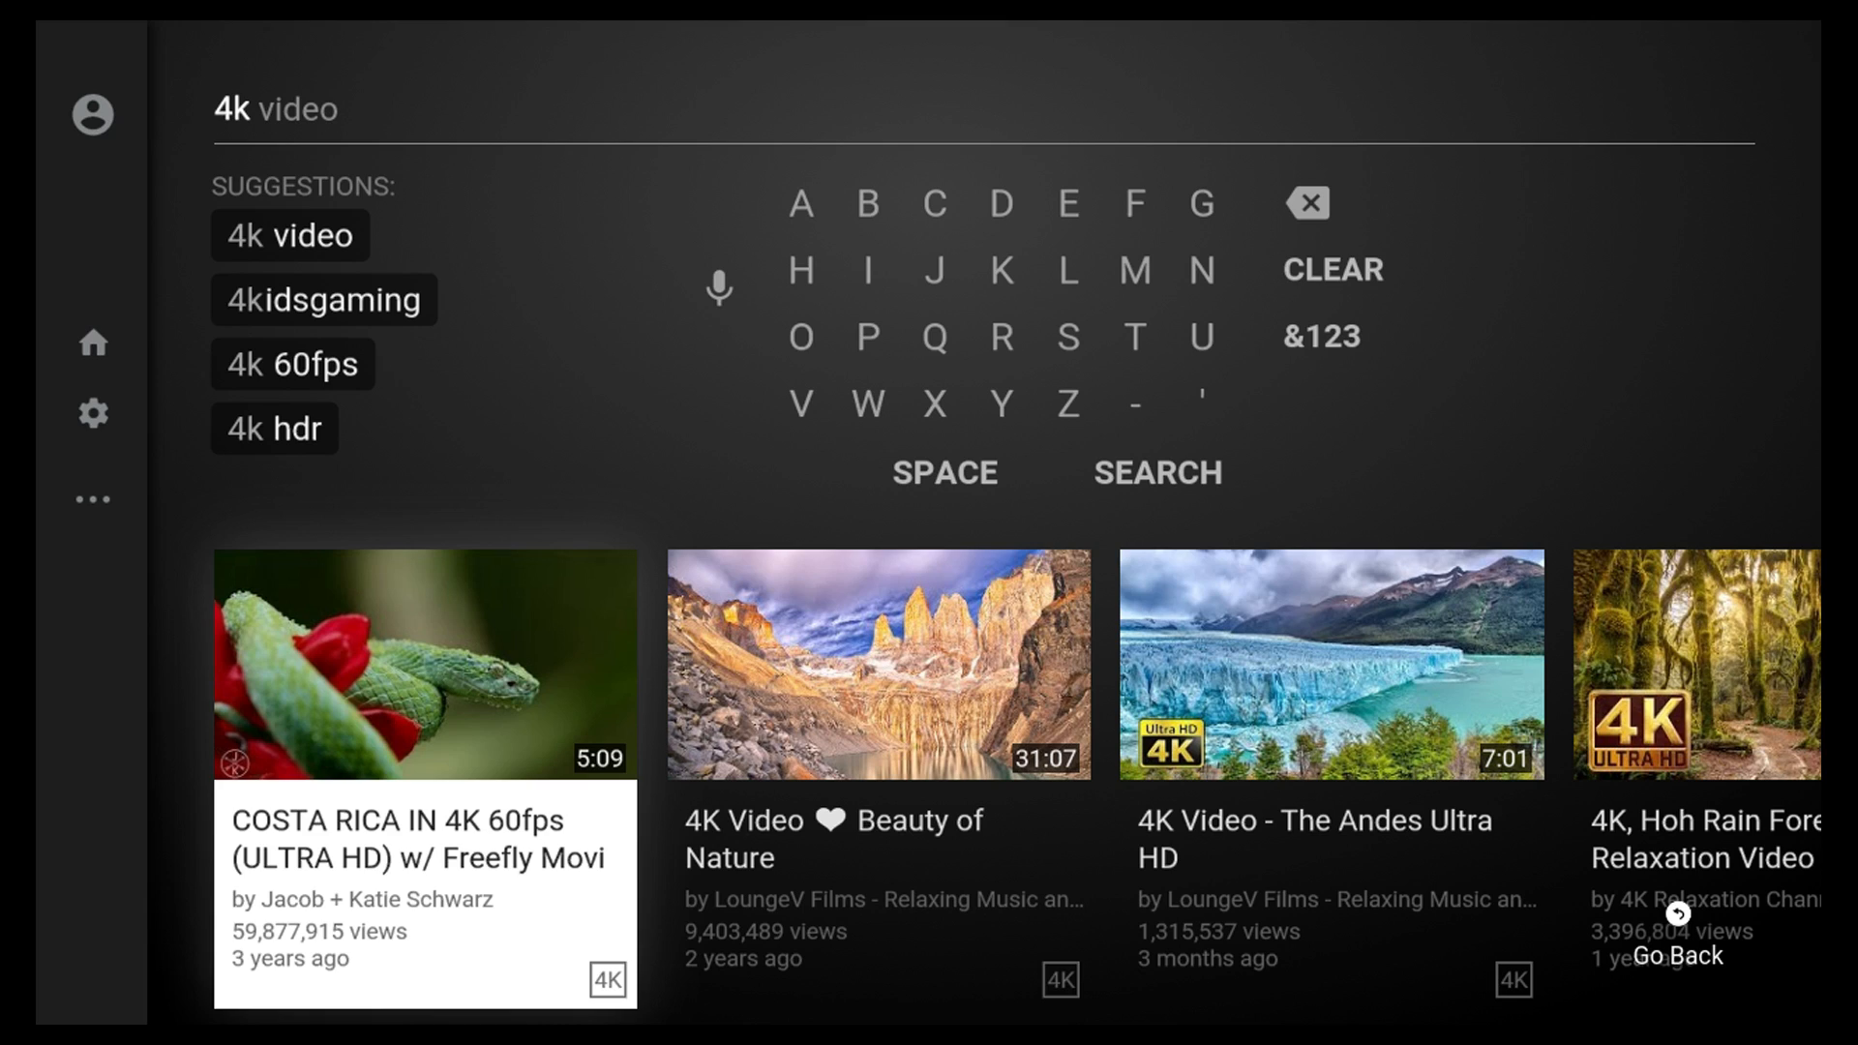
- Play COSTA RICA IN 4K 60fps, pause it early, and reveal More Options toward Stats for nerds
click(424, 664)
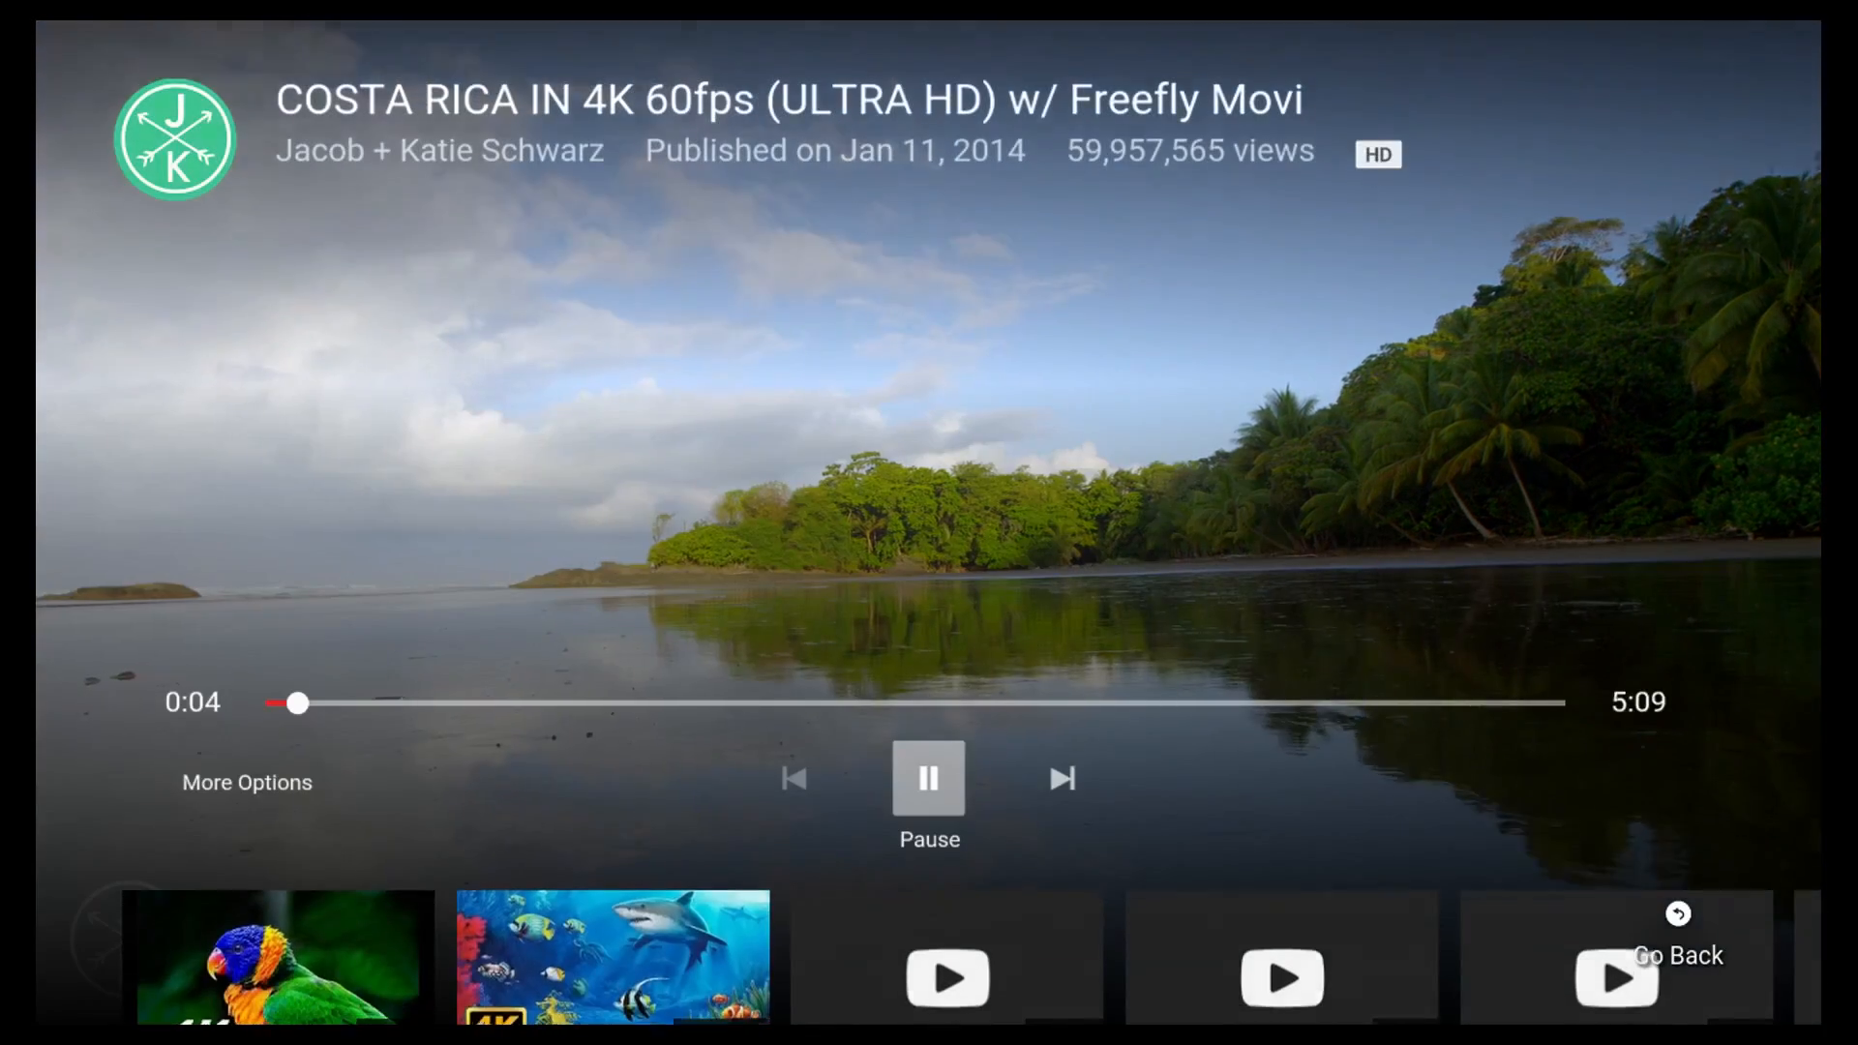
click(927, 778)
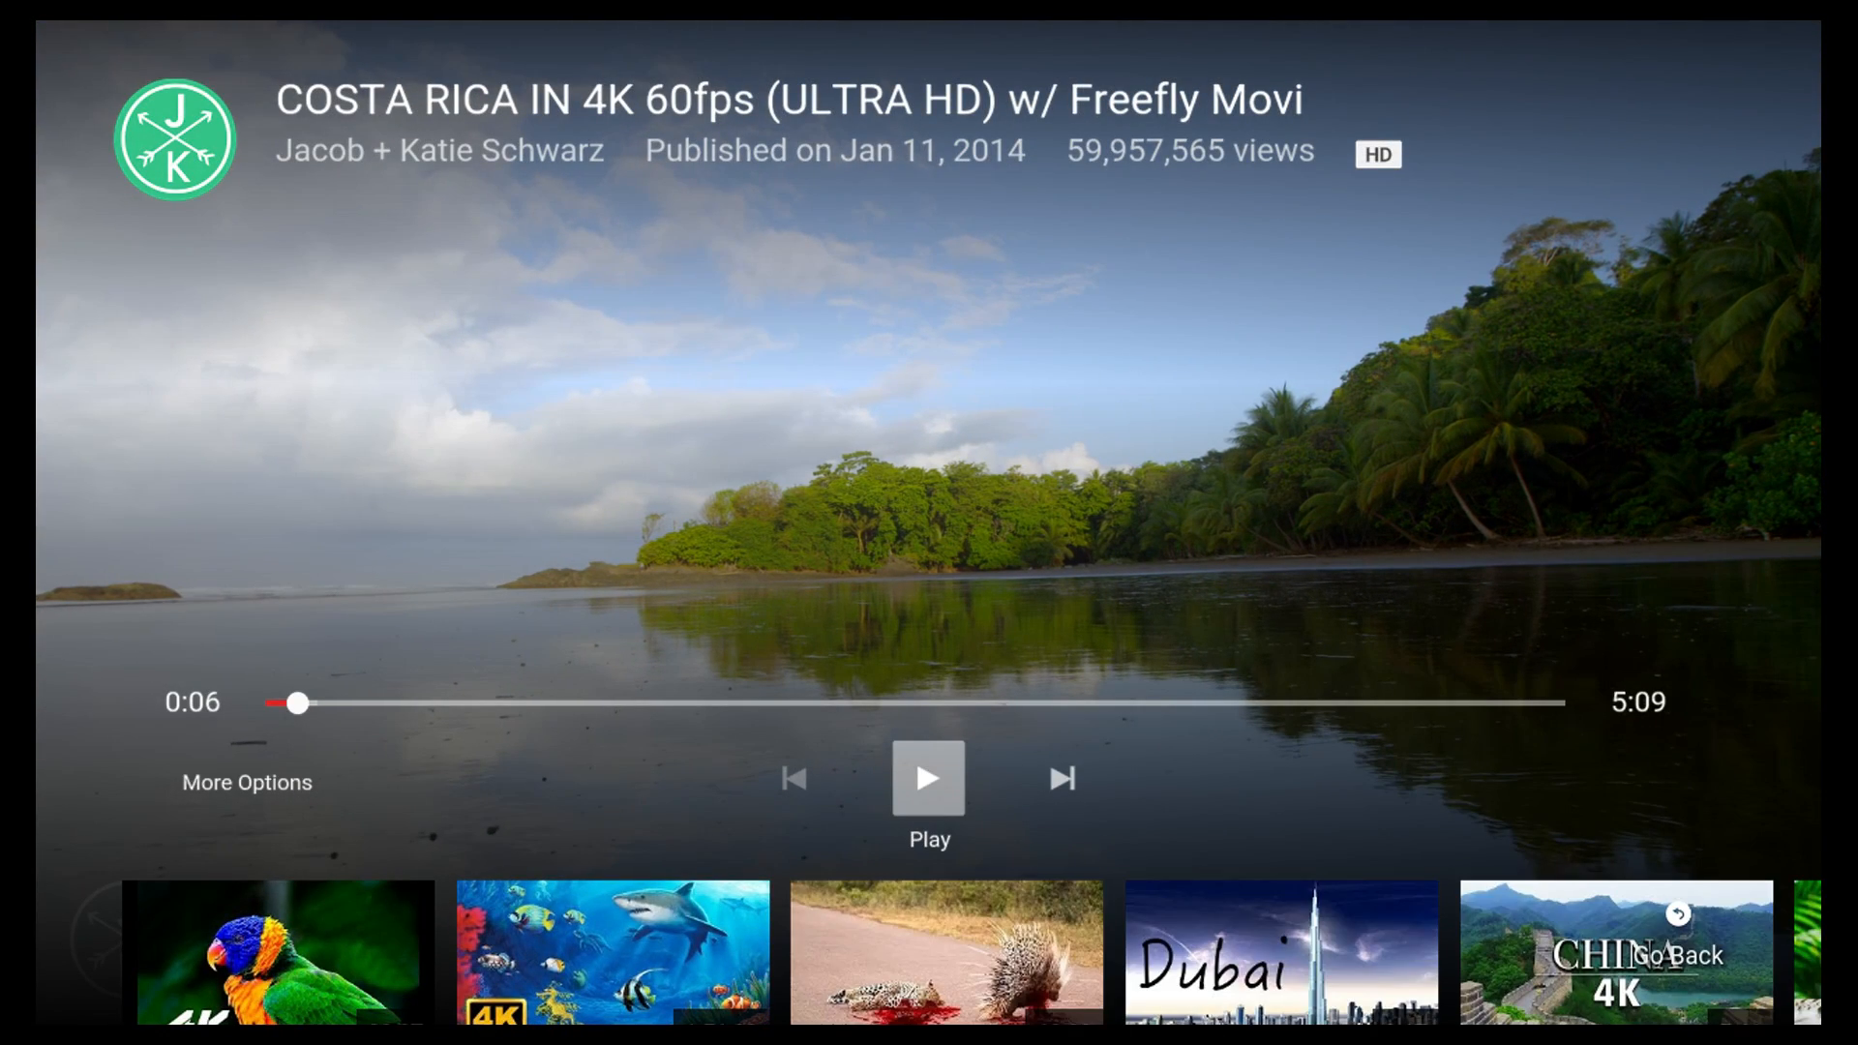
click(246, 780)
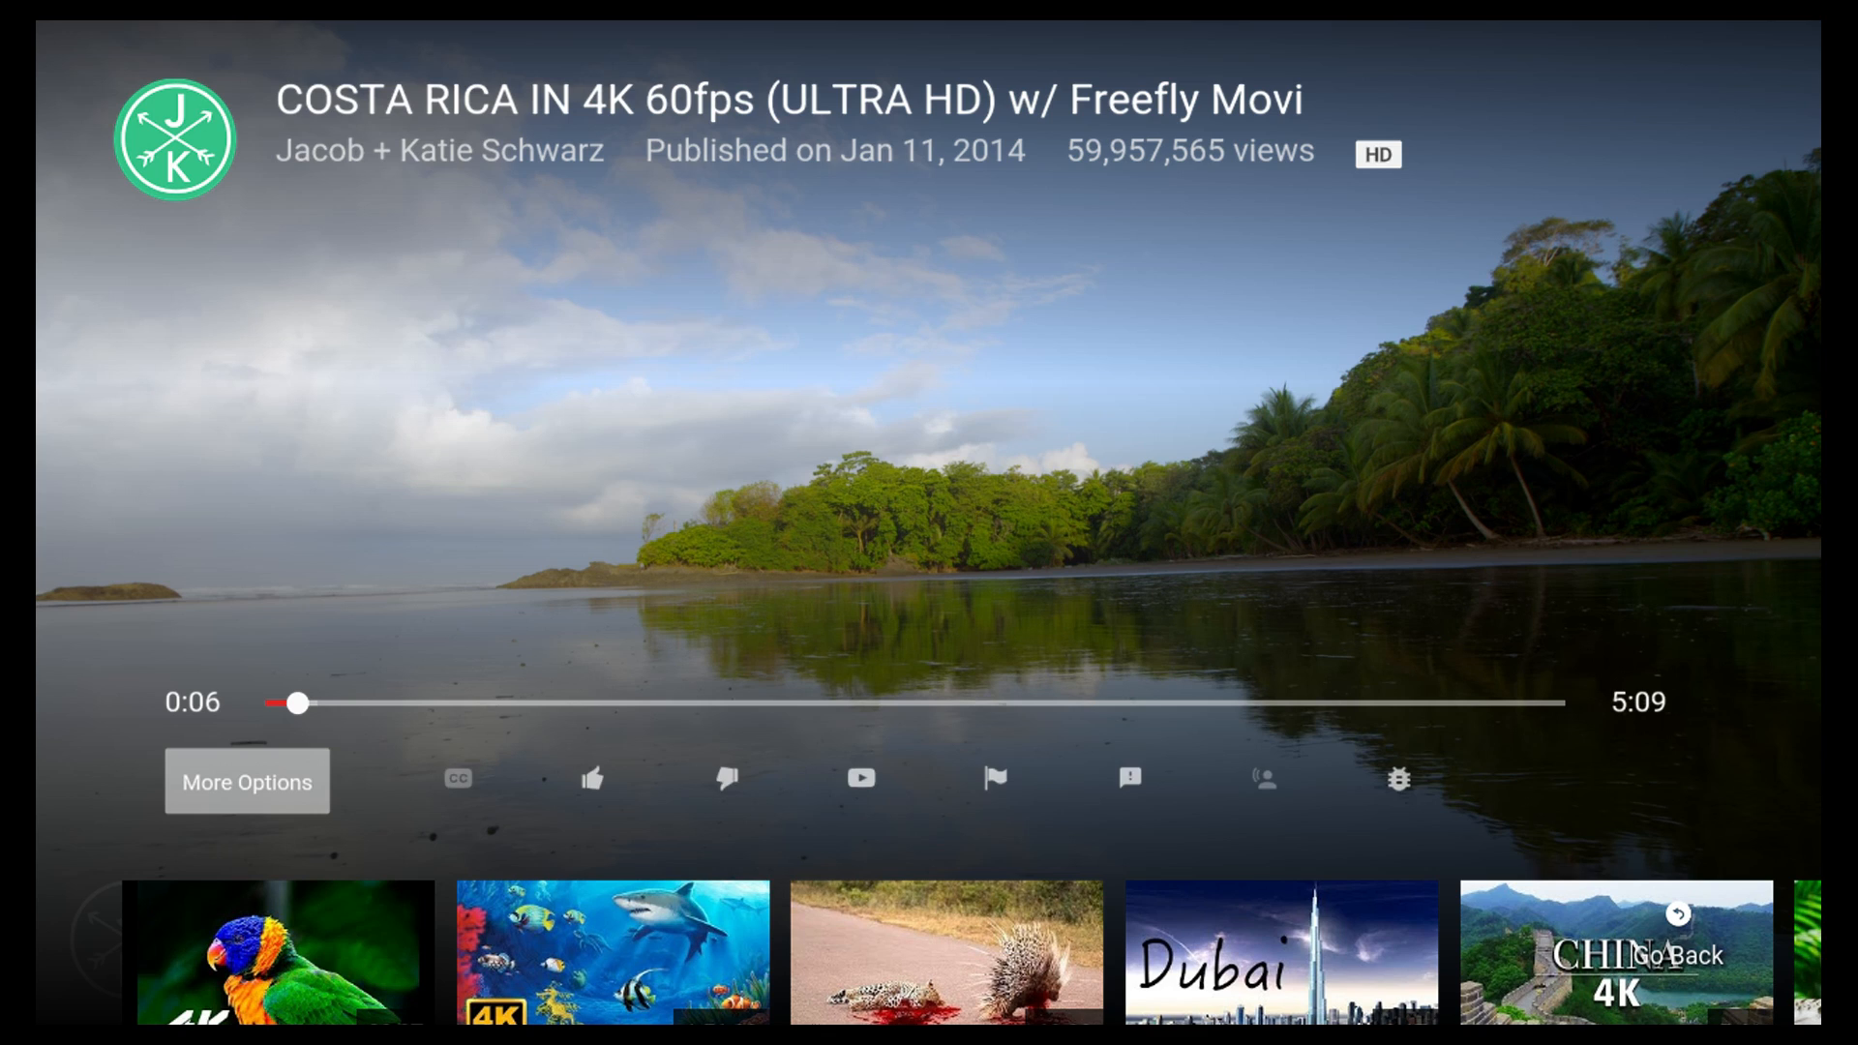
mouse_move(726, 778)
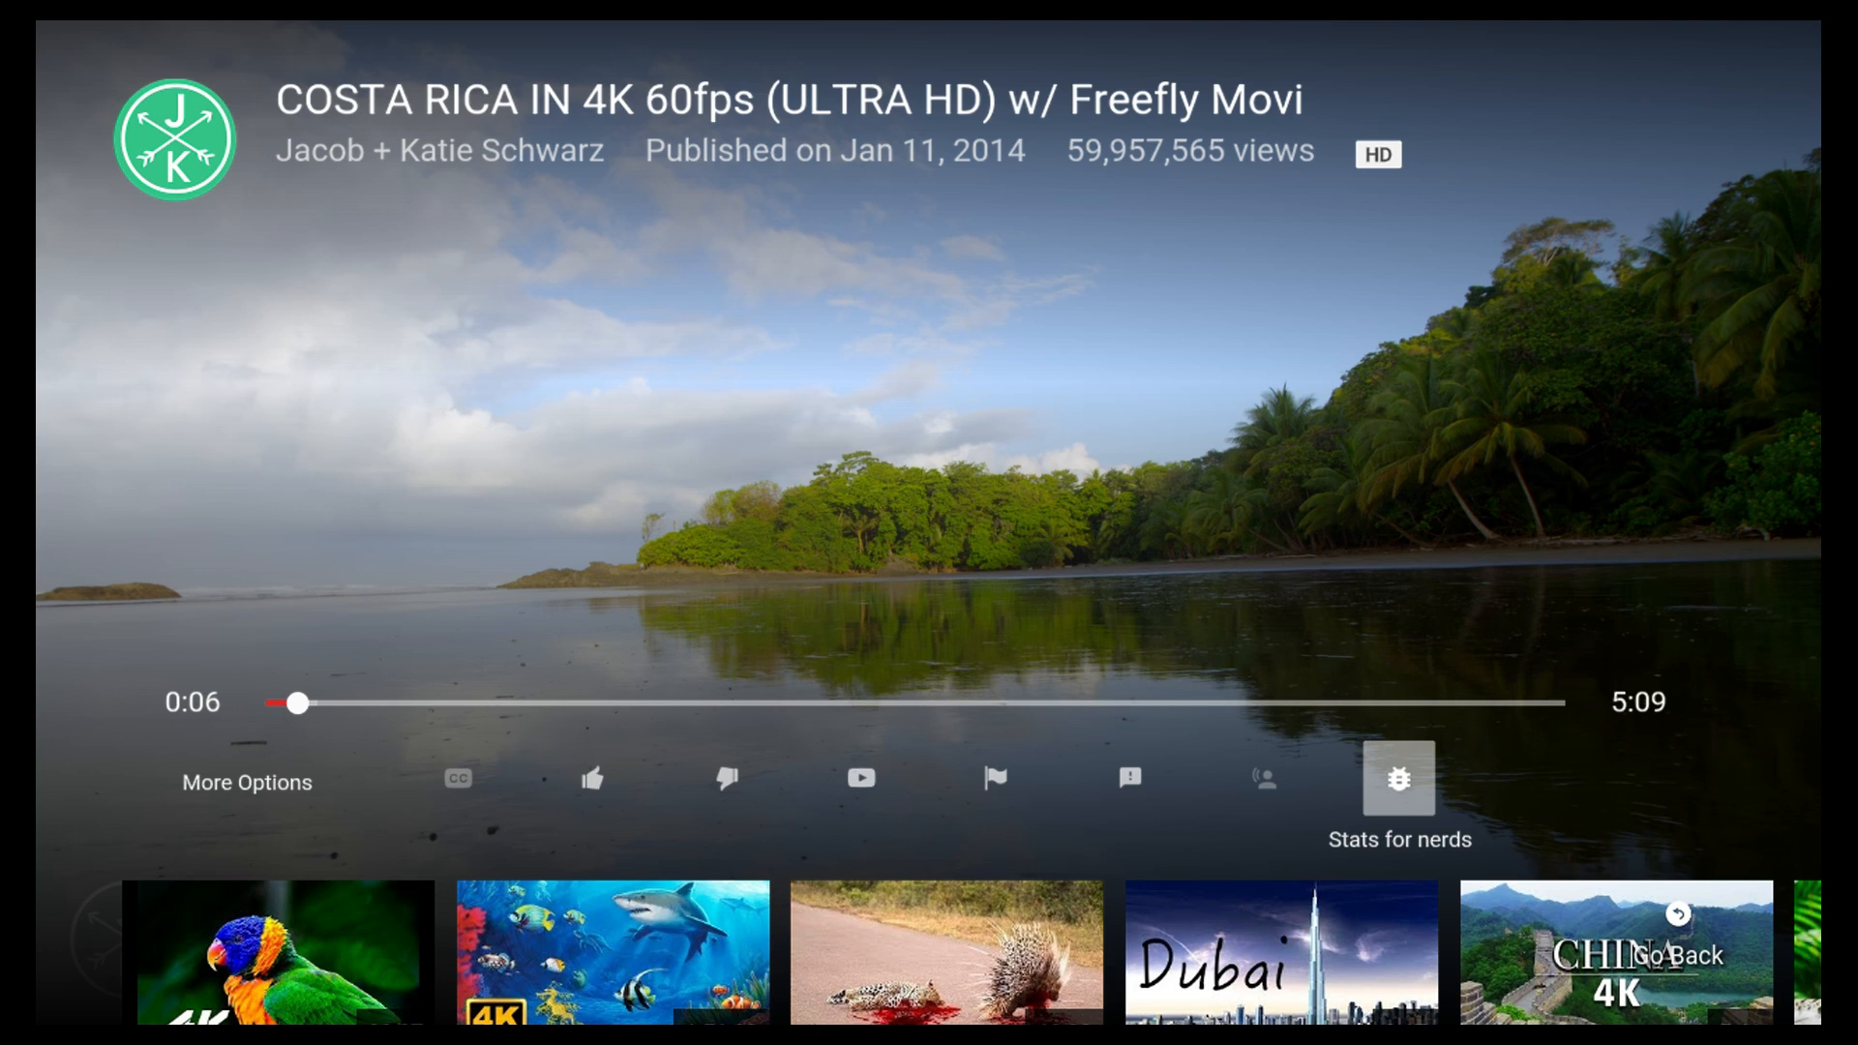
click(1397, 778)
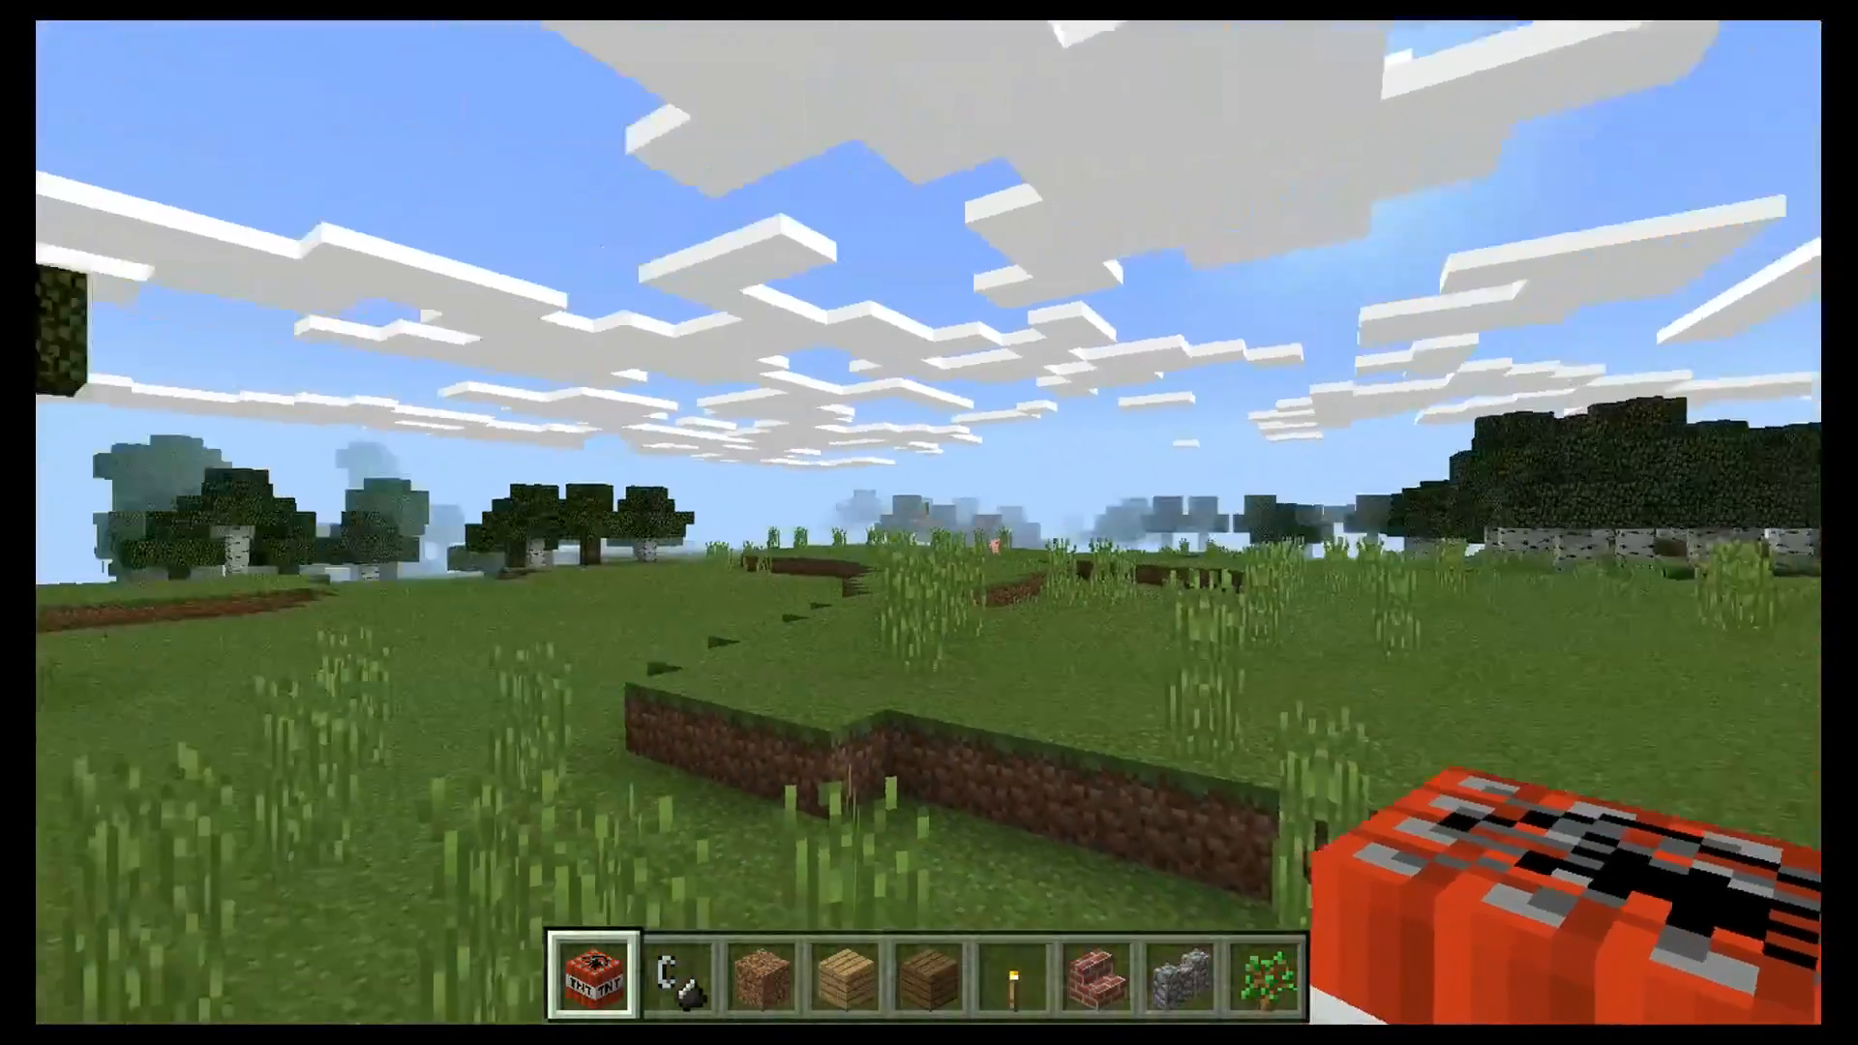
- Place a large TNT cluster on the grass and switch to flint and steel to ignite it
key(2)
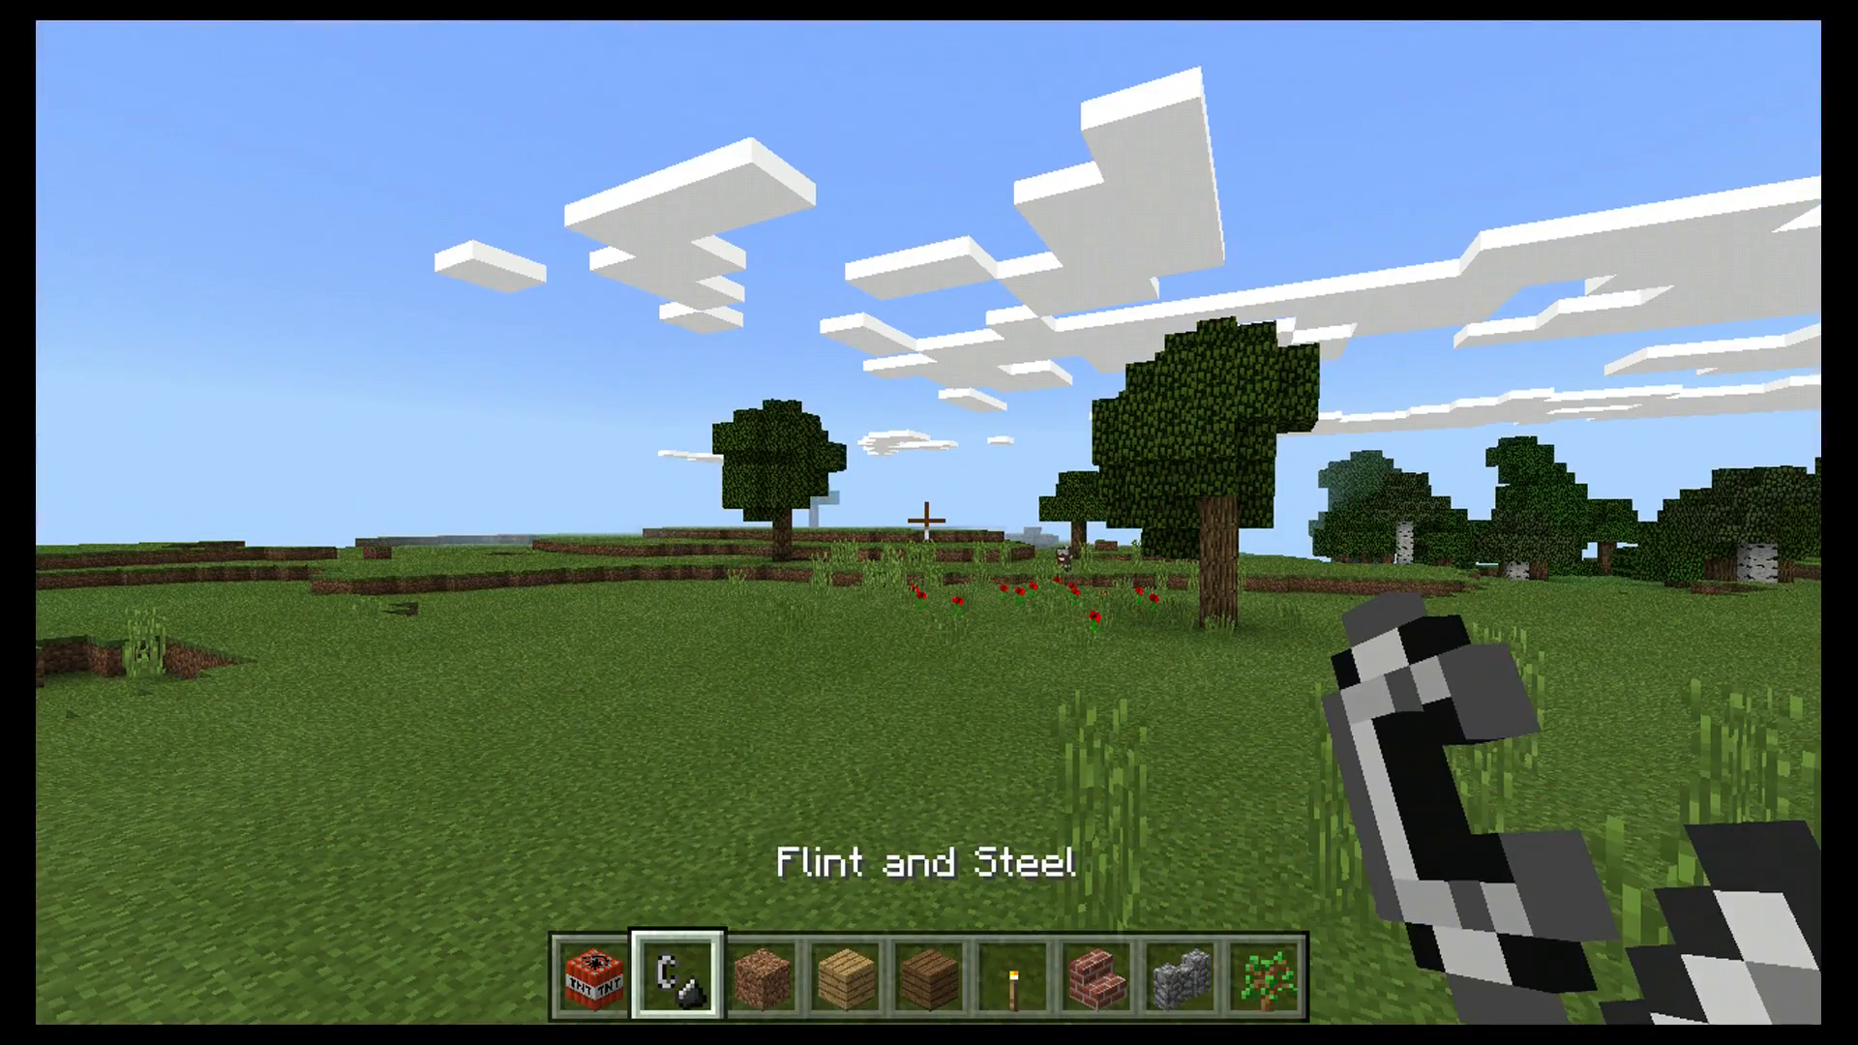
mouse_move(929, 523)
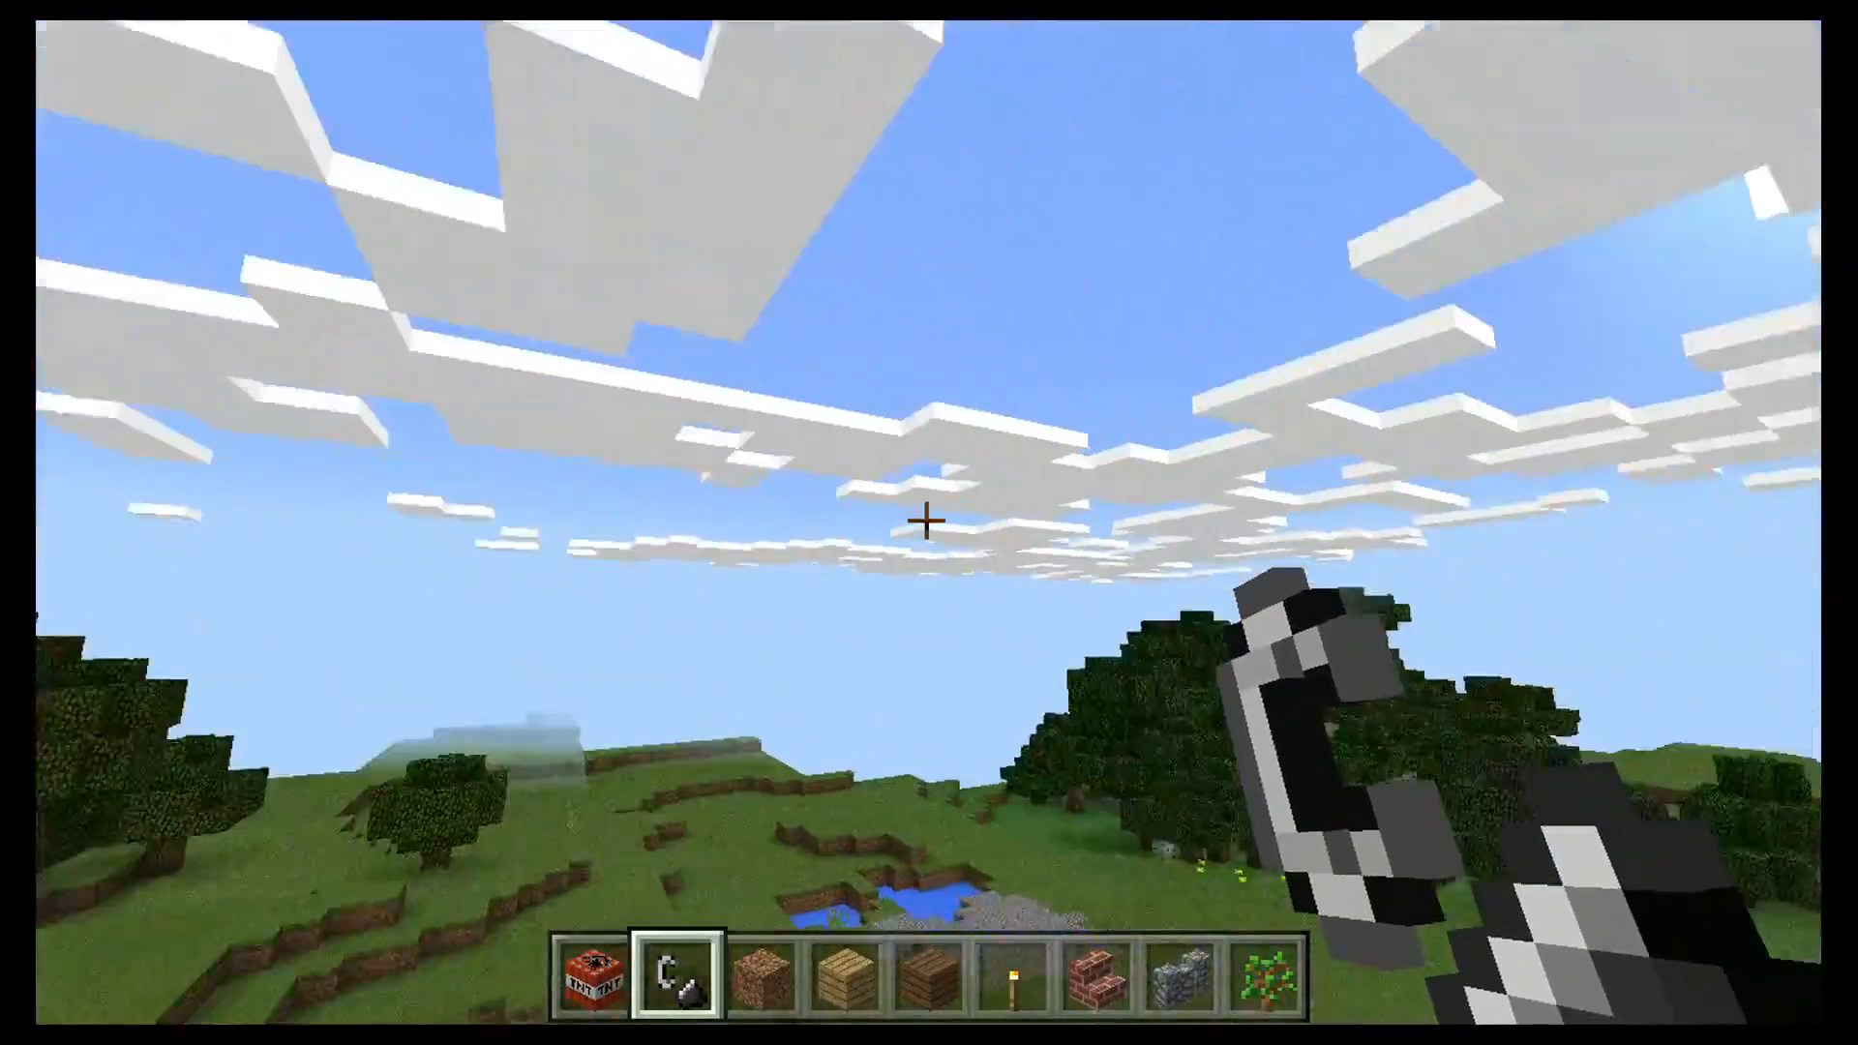
mouse_move(929, 521)
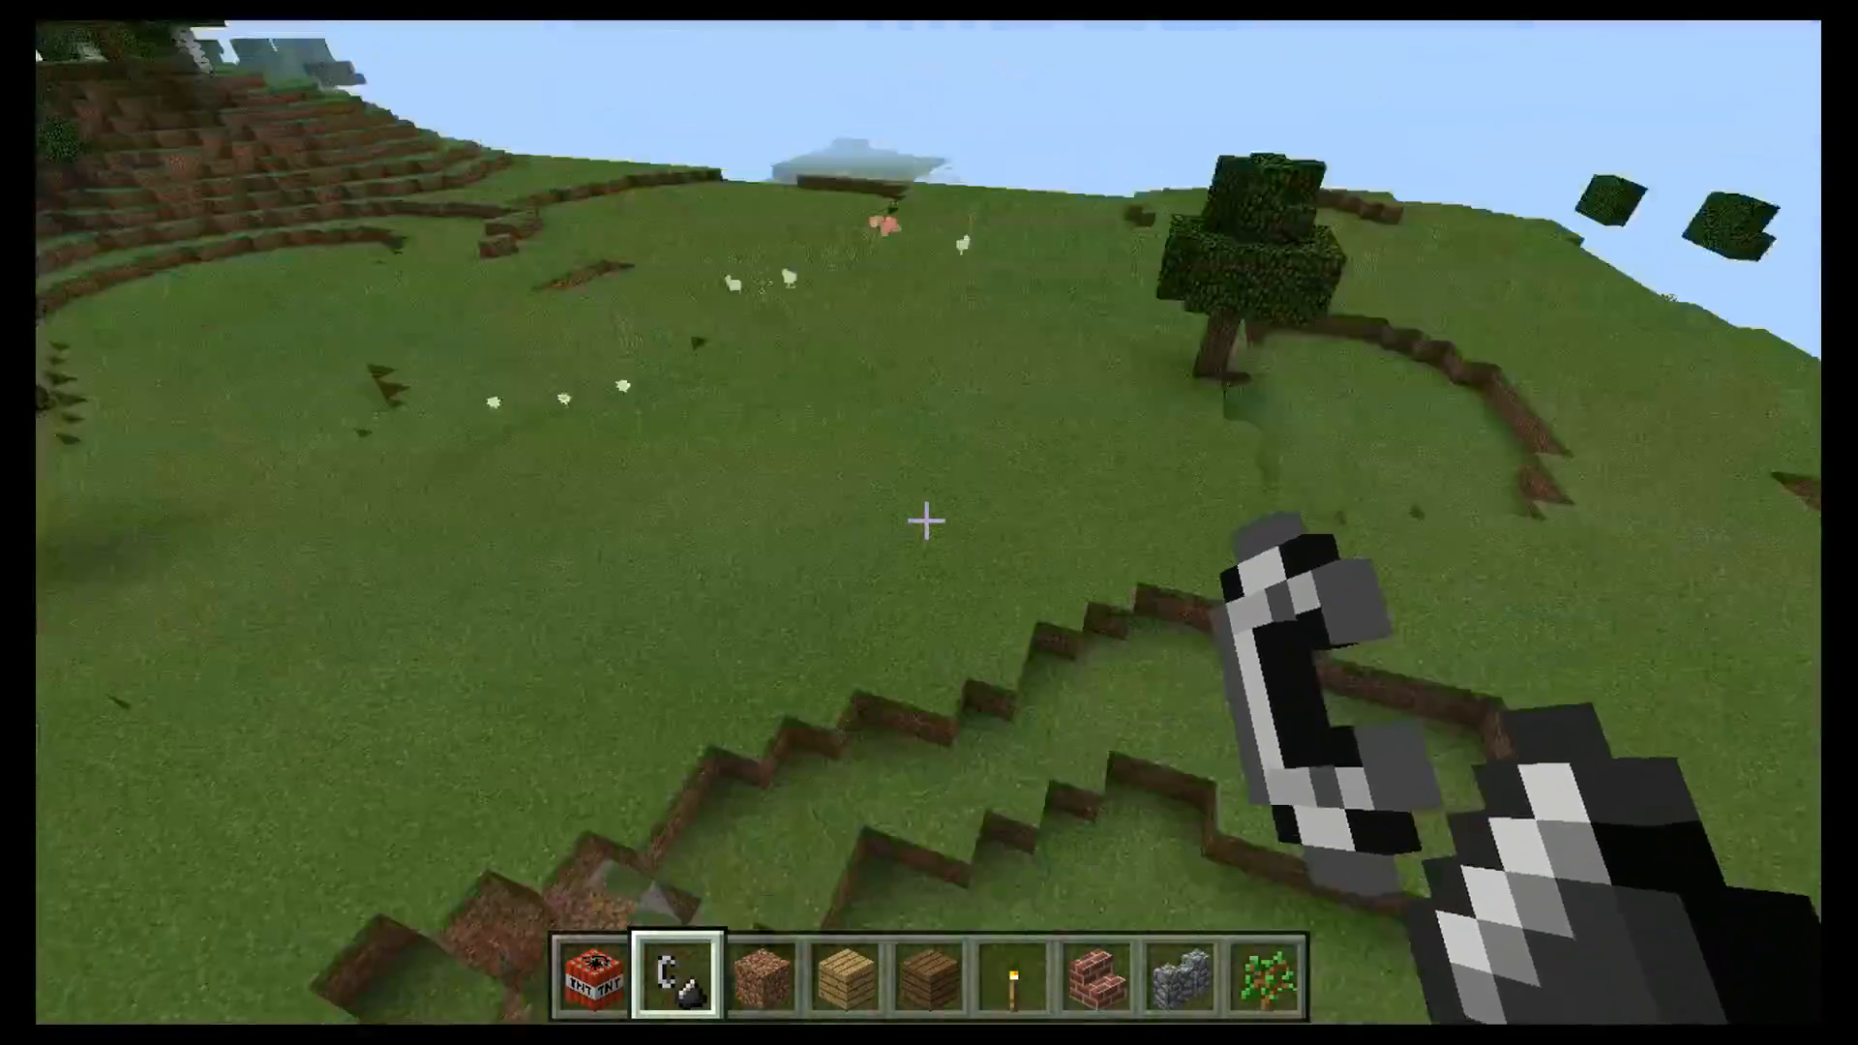
mouse_move(929, 522)
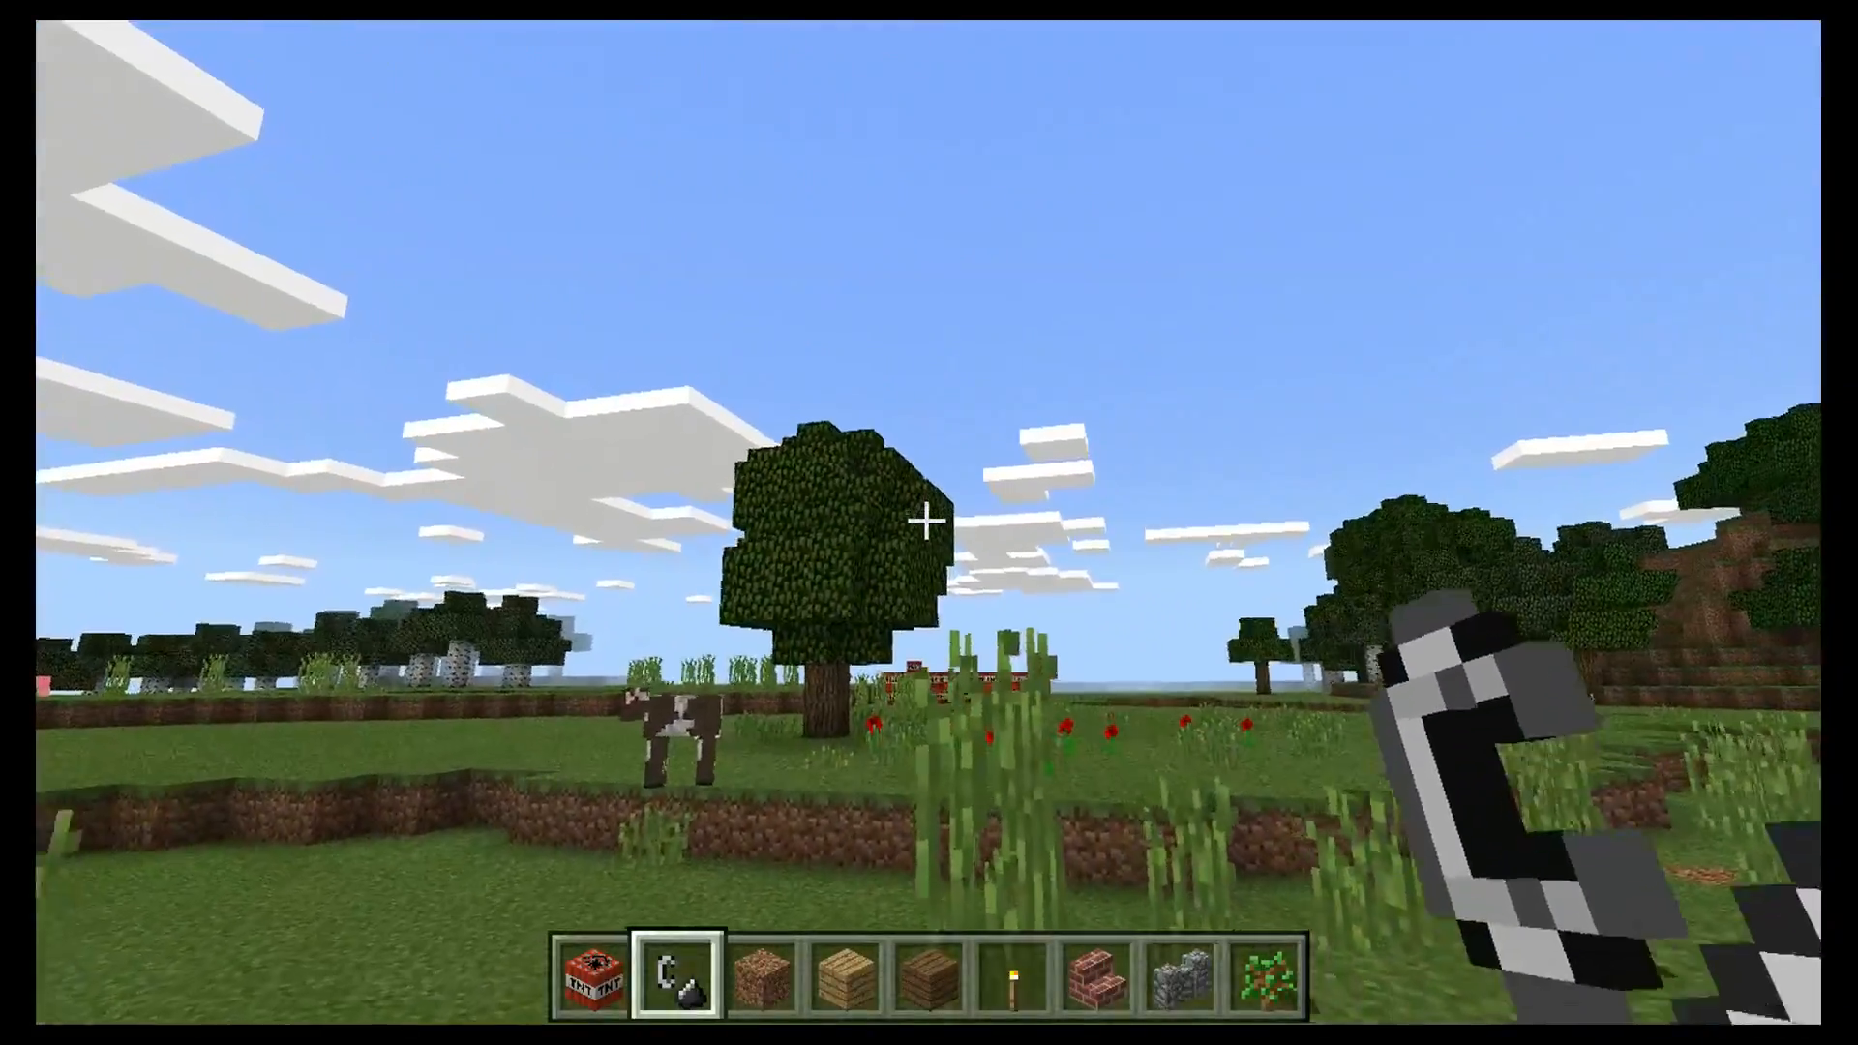
mouse_move(929, 524)
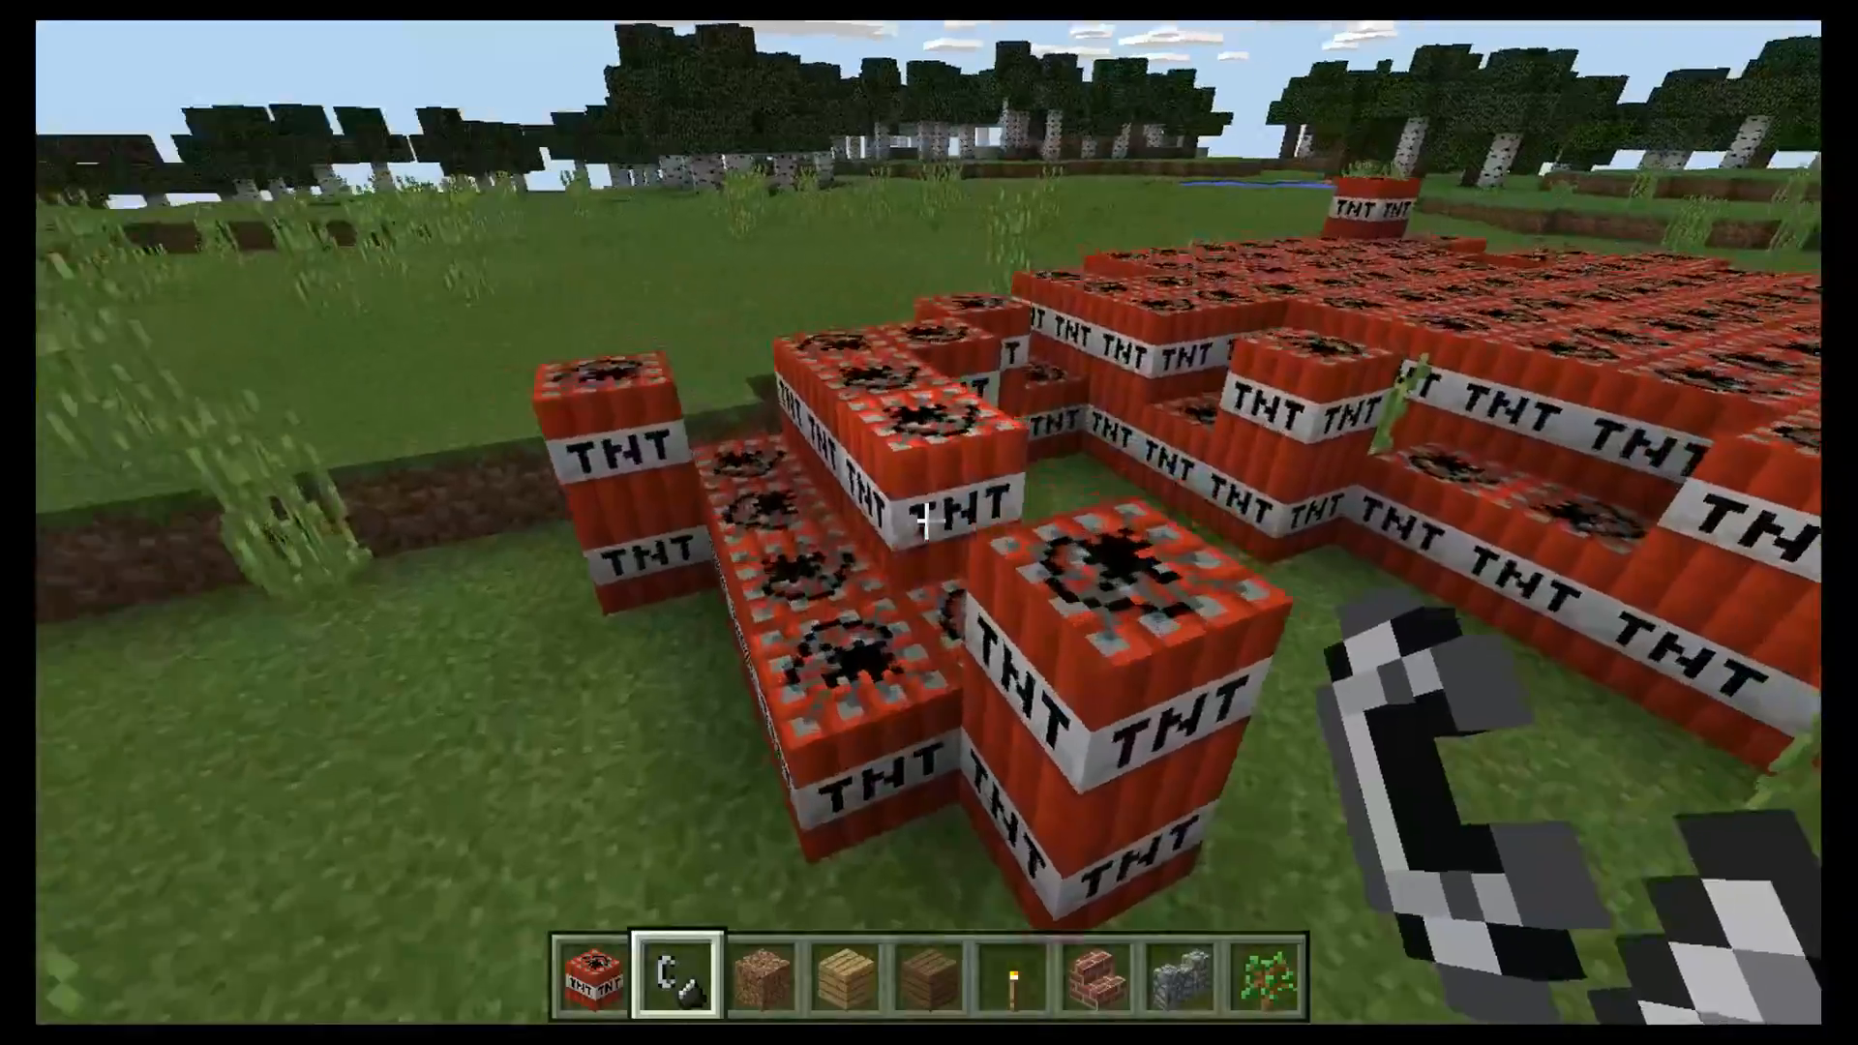
mouse_move(929, 519)
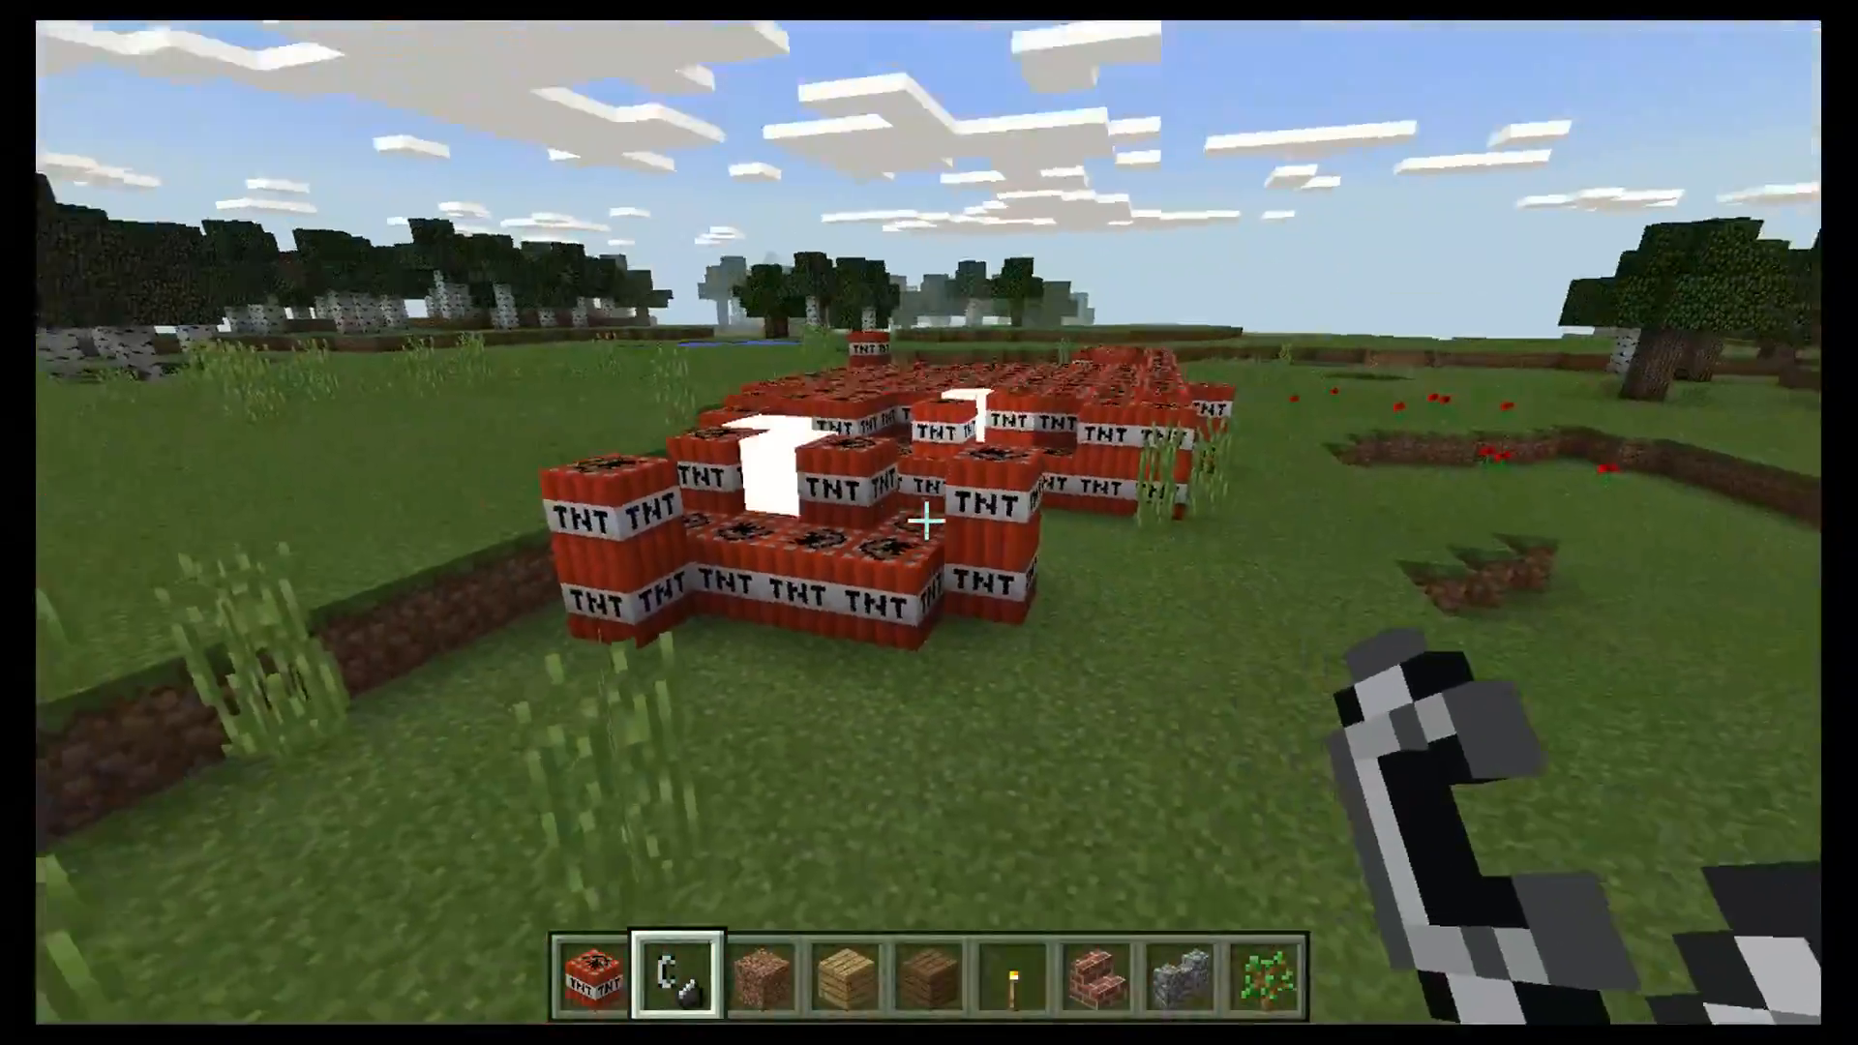
- Let the TNT blast a crater, then show Bloody Roar II's details in RetroX
click(930, 525)
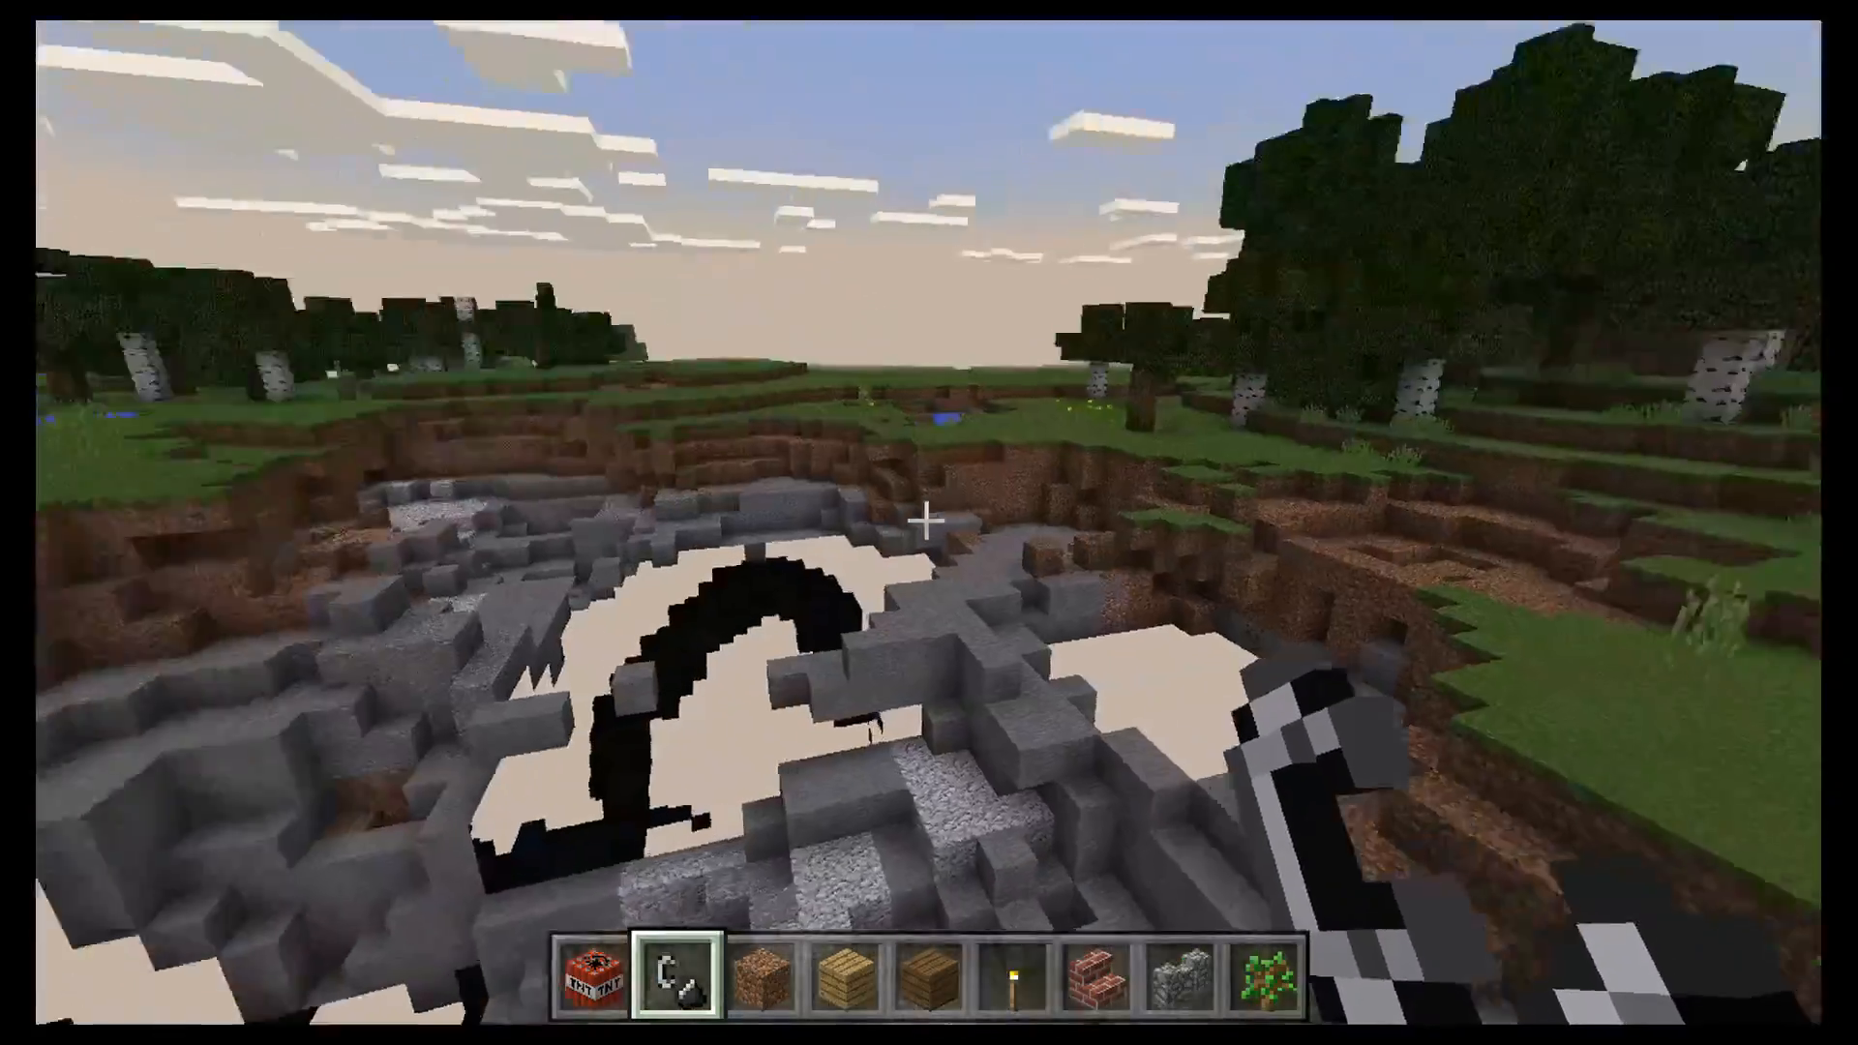
mouse_move(929, 522)
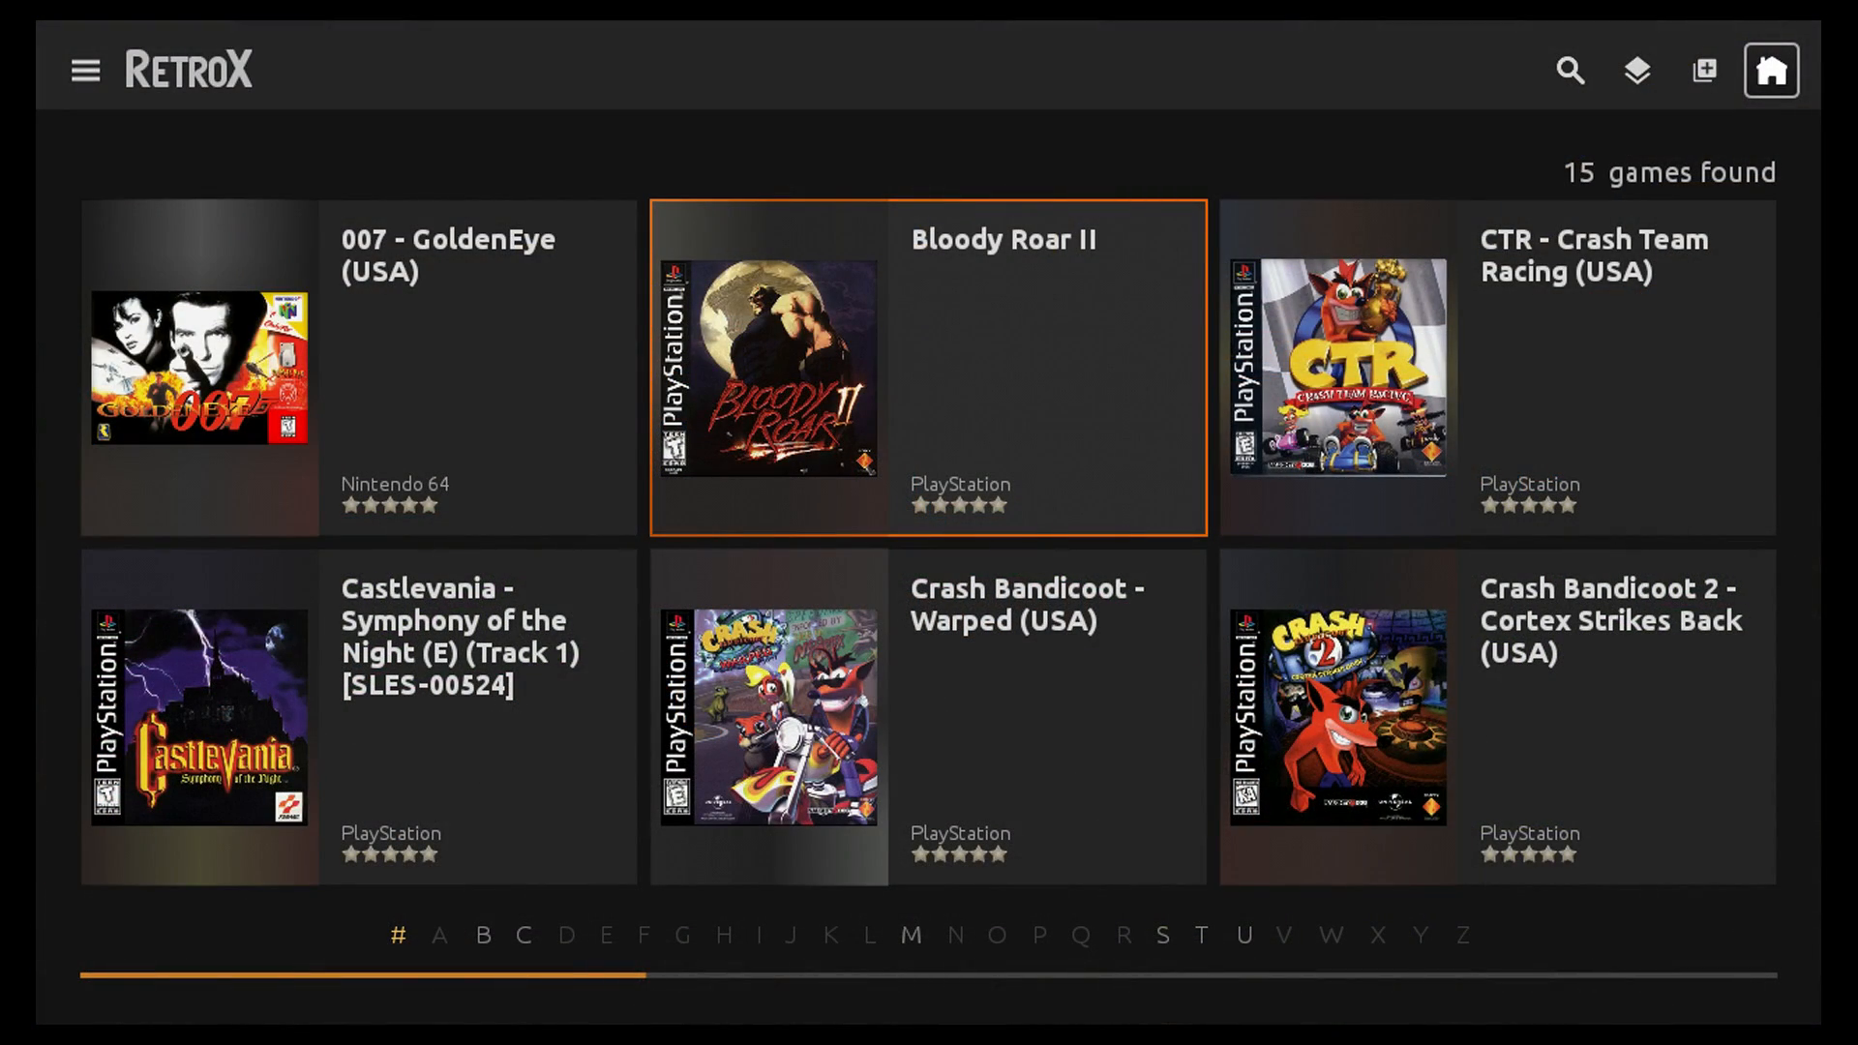
click(767, 367)
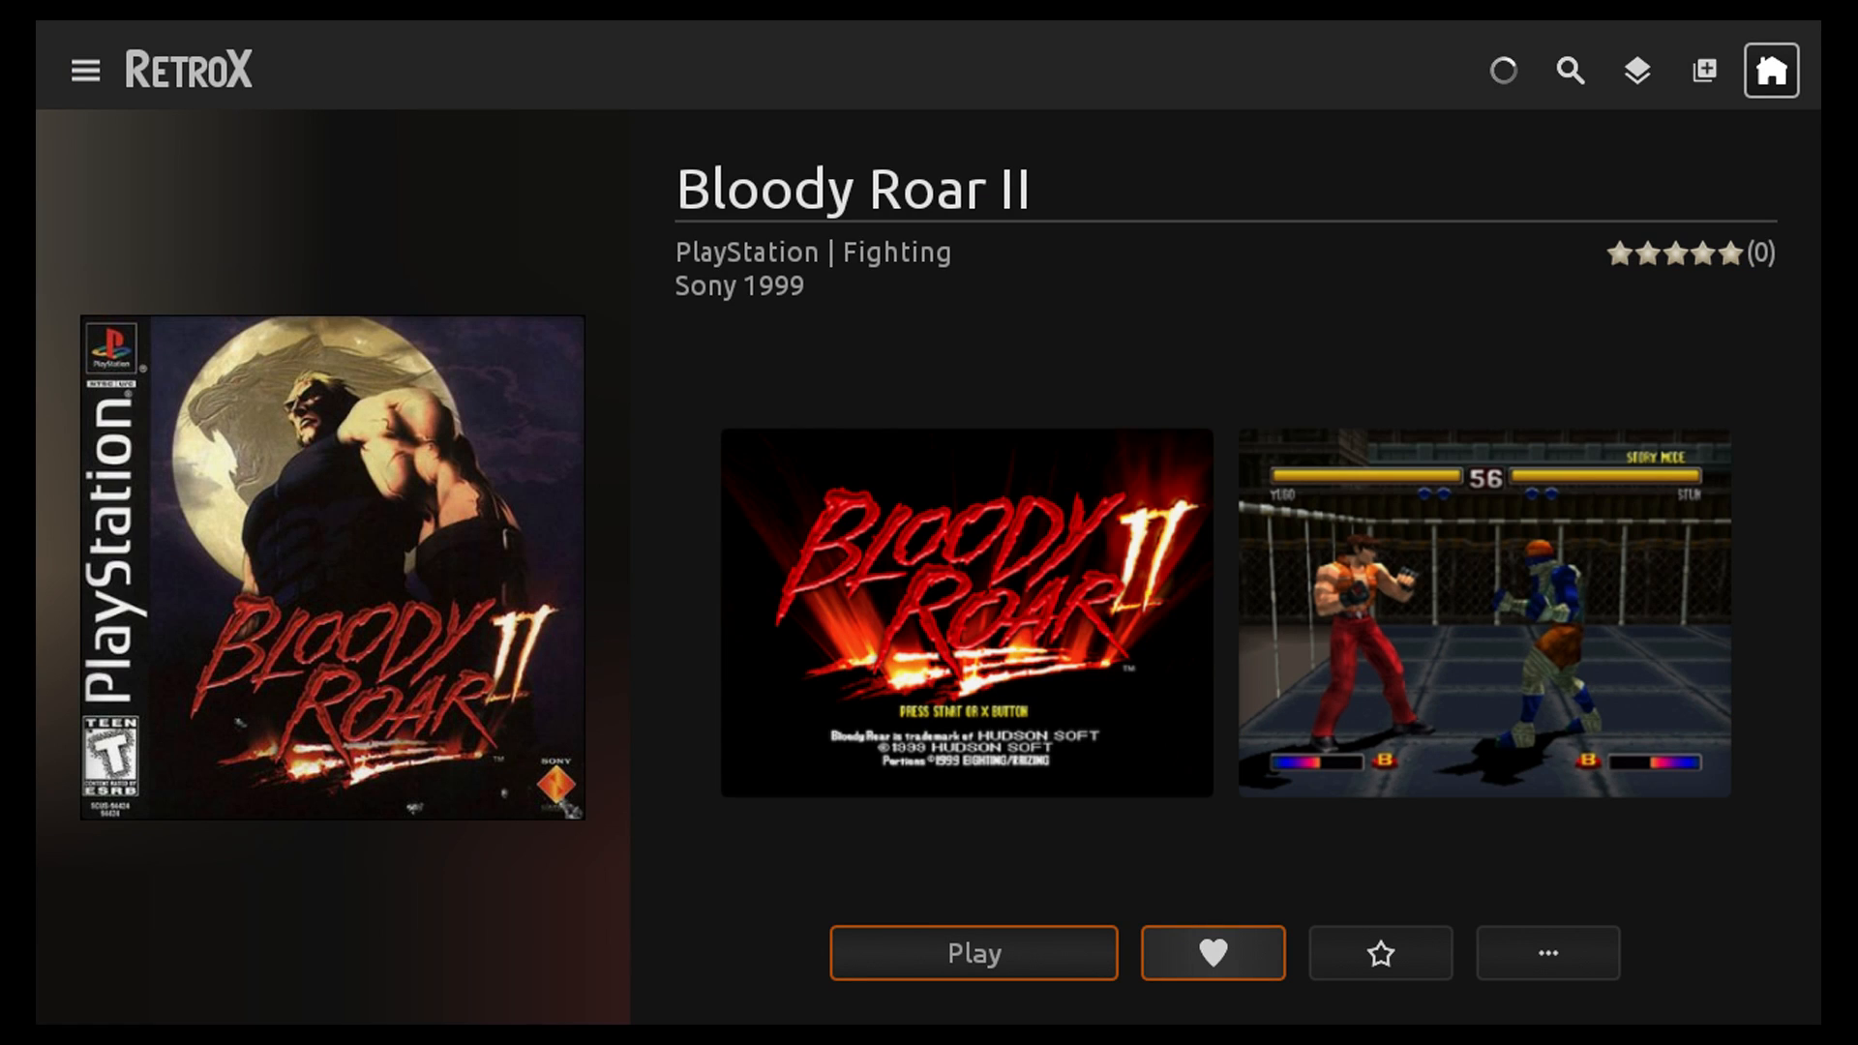
- Launch Bloody Roar II from its RetroX page and continue past the controls notice into a Stage 1 fight
click(972, 952)
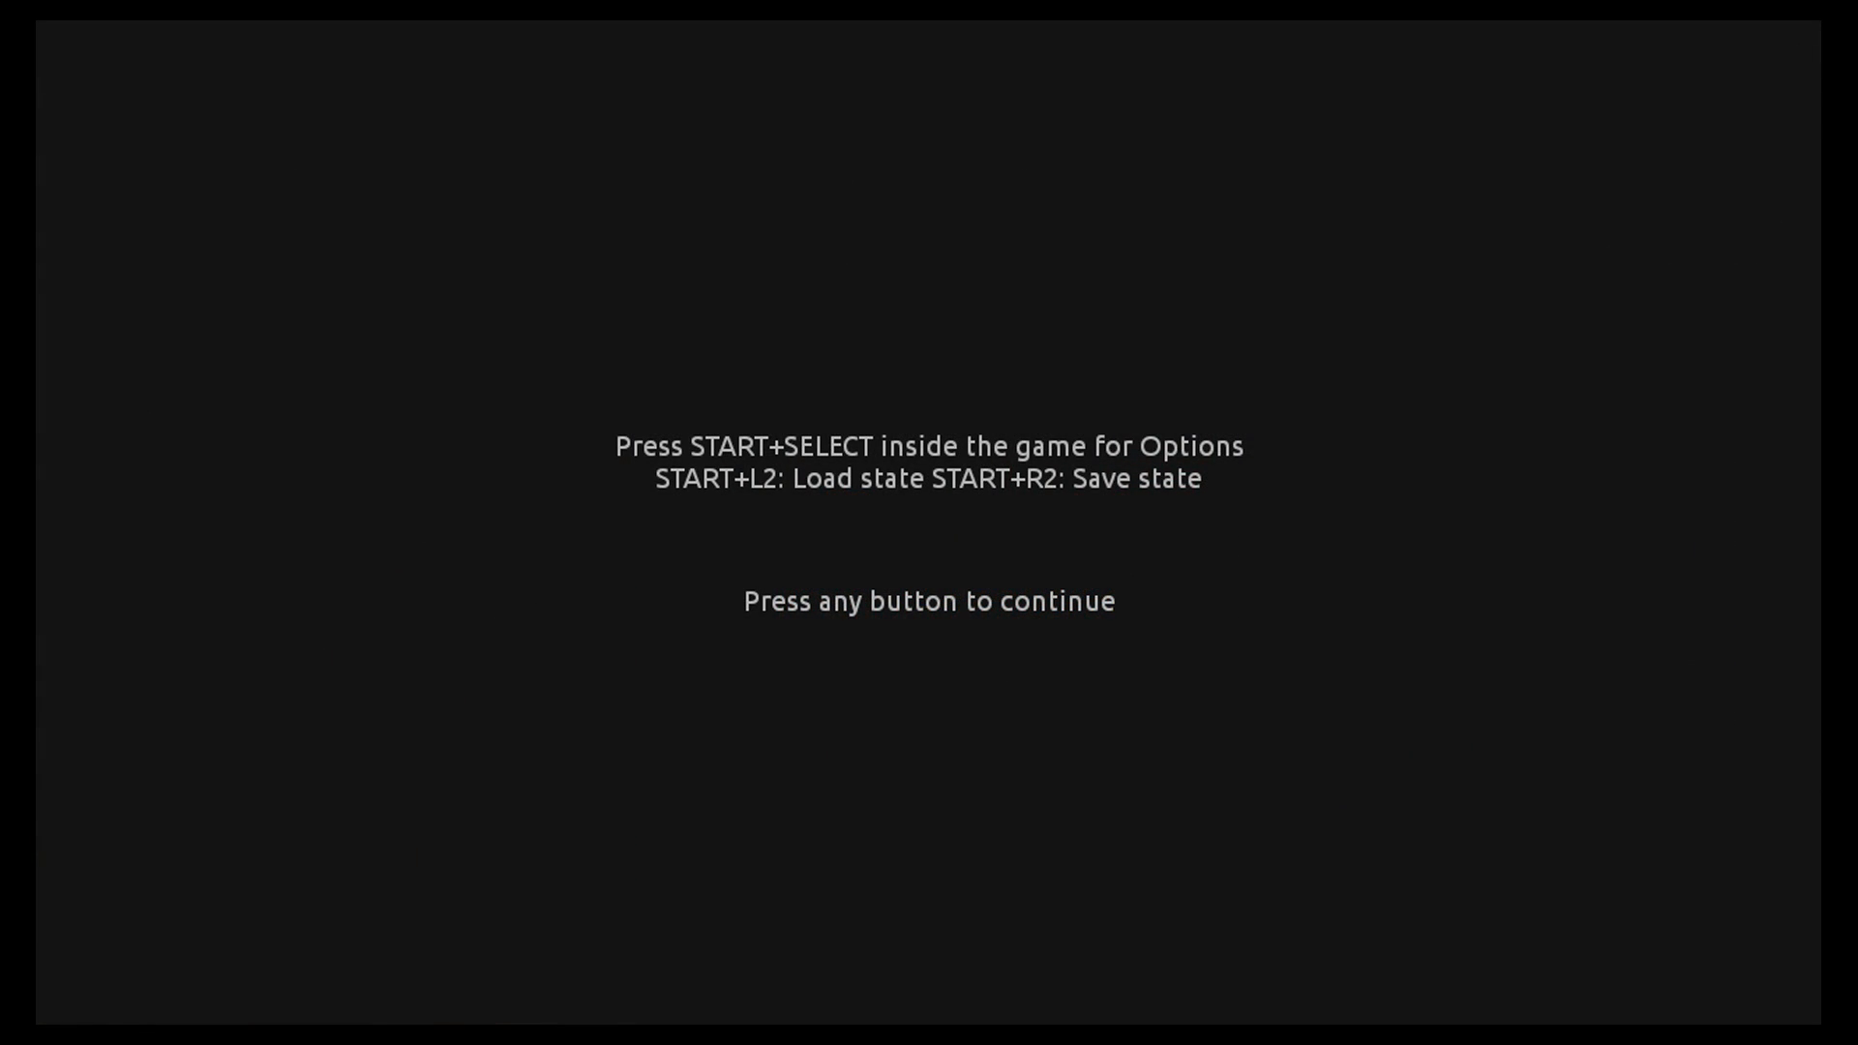
key(enter)
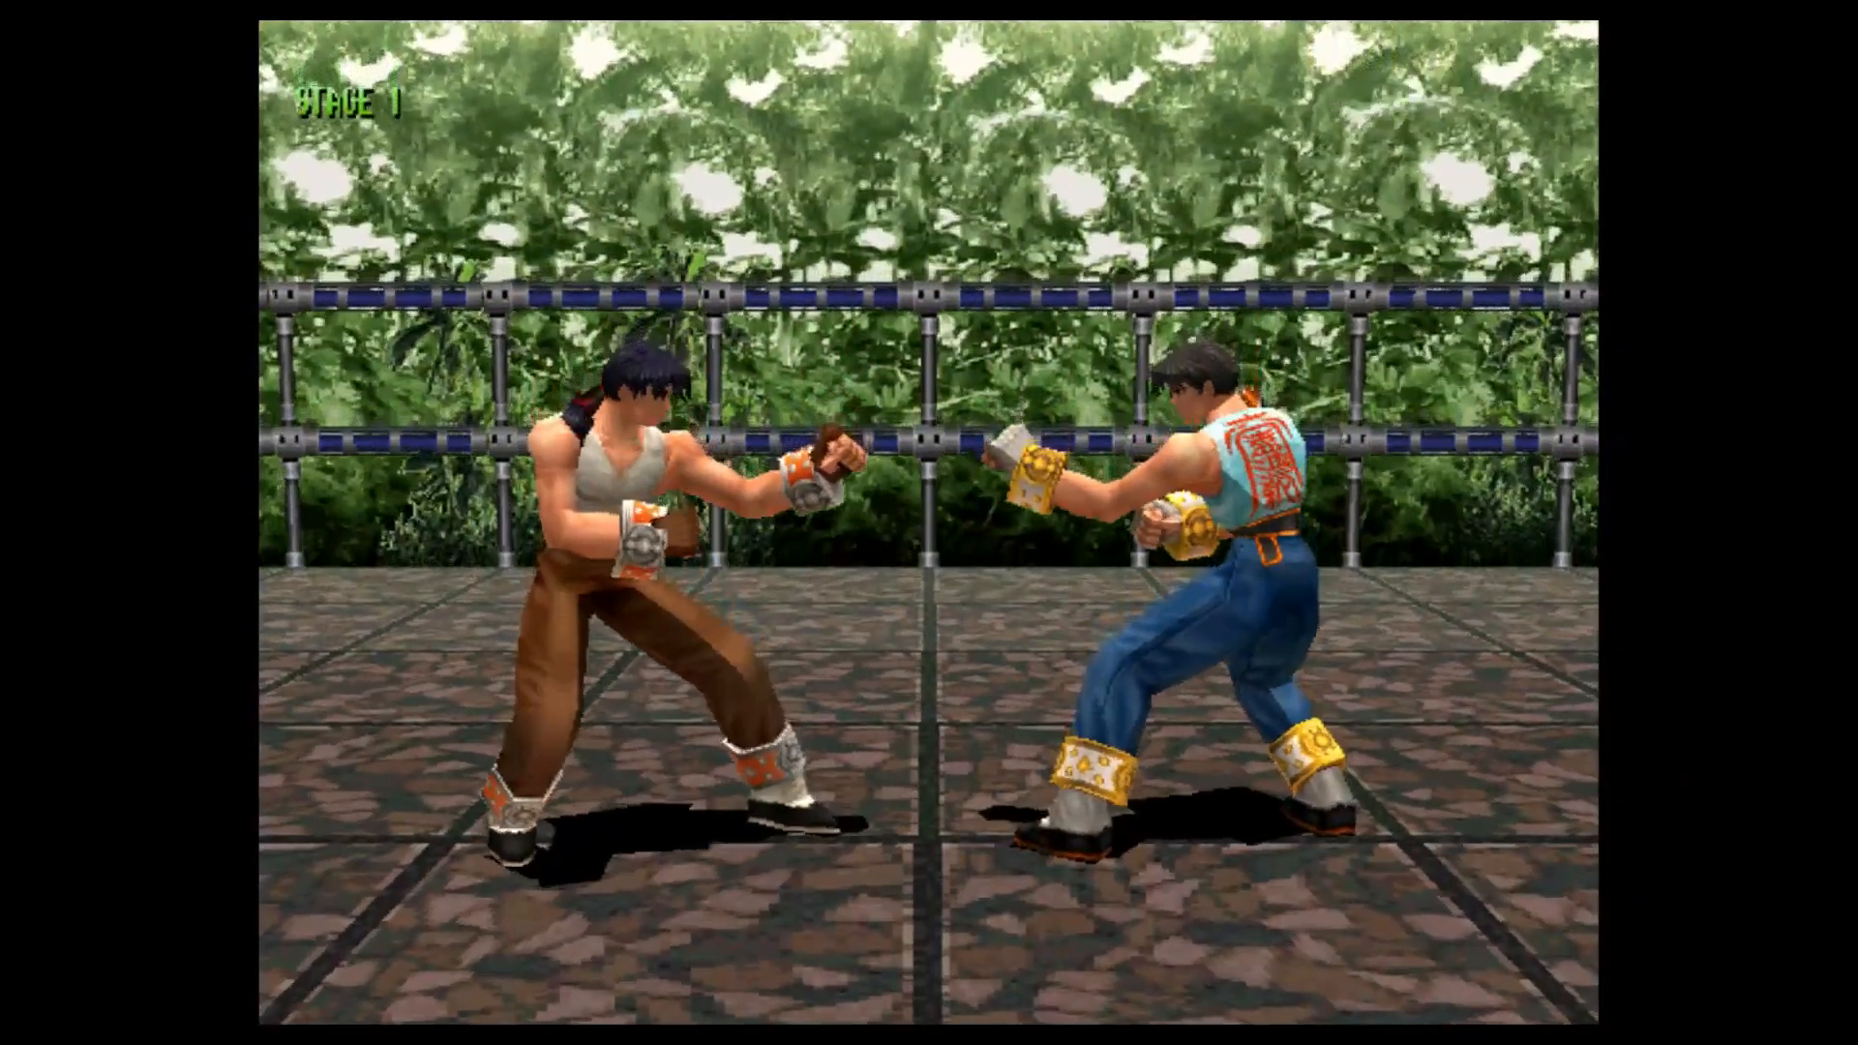